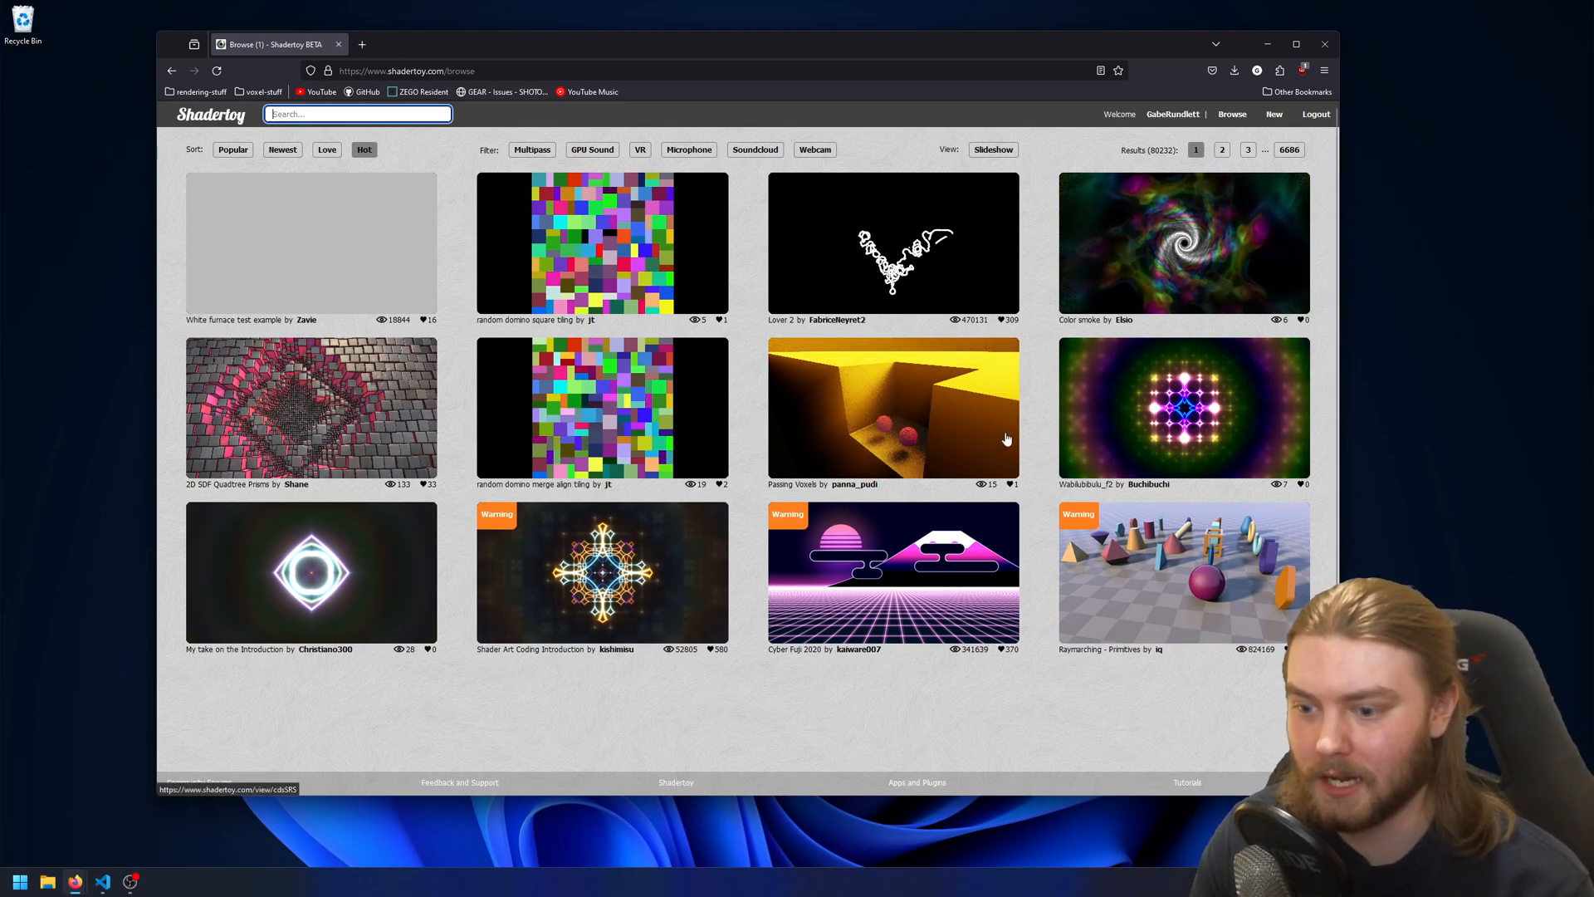
mouse_move(1037, 511)
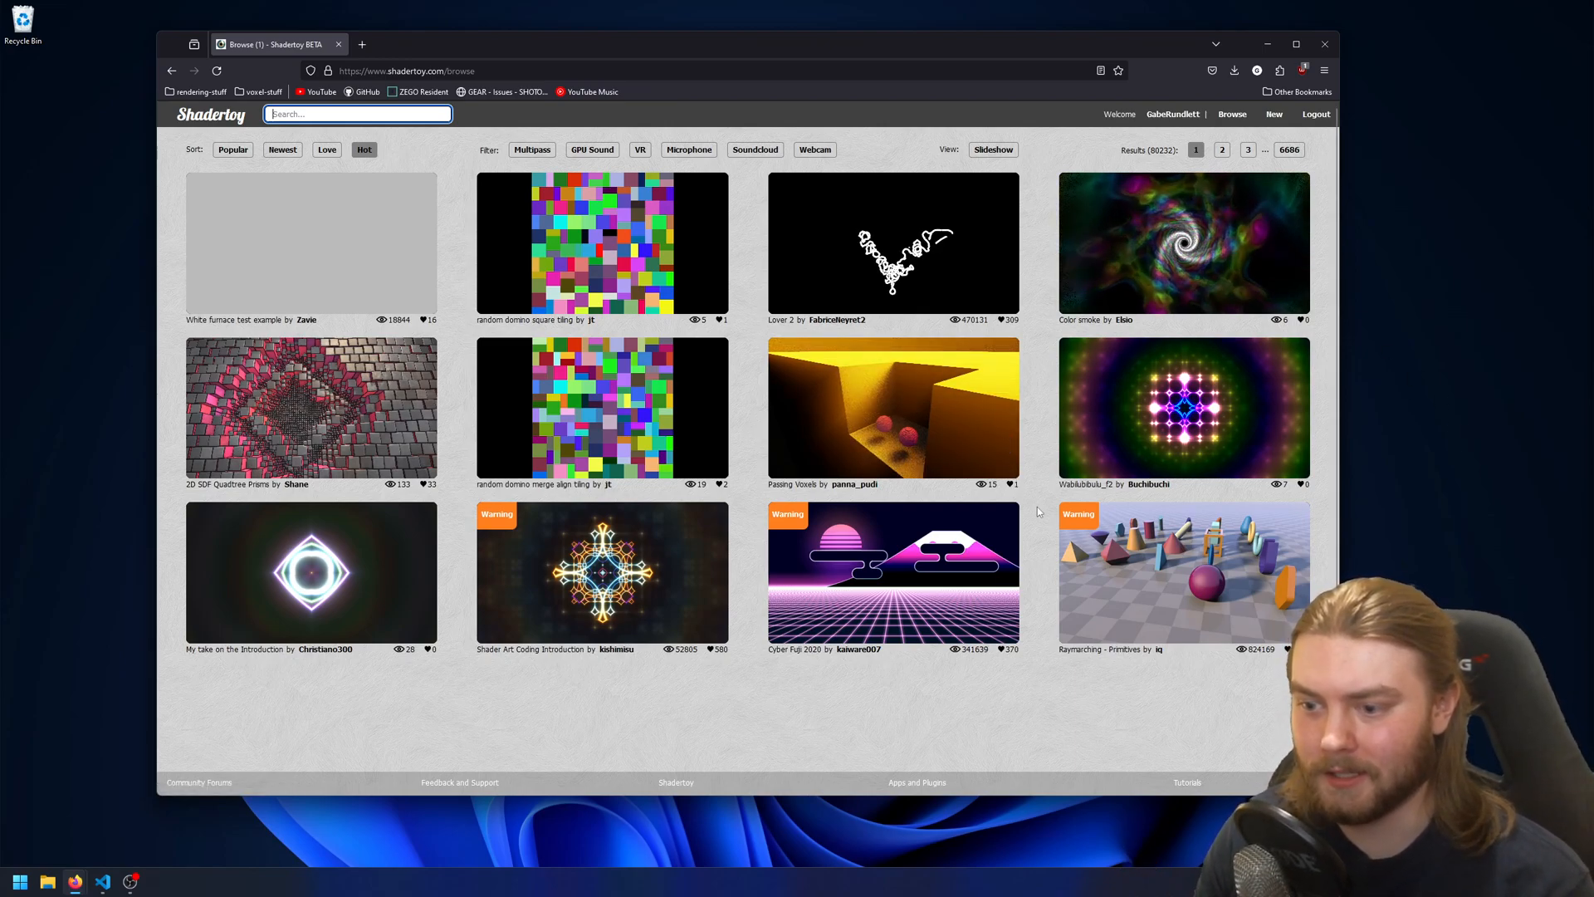
mouse_move(1179, 657)
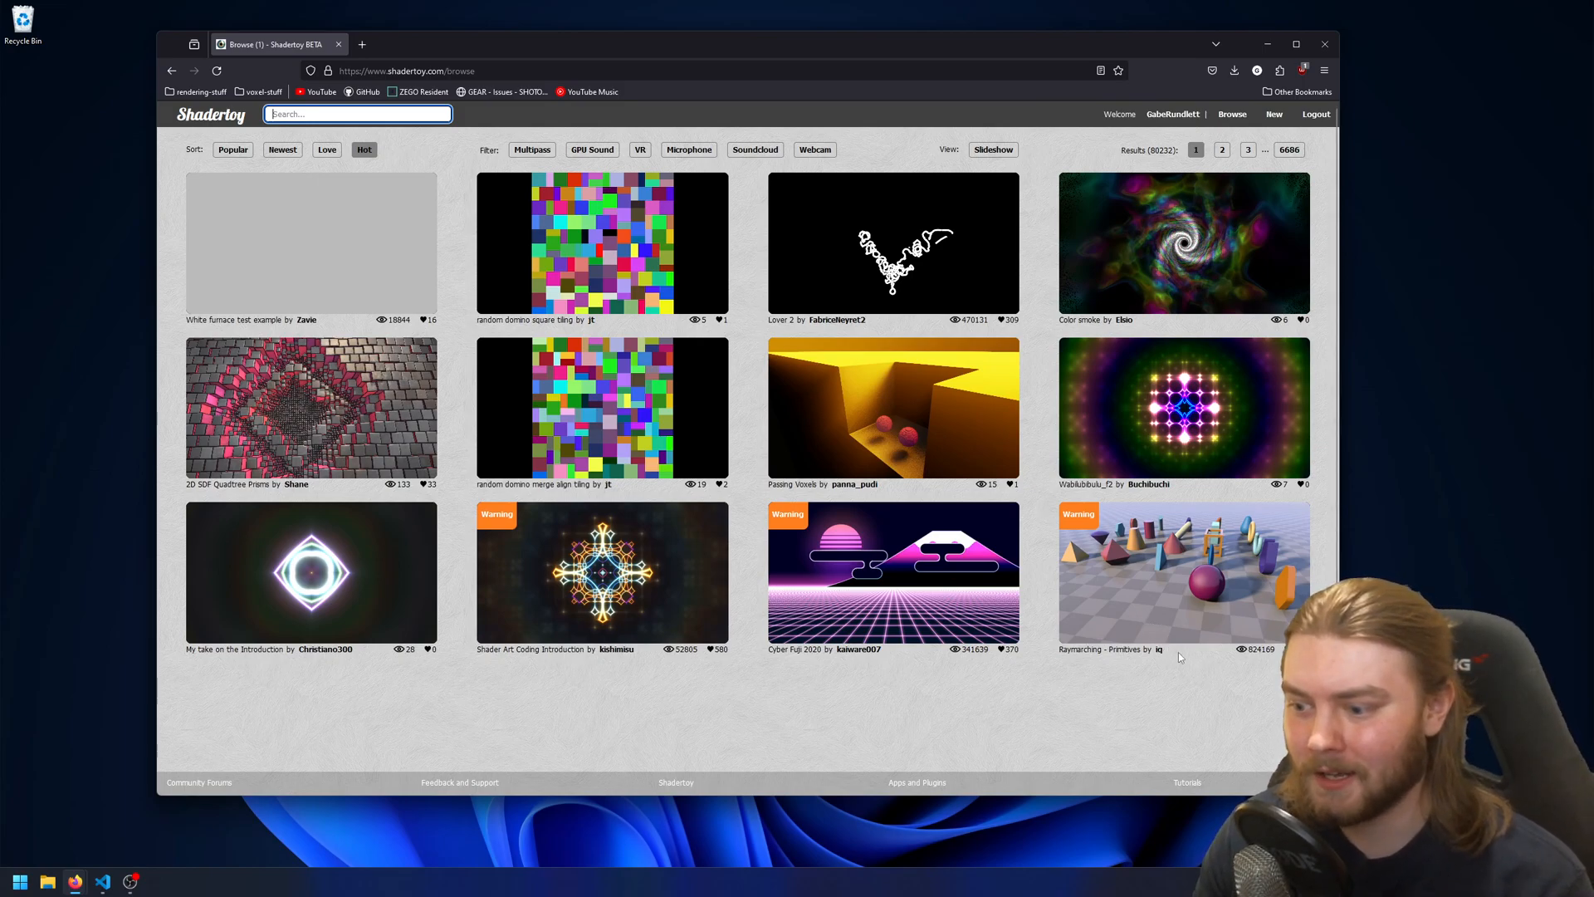
mouse_move(1159, 649)
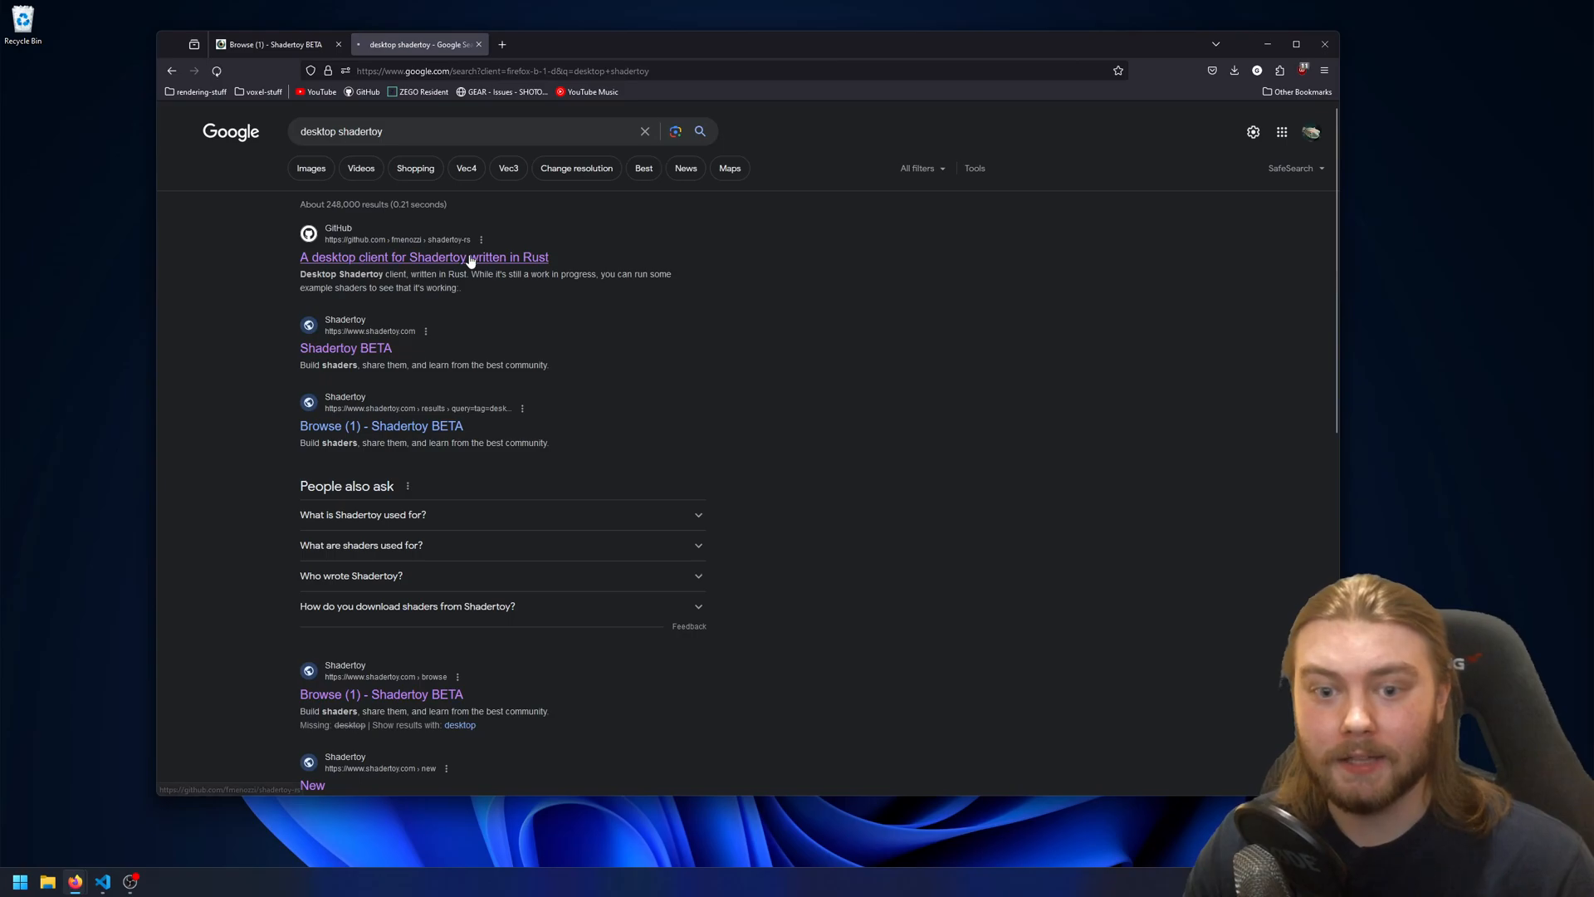
Skim the shadertoy-rs repository README, then open the Raymarching - Primitives shader on Shadertoy
left_click(424, 257)
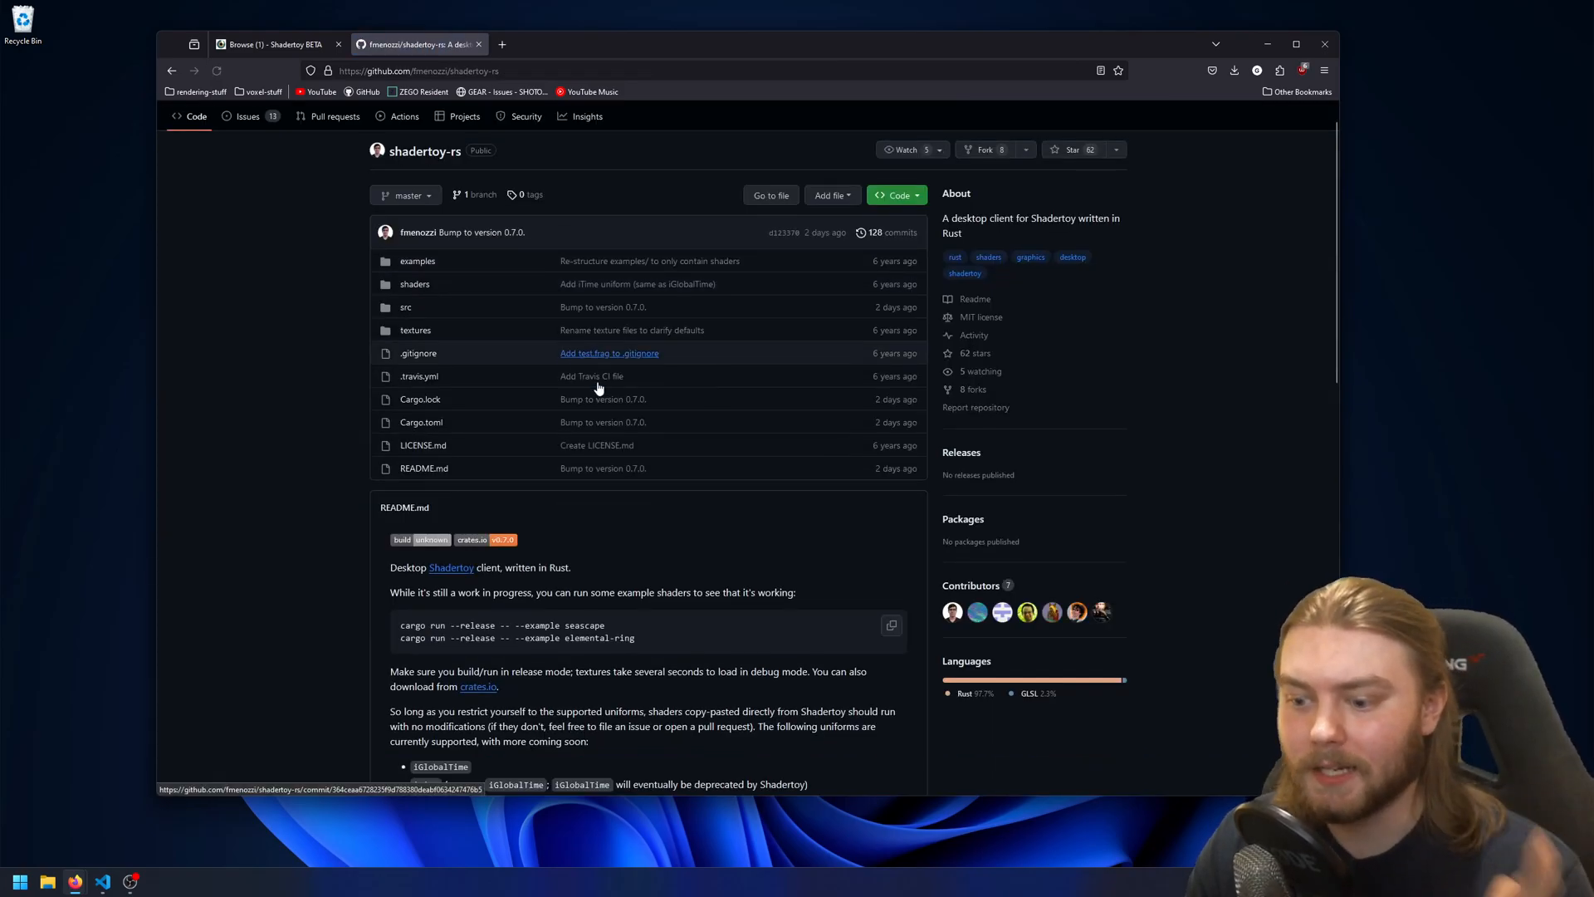
scroll("down", 3)
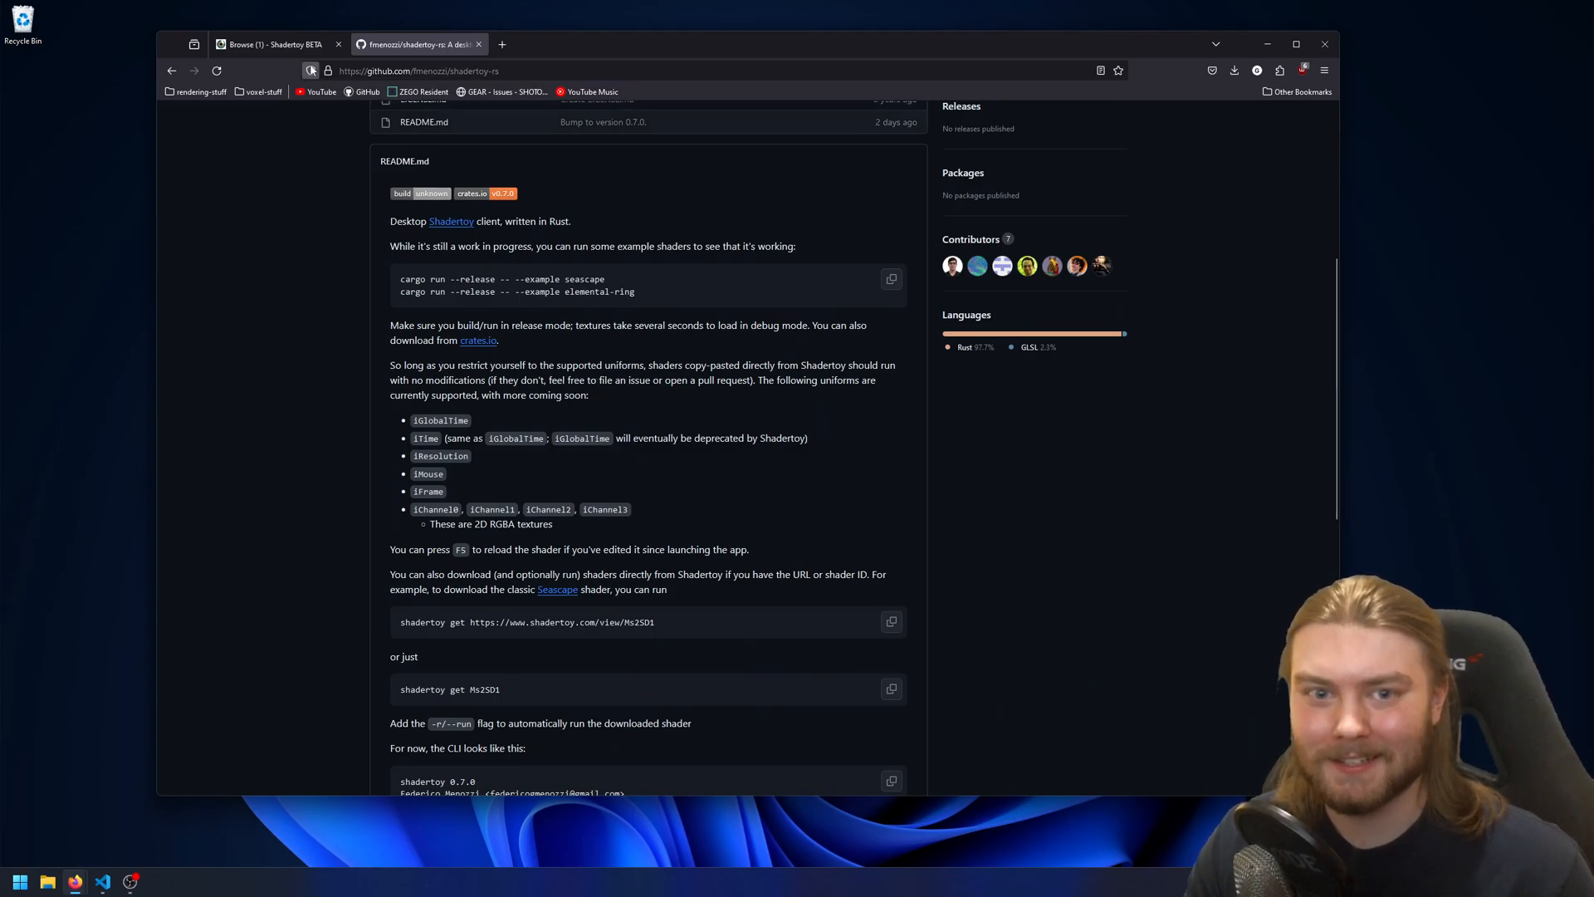
left_click(275, 44)
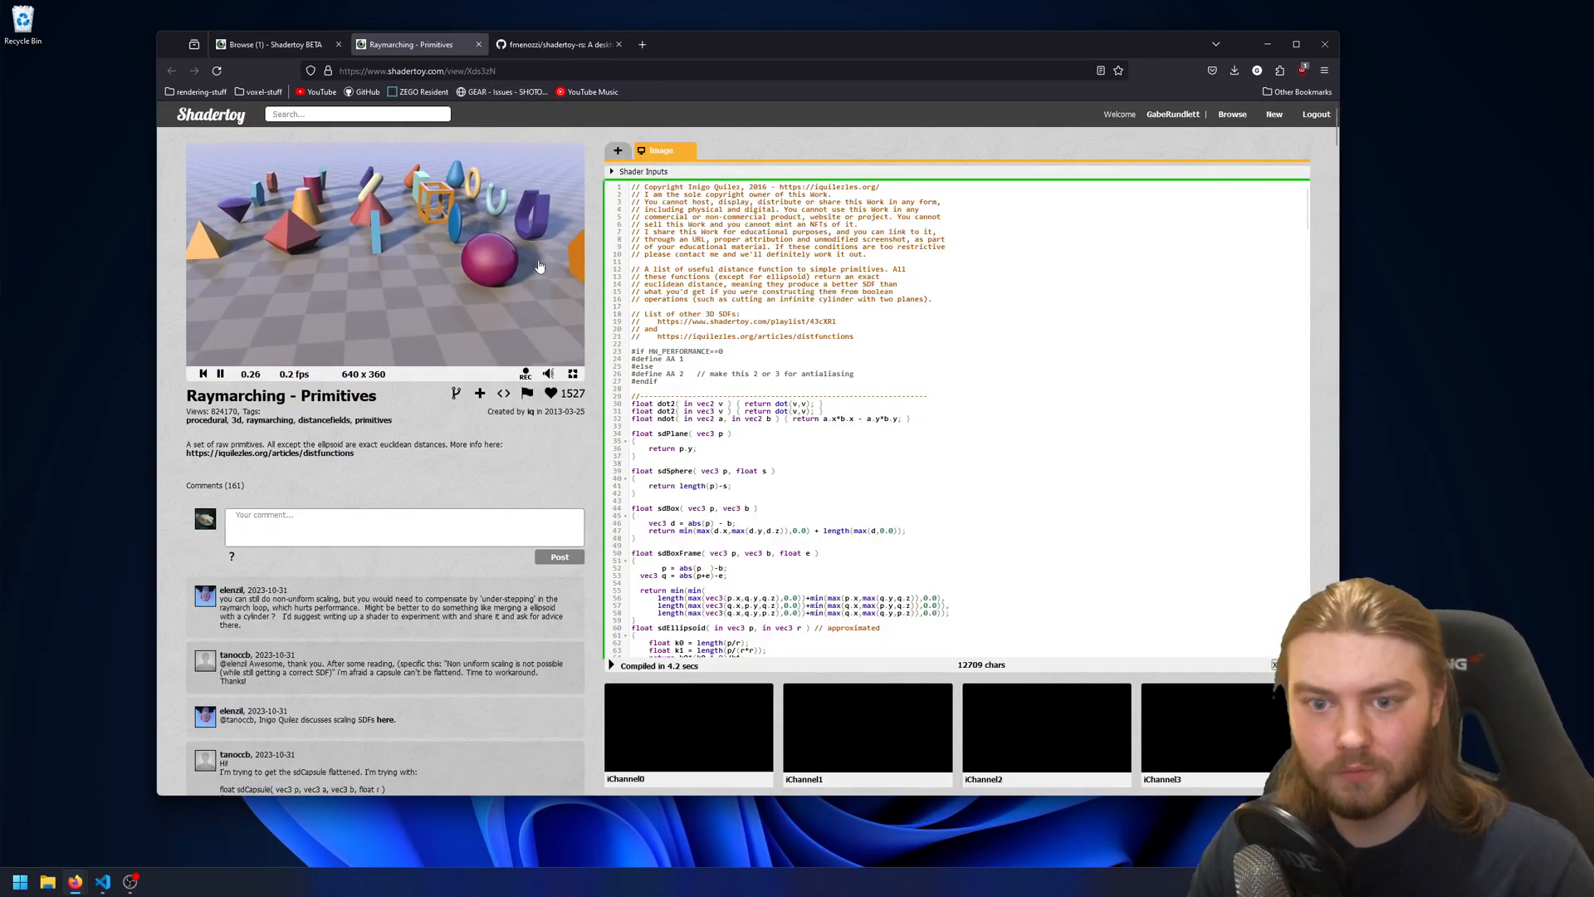
Open Passing Voxels, view its Buffer B code, and return to the browse page
scroll("down", 3)
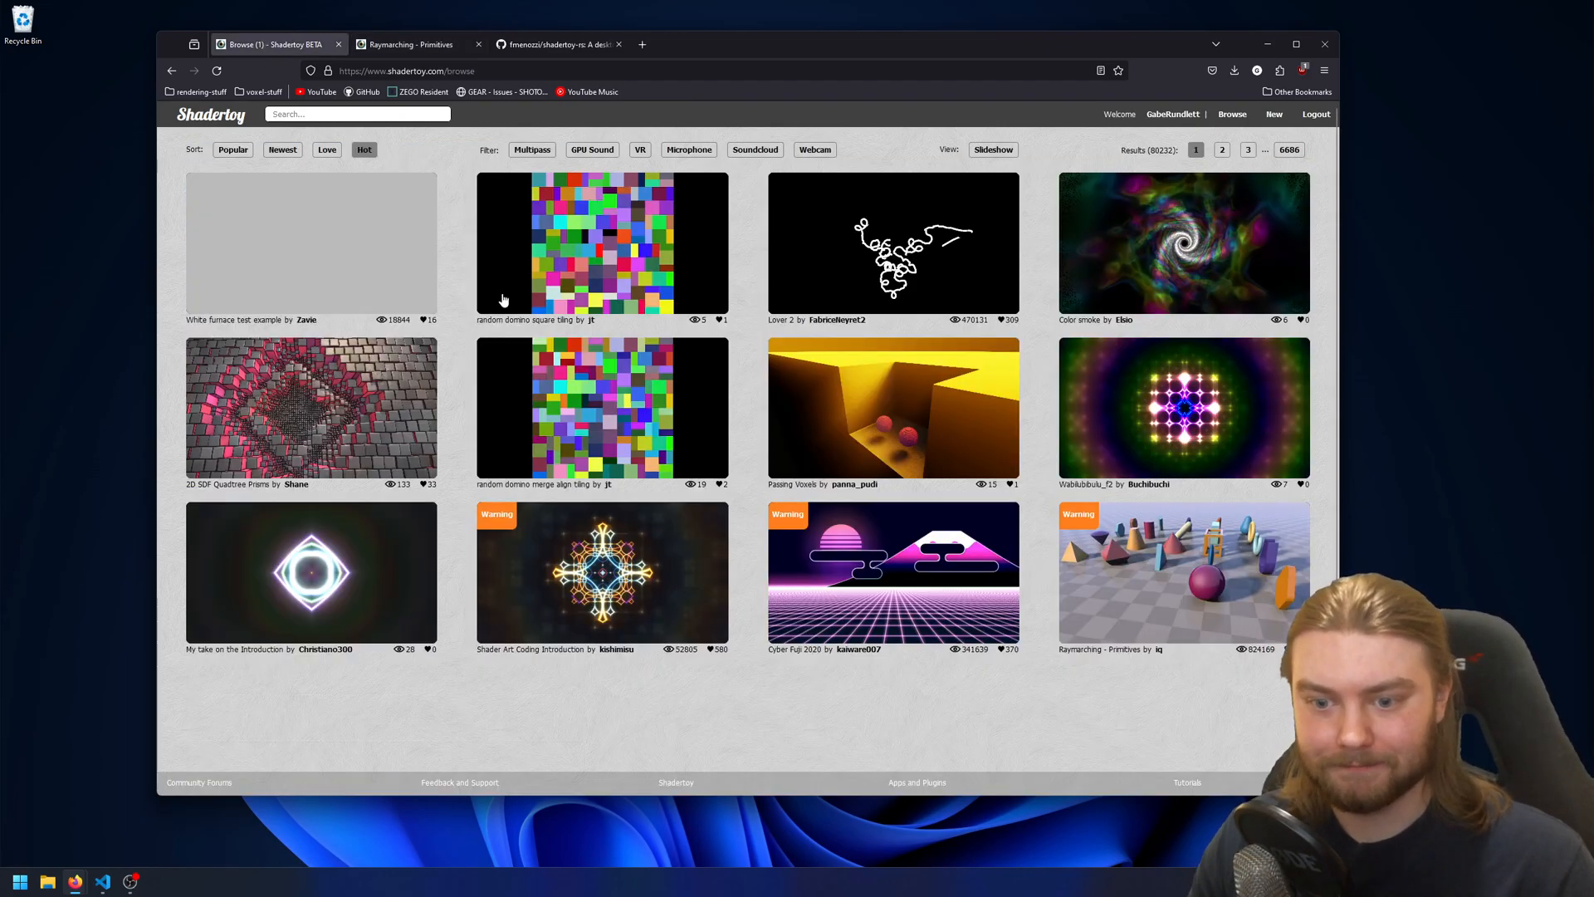
left_click(891, 408)
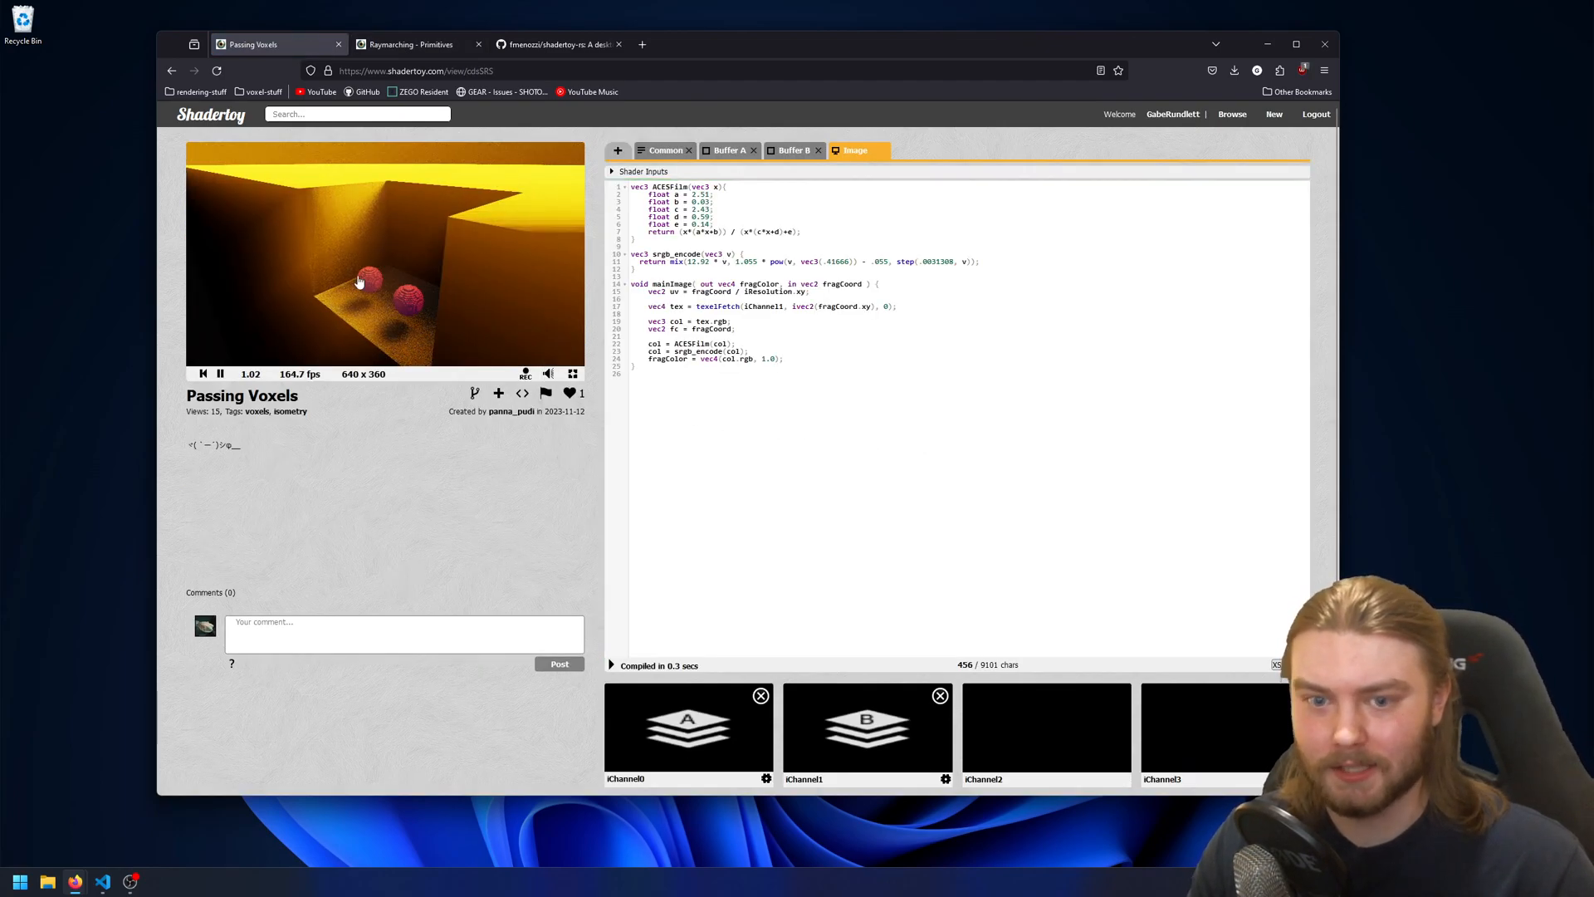
left_click(792, 150)
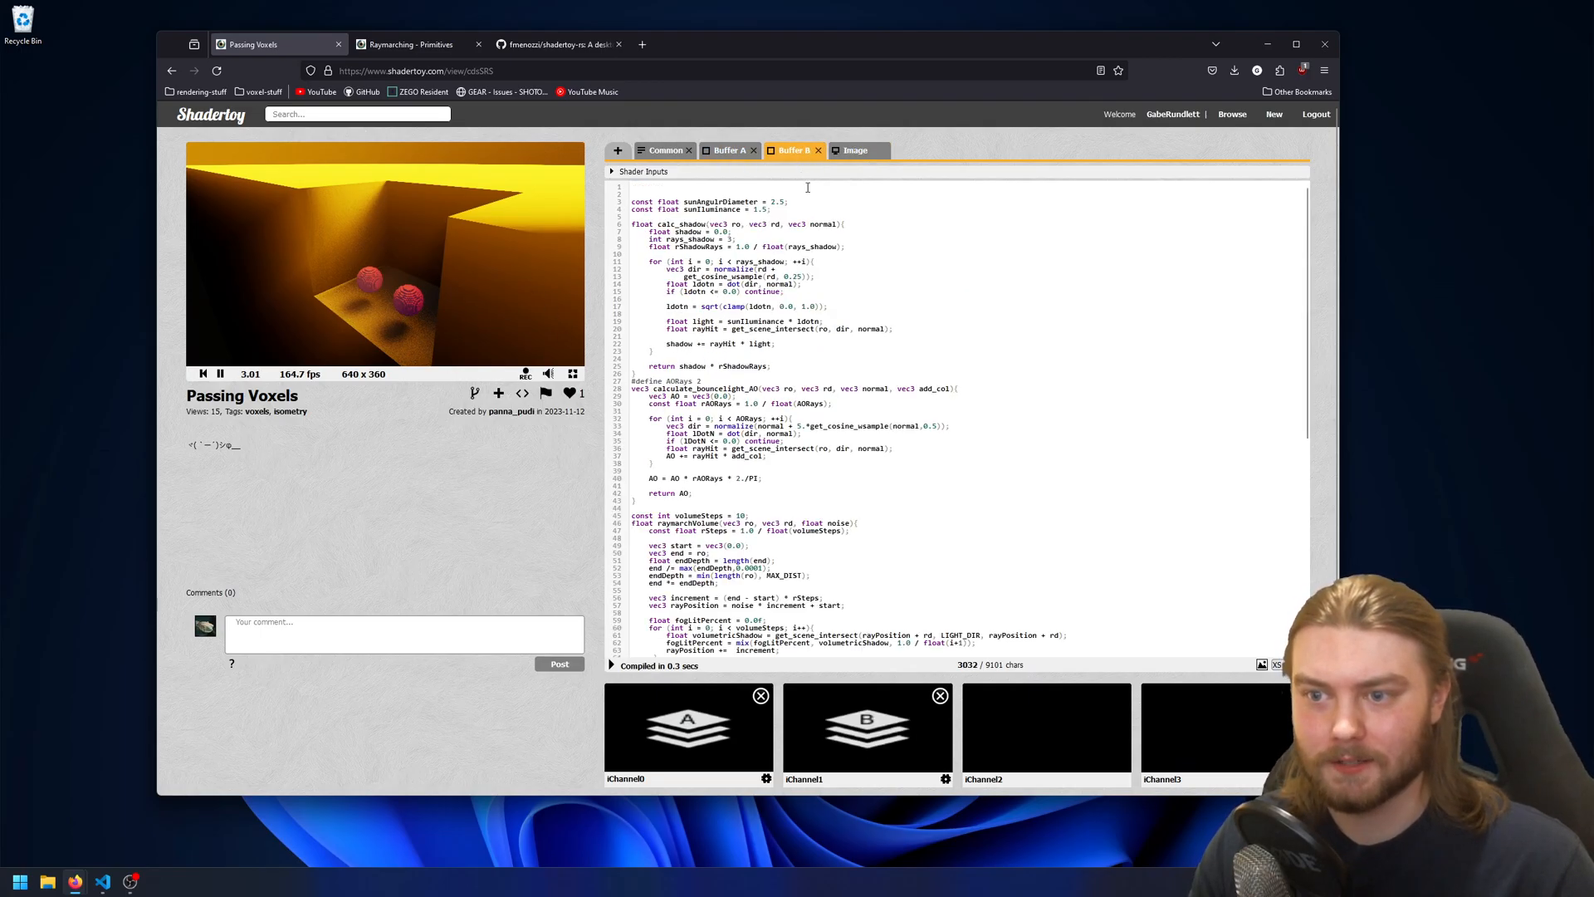
left_click(554, 44)
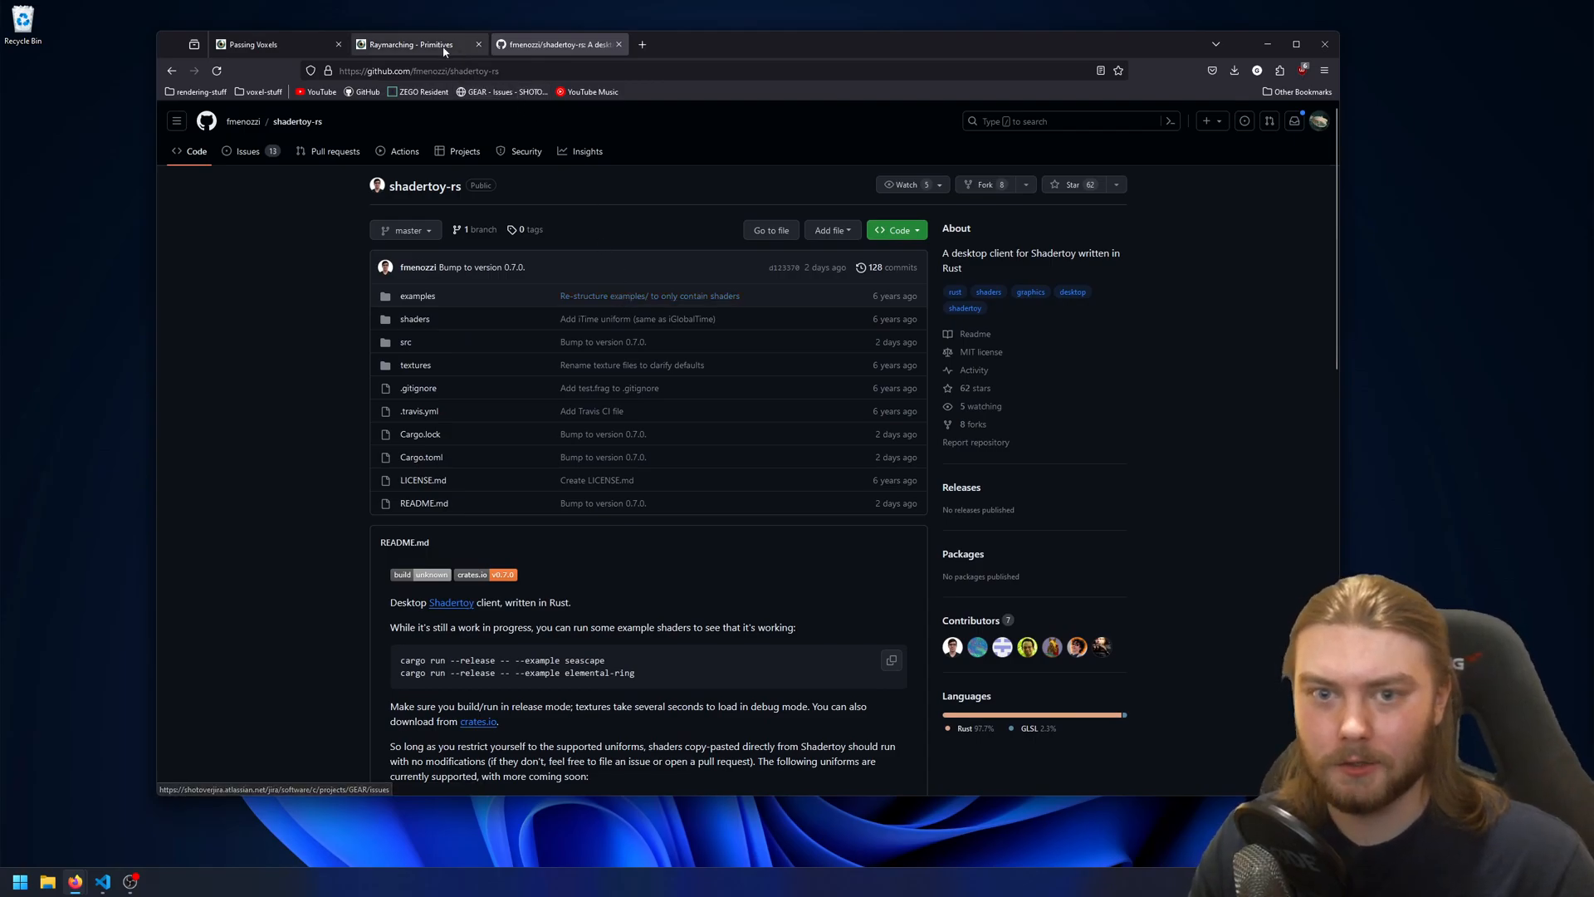
left_click(254, 44)
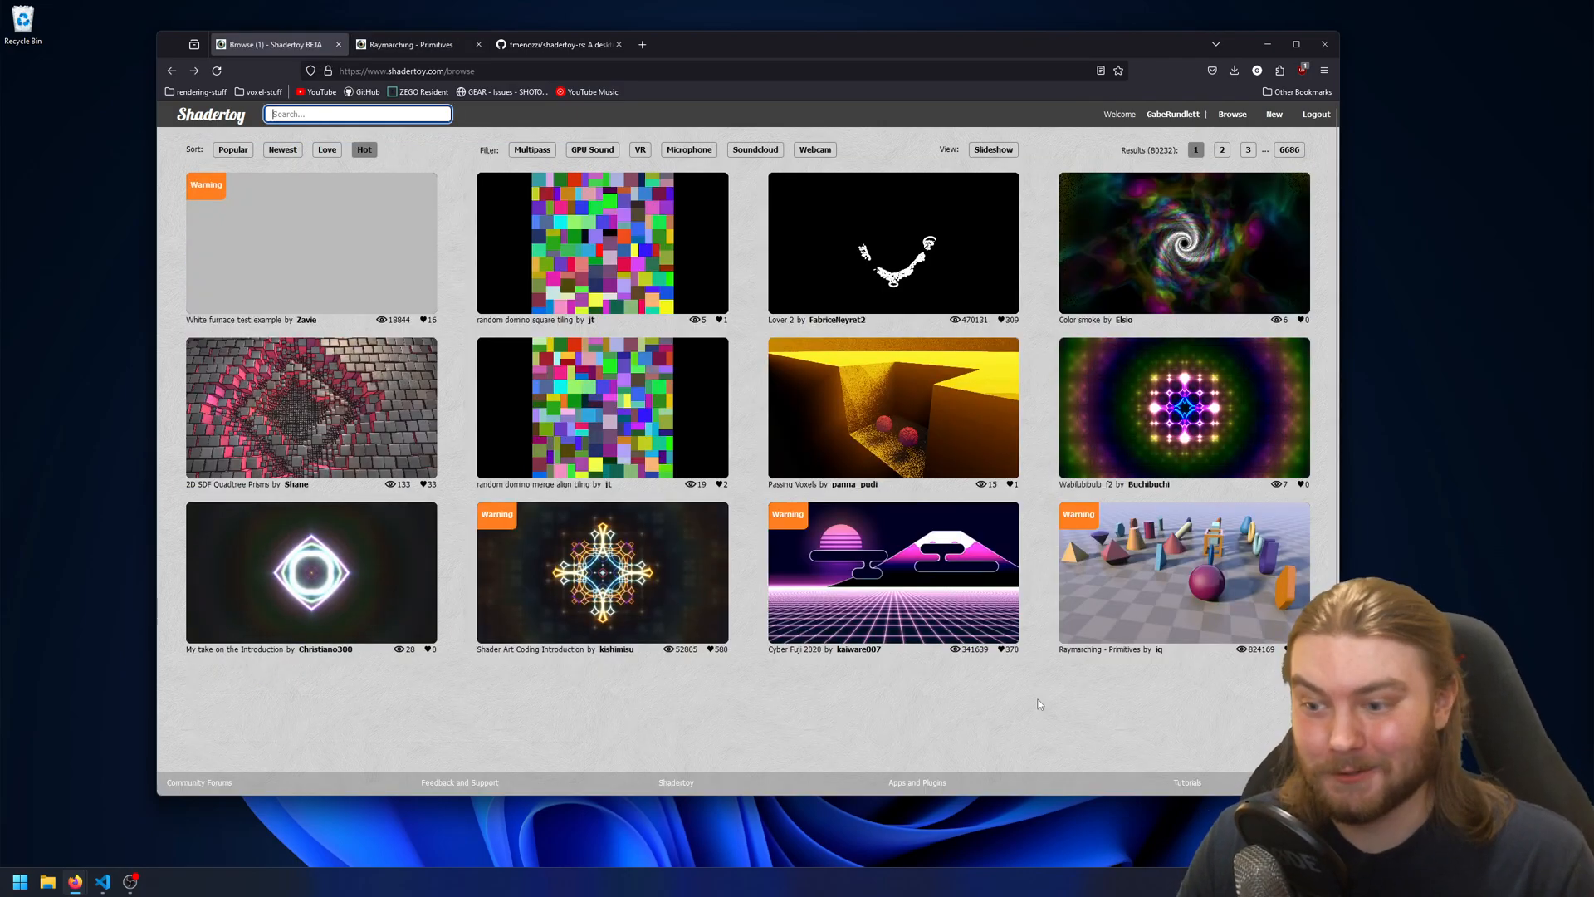
mouse_move(1032, 699)
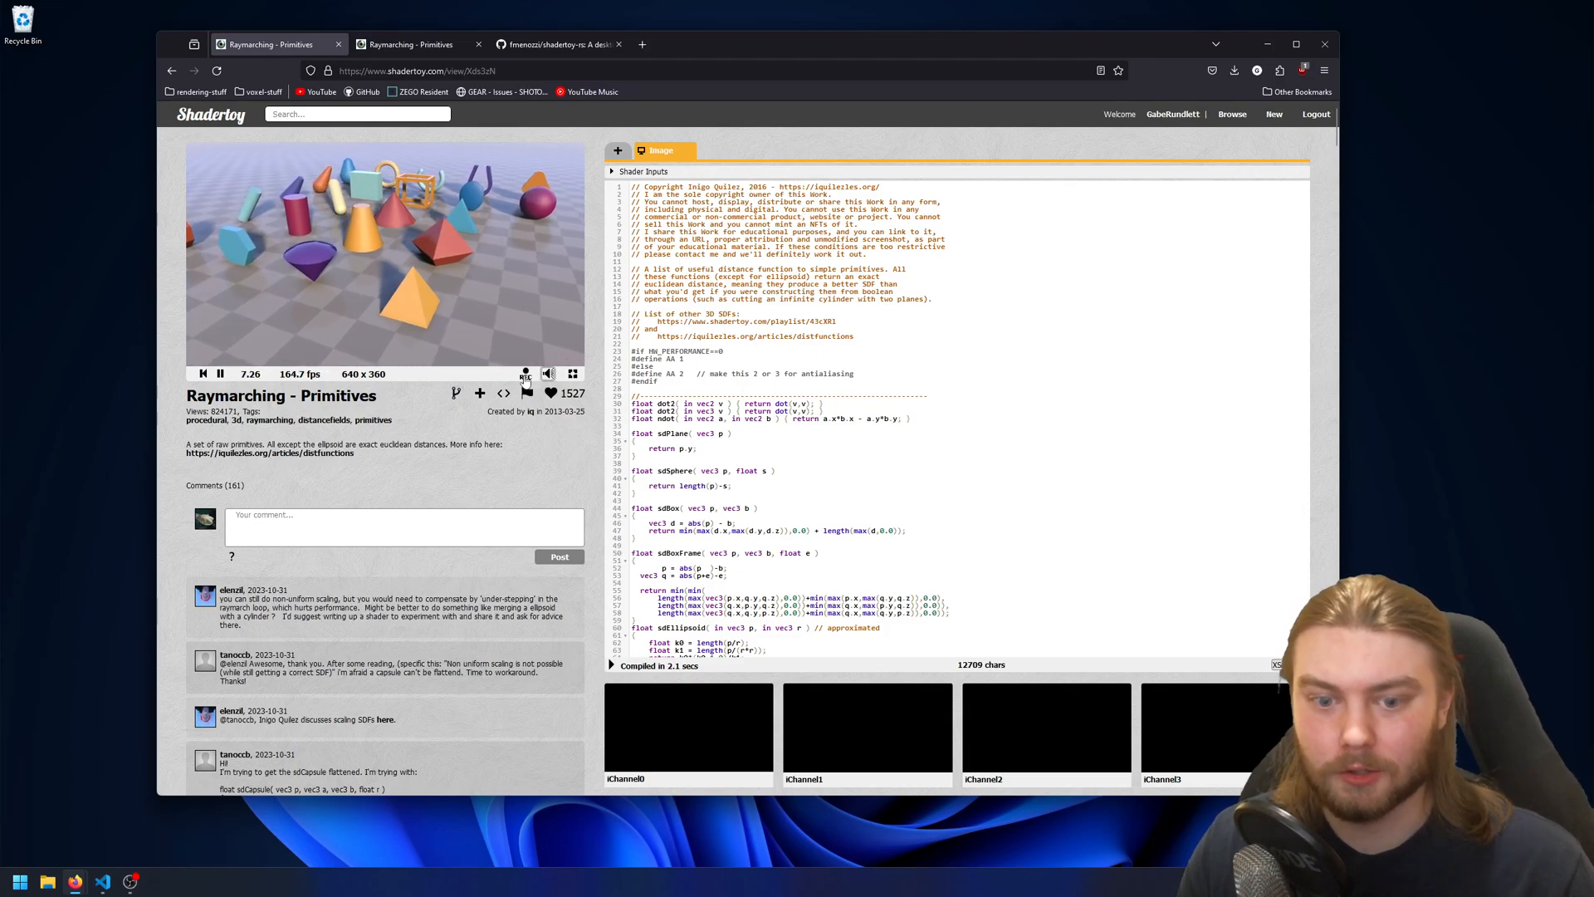
Open your Shadertoy profile and scroll through its Shaders table
left_click(1232, 113)
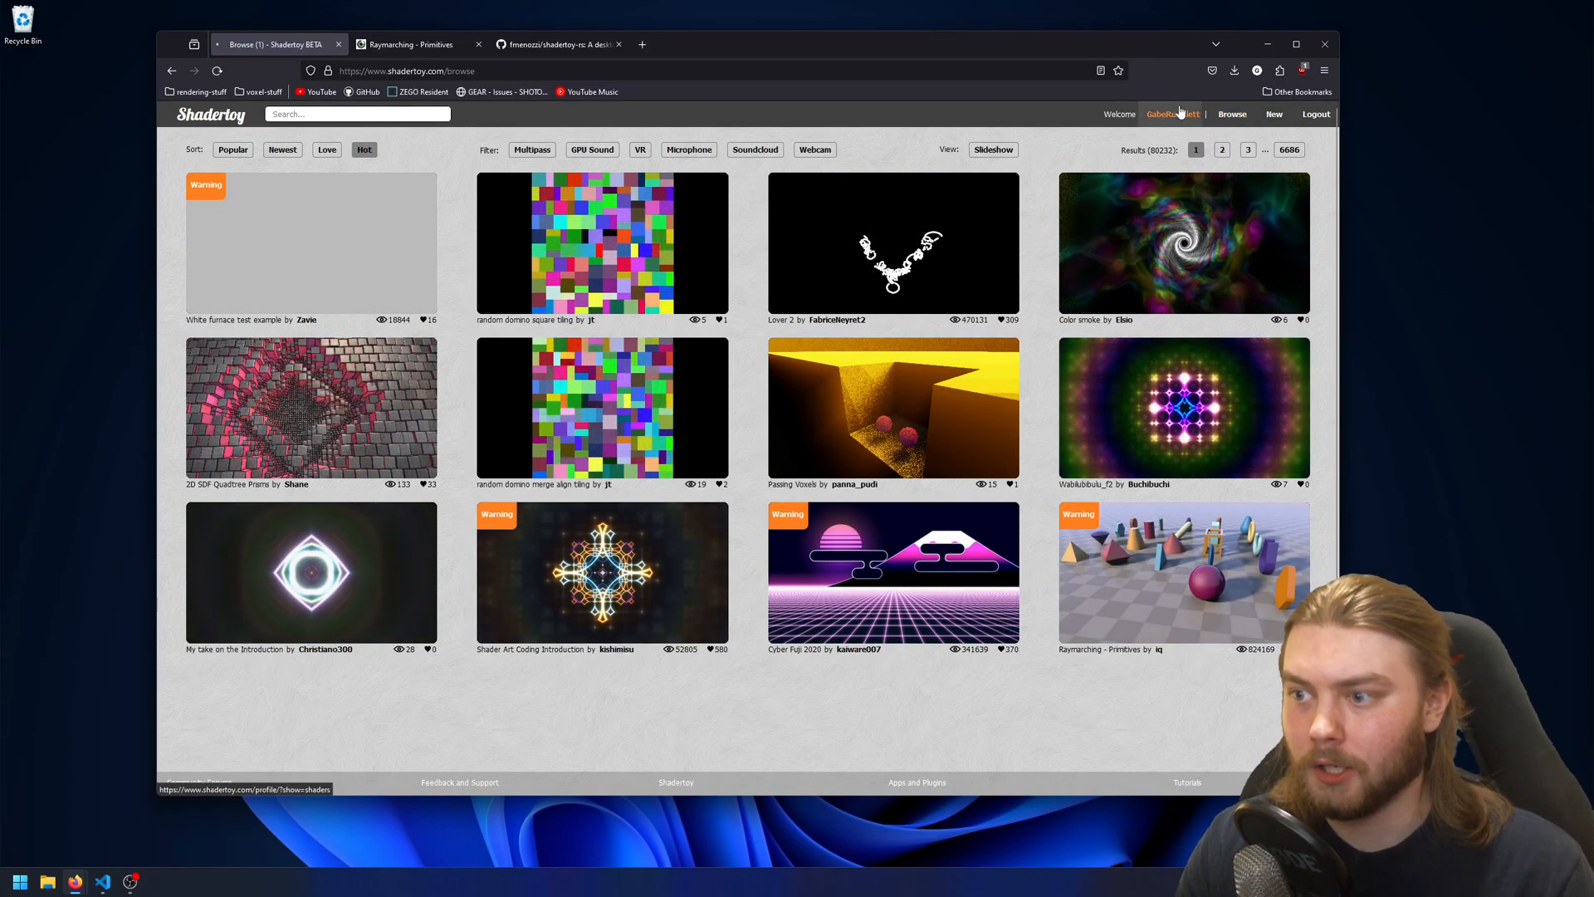
left_click(1172, 113)
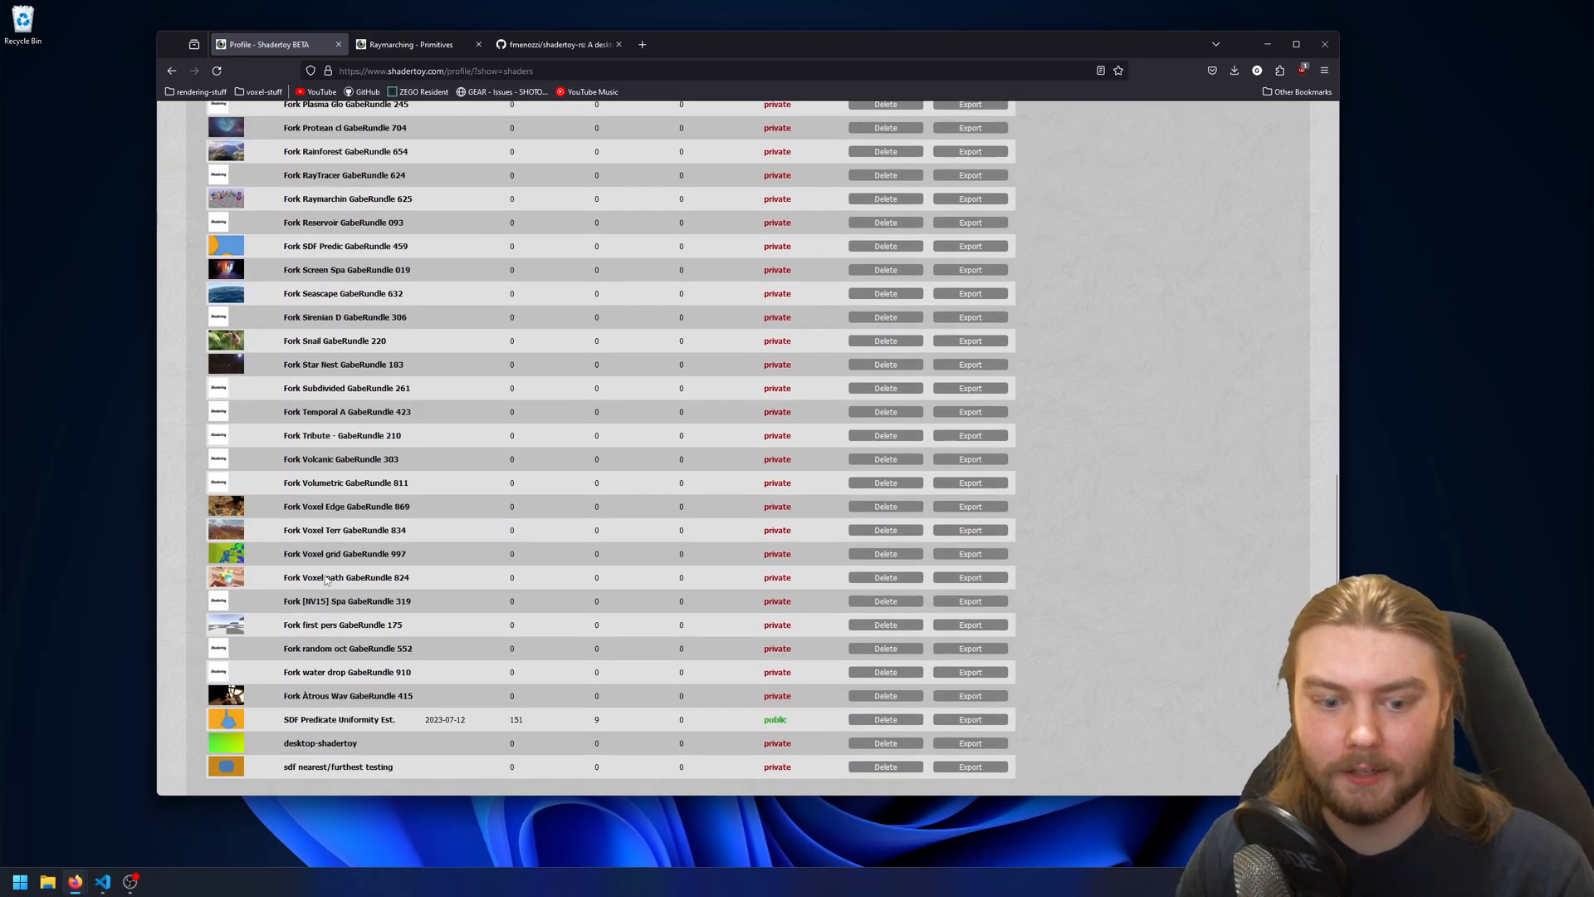
scroll("down", 3)
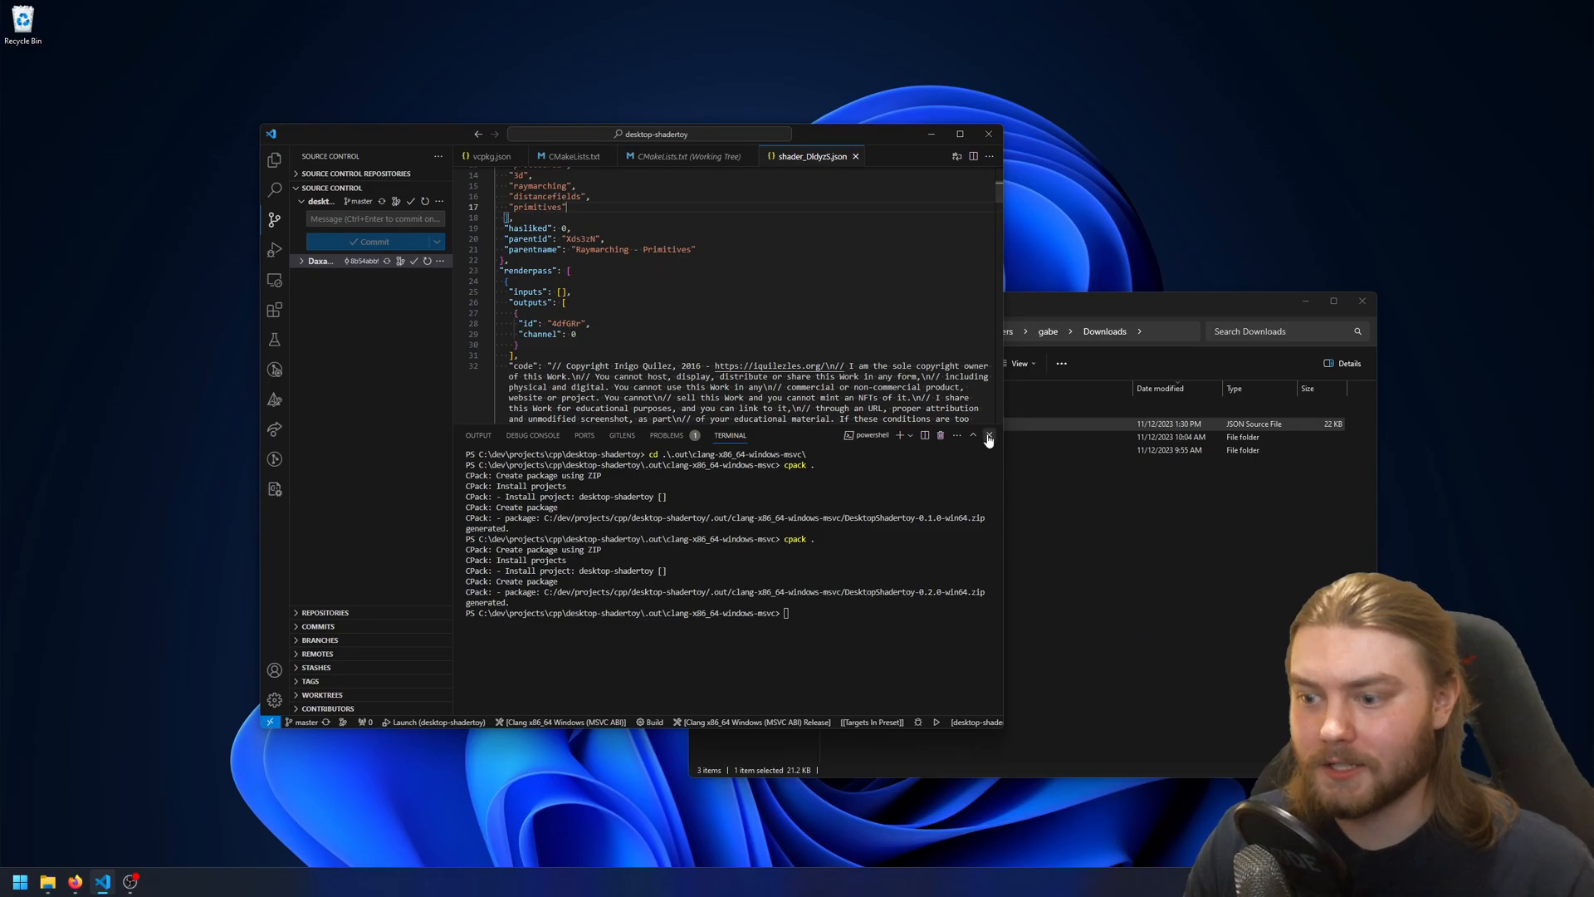
Close the VS Code terminal panel to reveal shader_Dldyz5.json
left_click(986, 435)
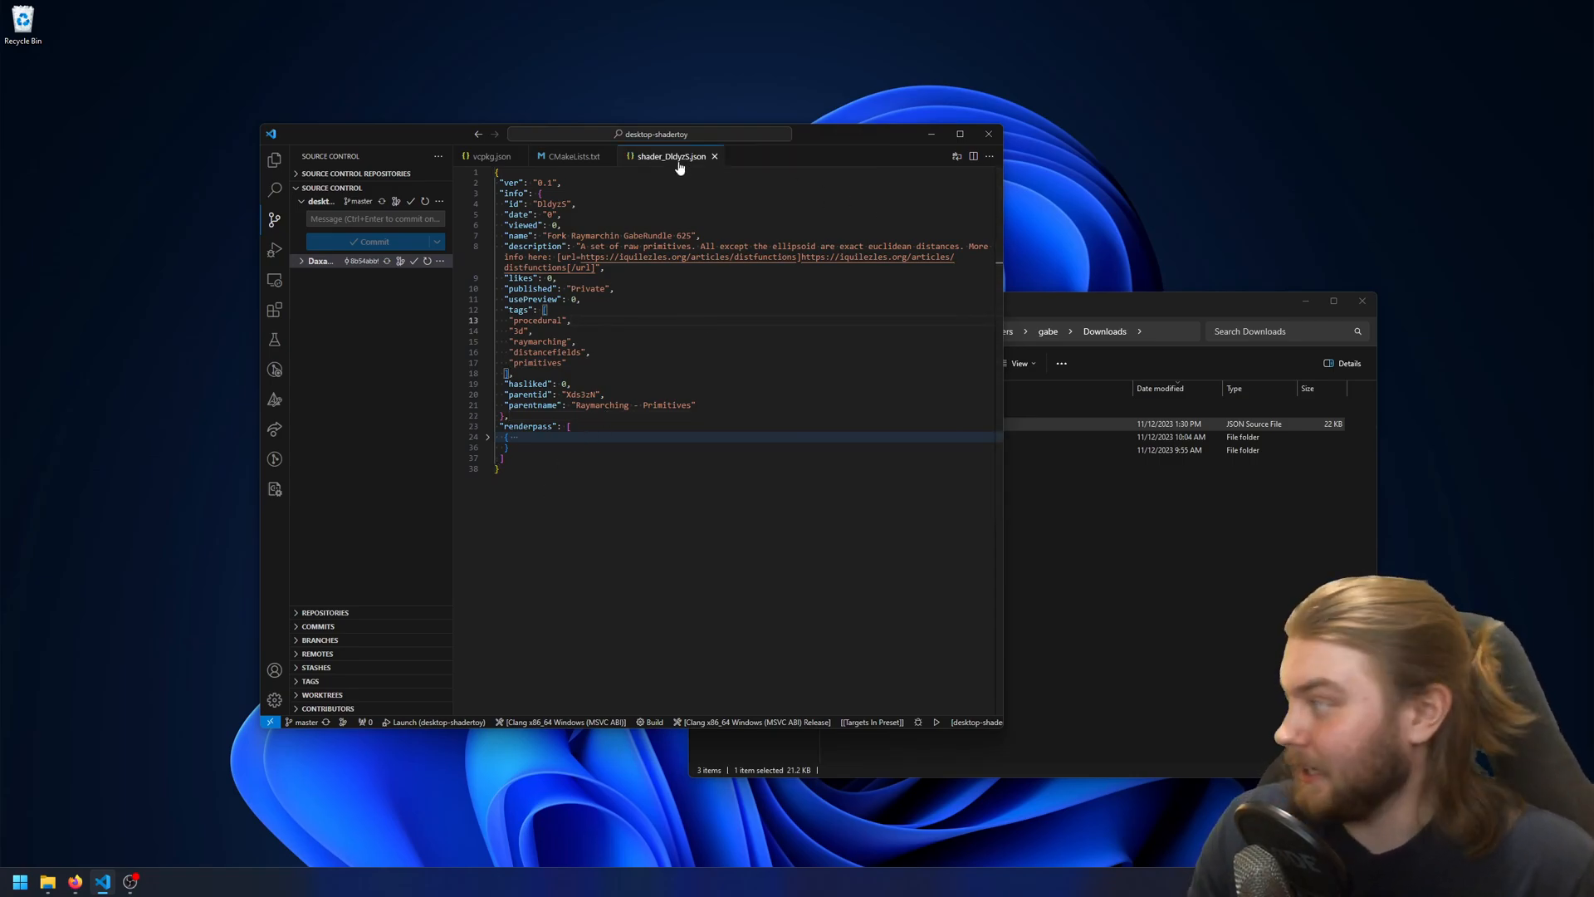
mouse_move(671, 155)
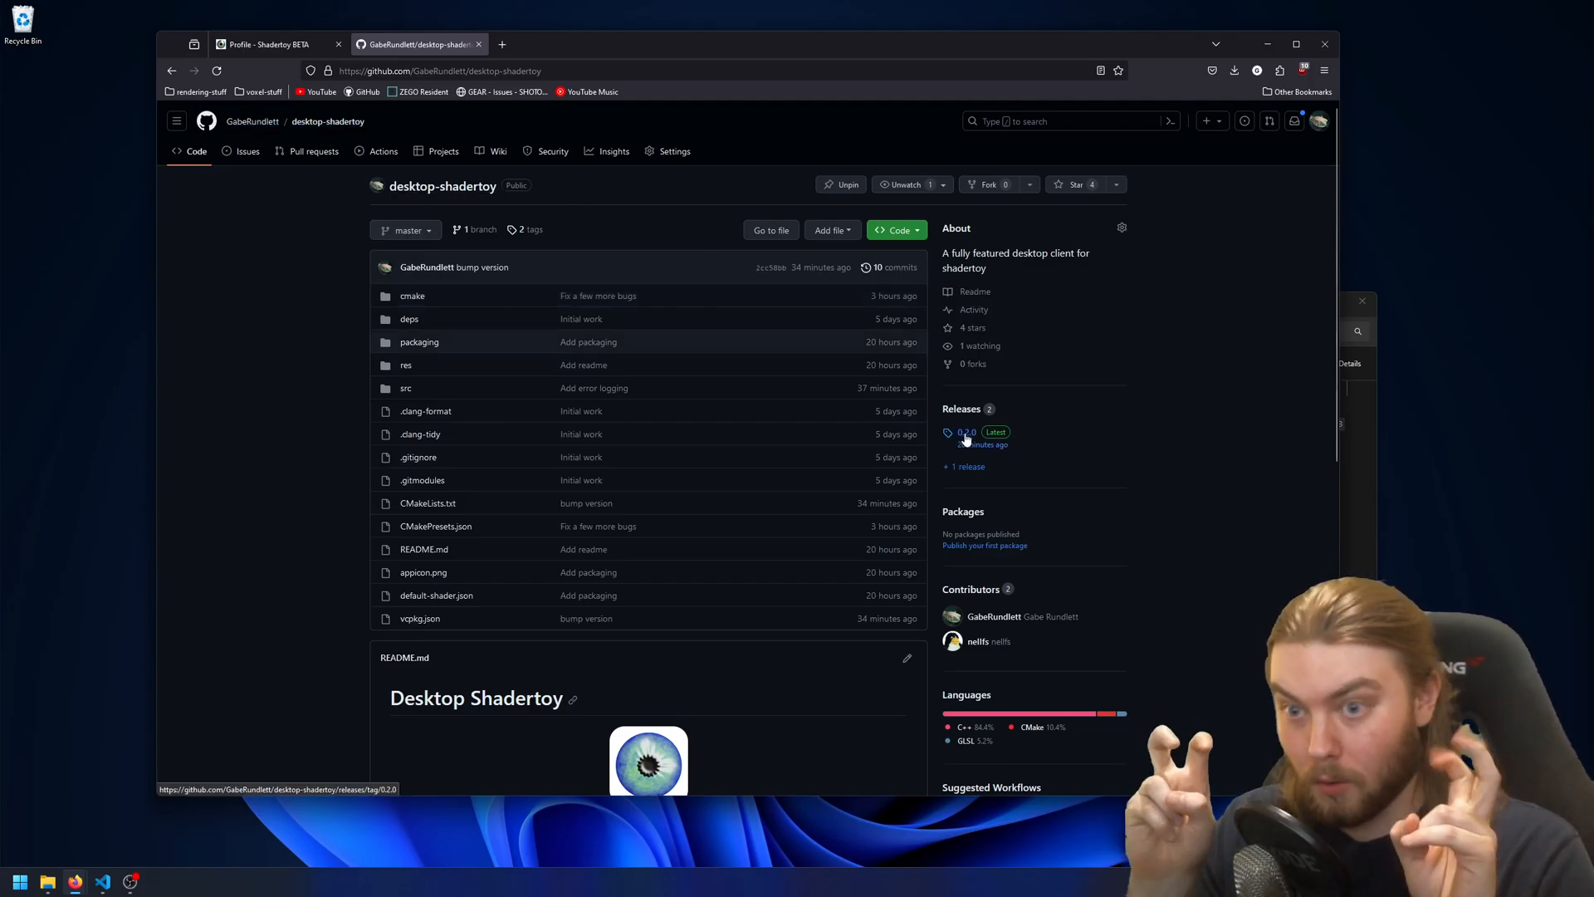
Open the 0.2.0 release and download DesktopShadertoy-0.2.0-win64.zip
left_click(963, 431)
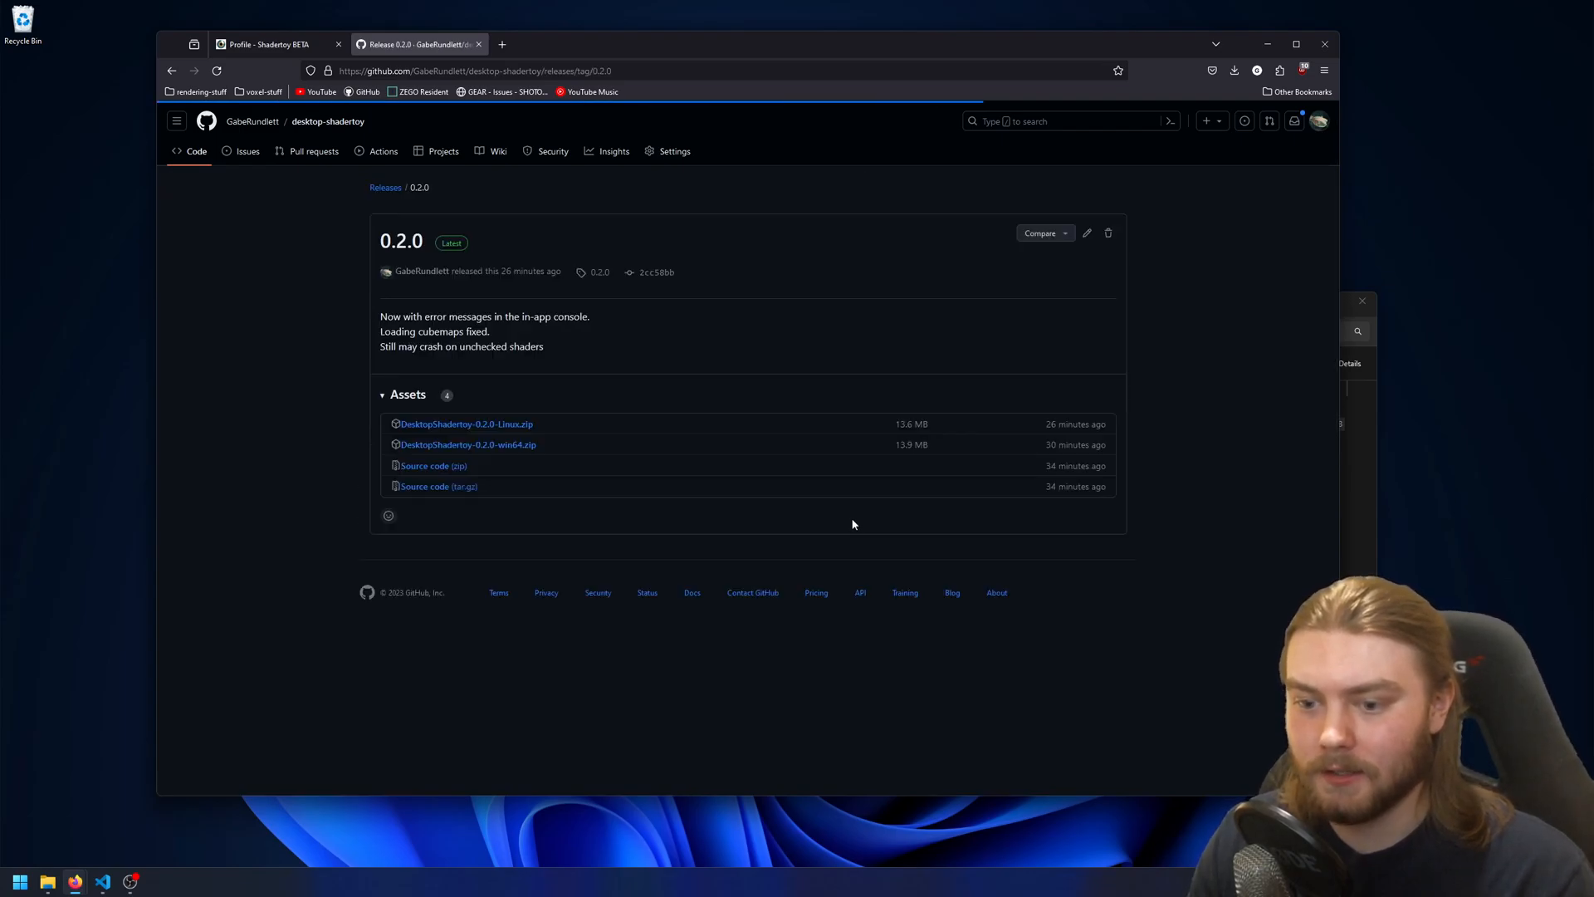
mouse_move(467, 444)
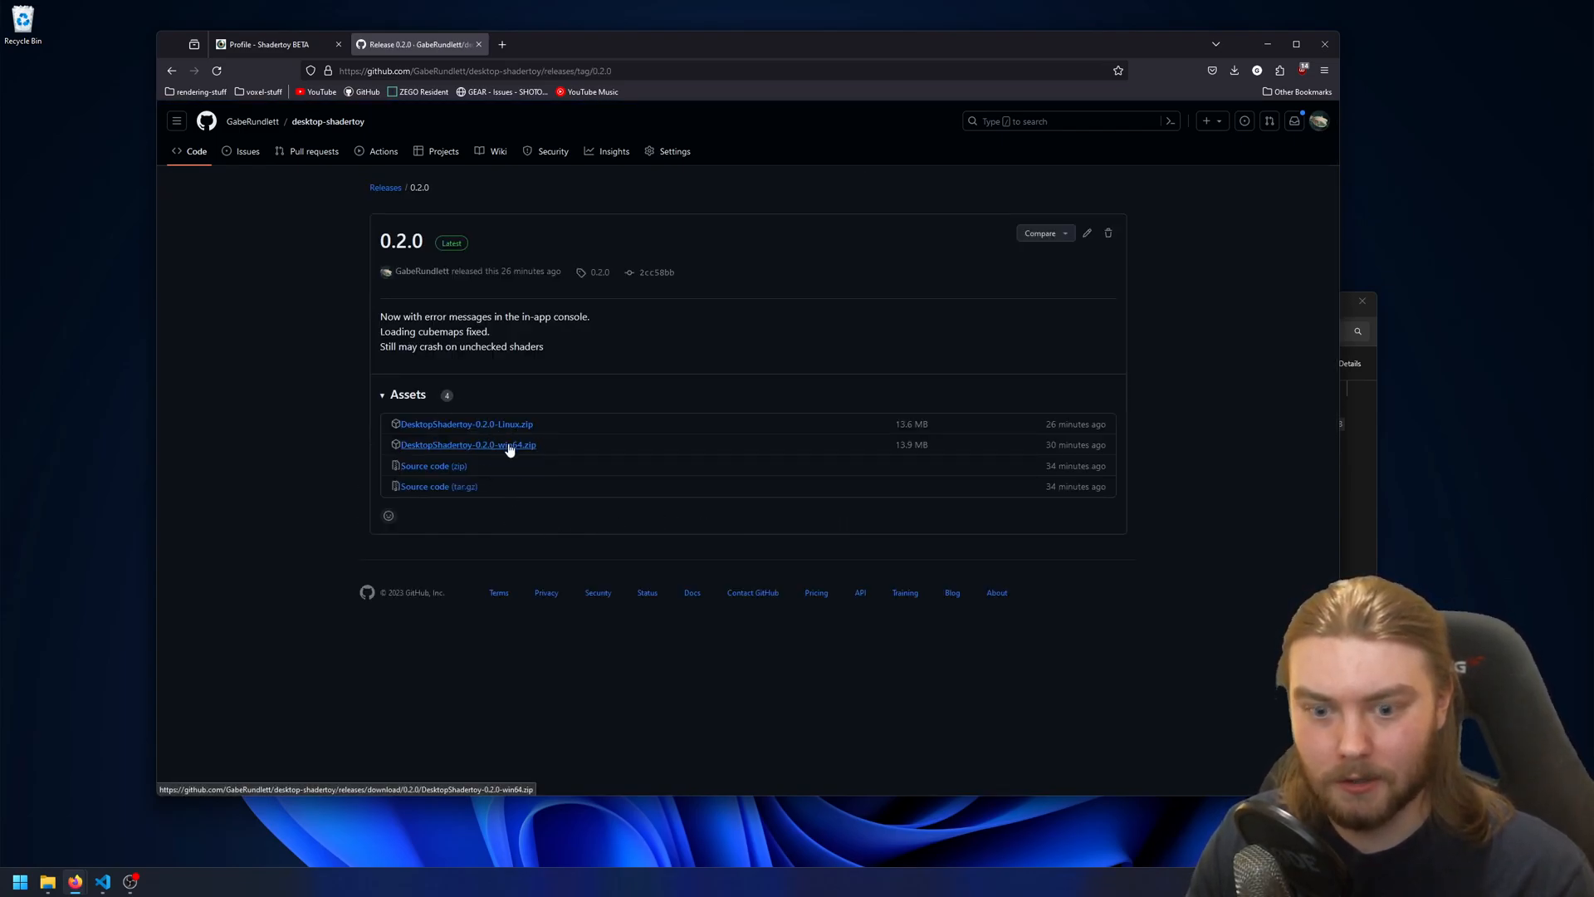
left_click(467, 445)
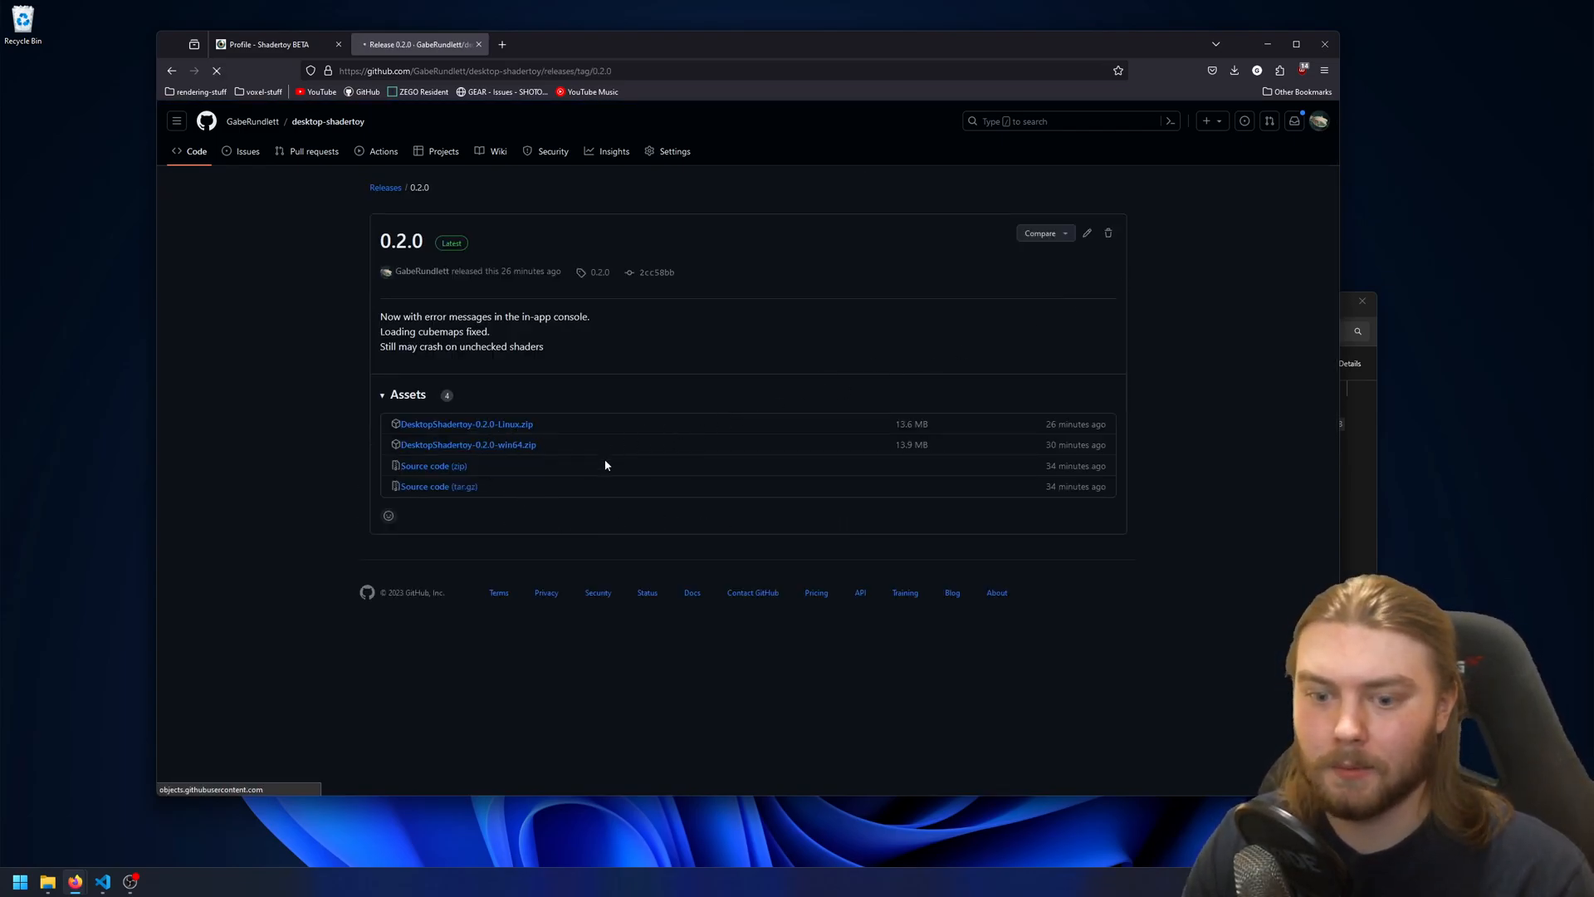
left_click(1235, 69)
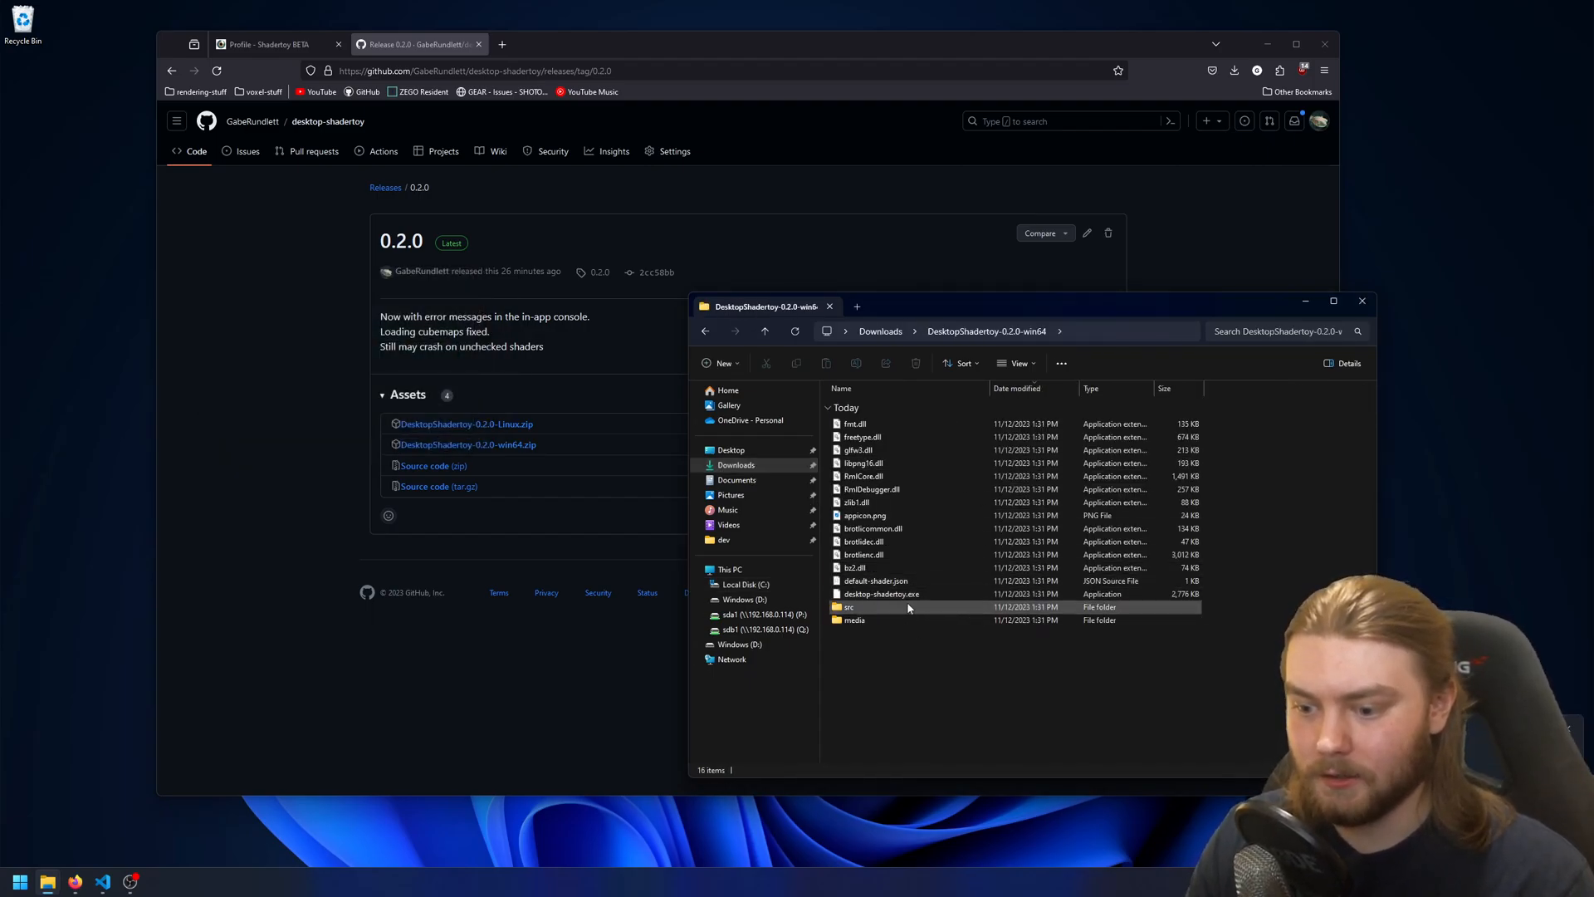
Launch desktop-shadertoy.exe, getting past the SmartScreen warning with Run anyway
left_click(880, 594)
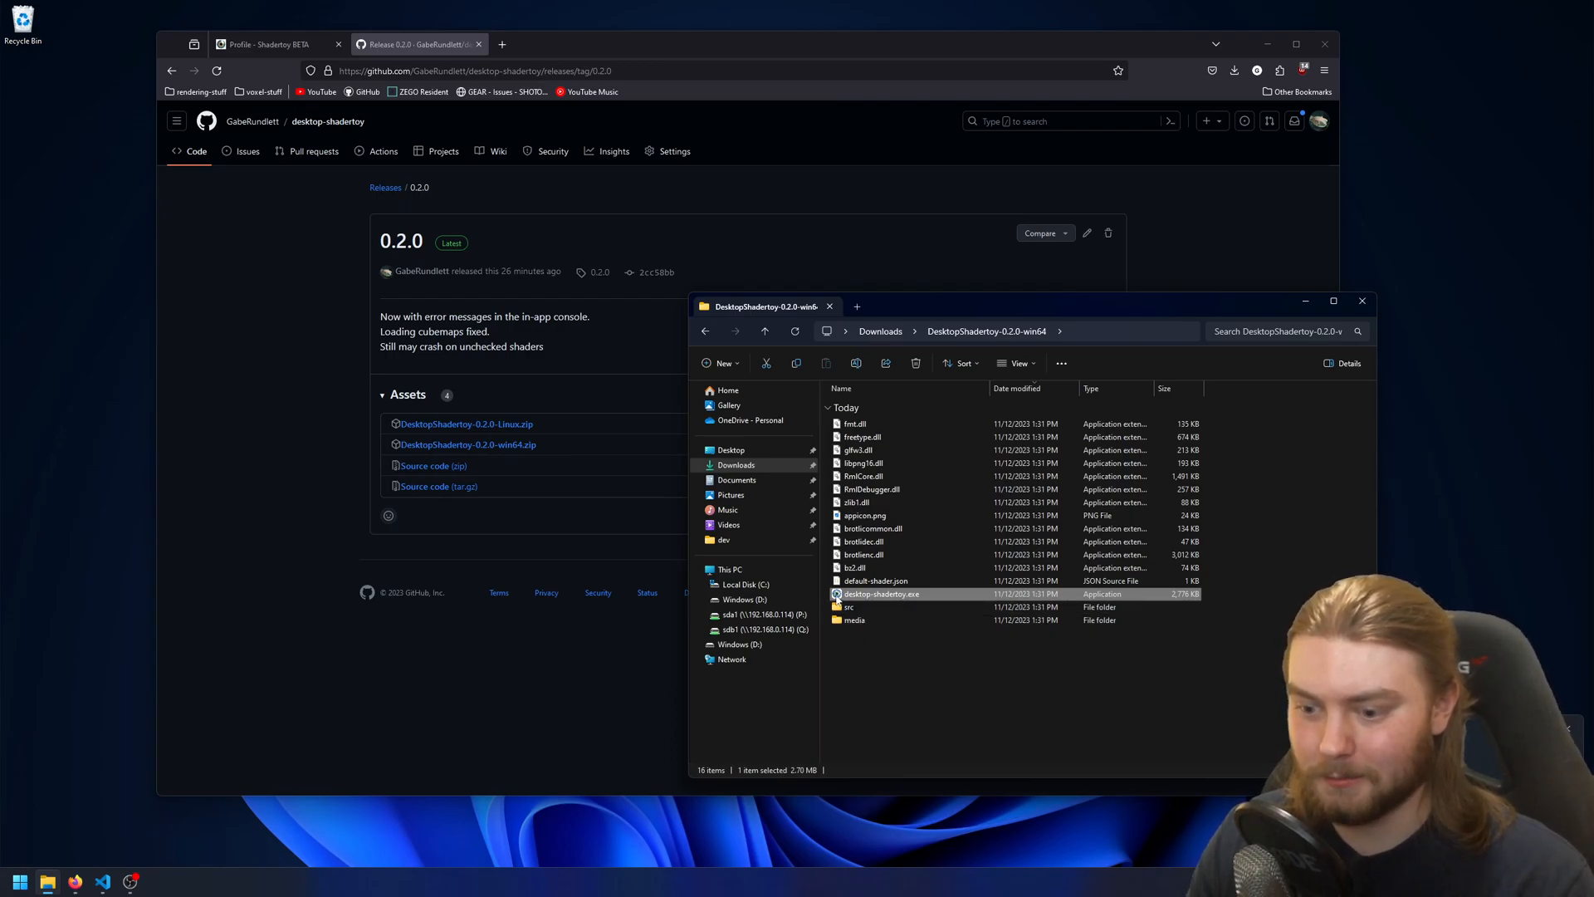
double_click(880, 593)
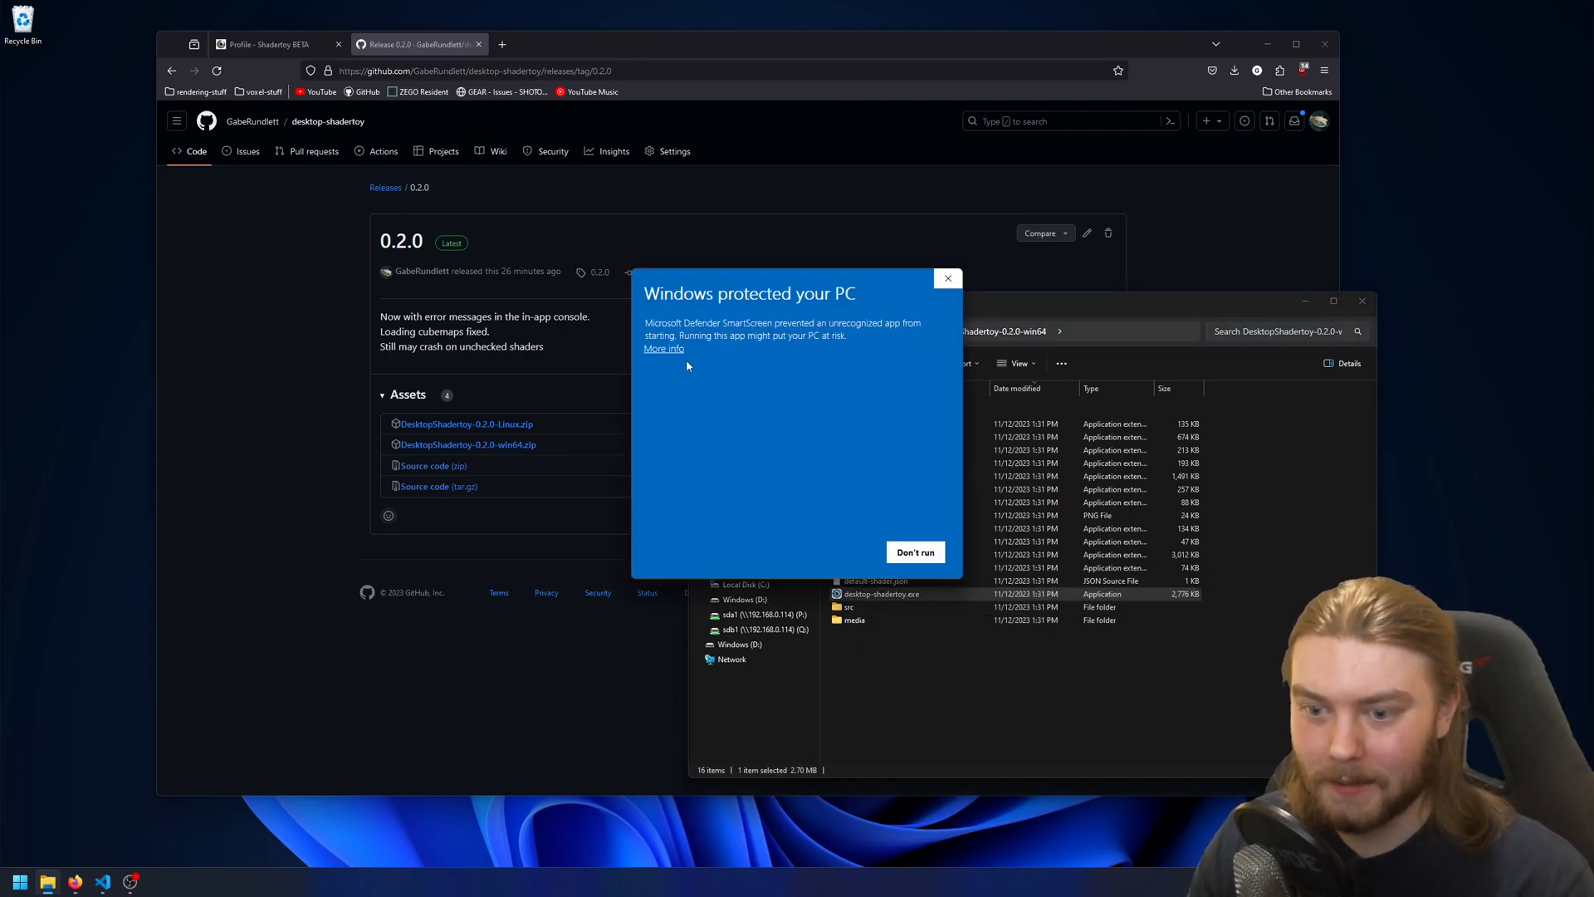
left_click(914, 552)
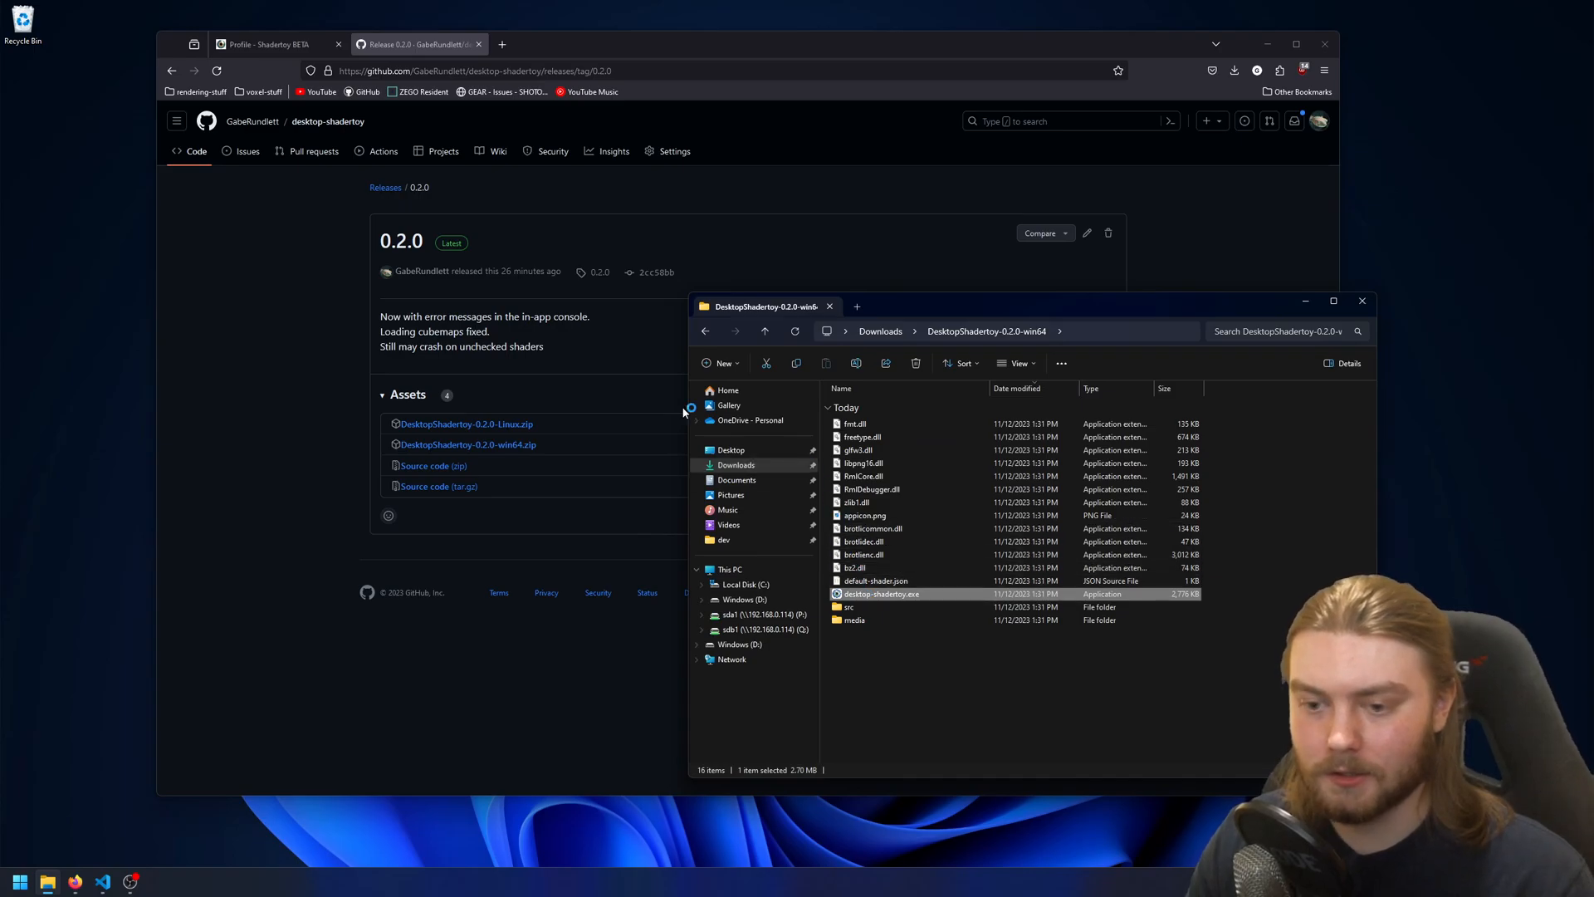
double_click(880, 594)
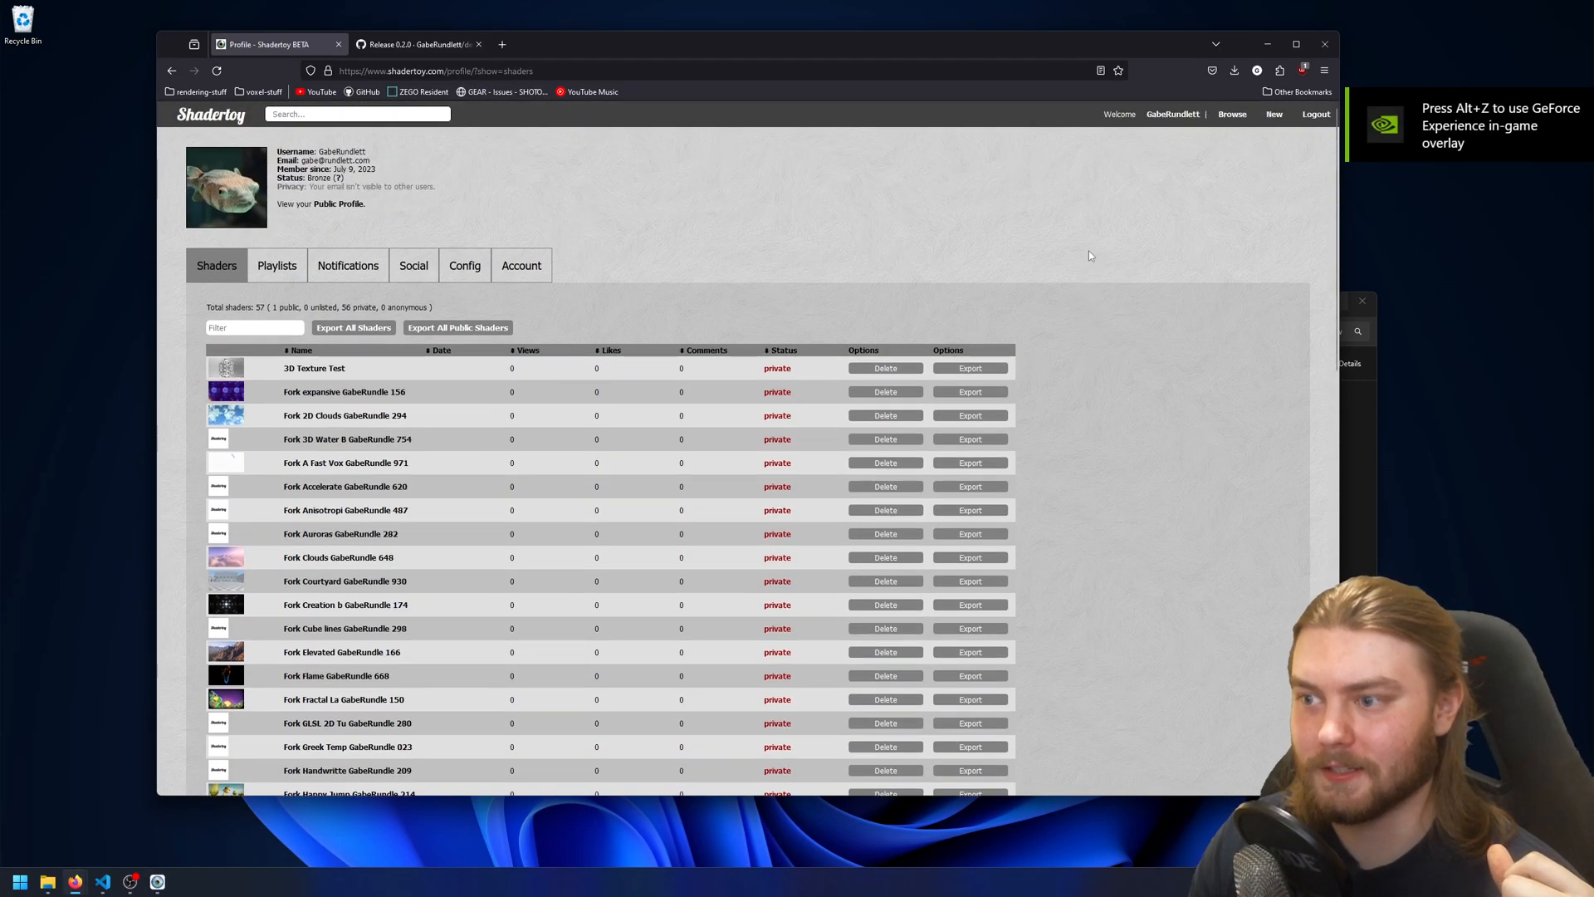
left_click(1274, 117)
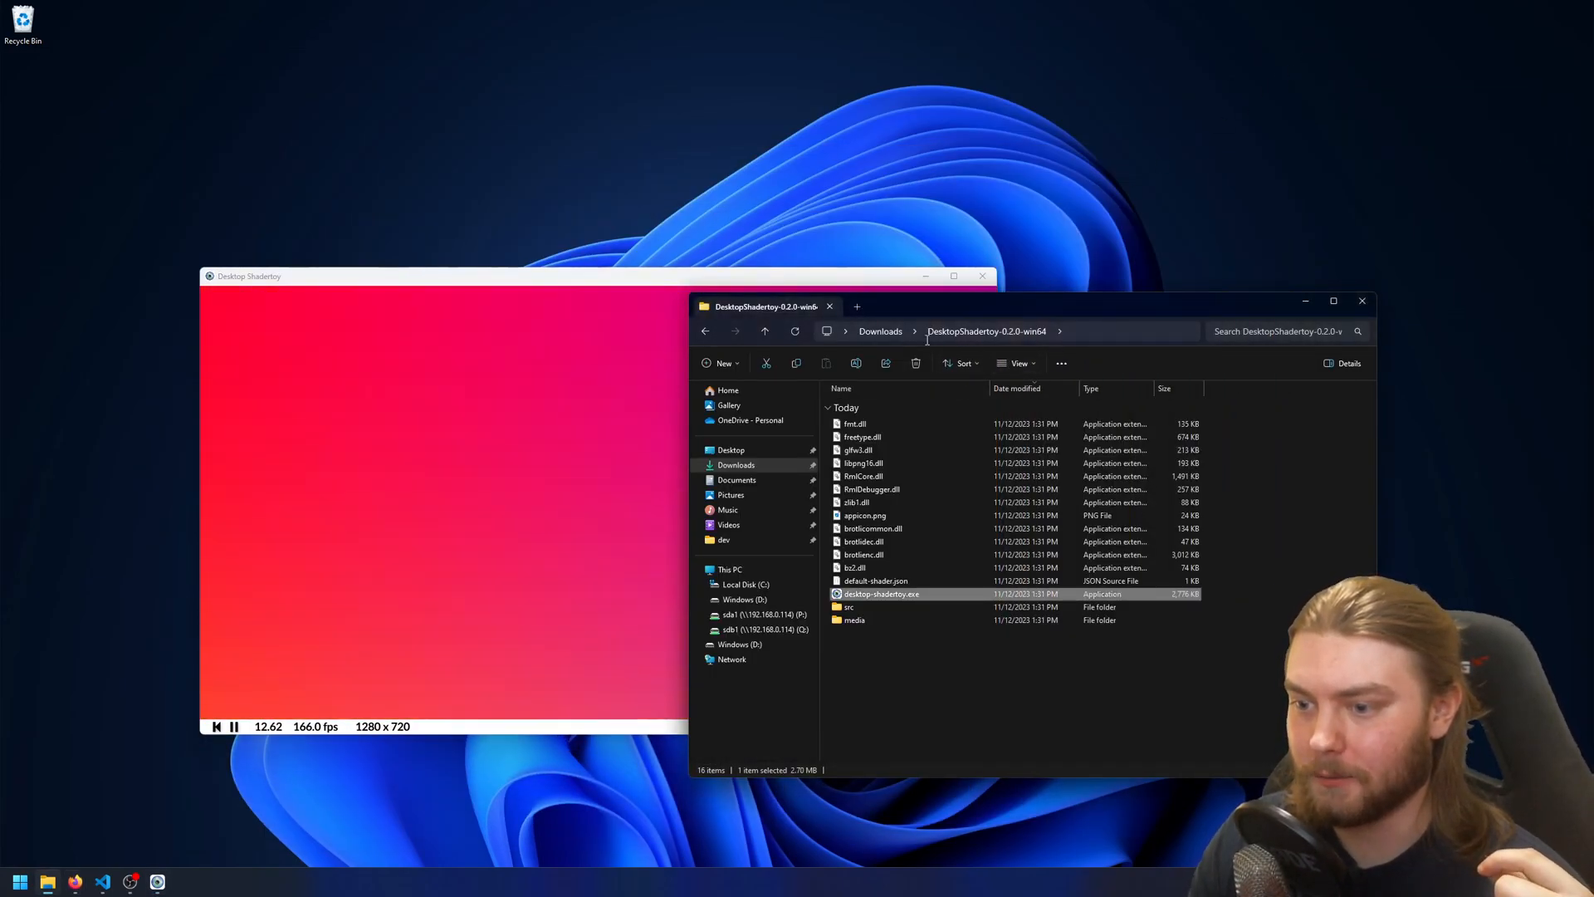
Pause and resume the primitives shader playback, then switch it to fullscreen
left_click(879, 330)
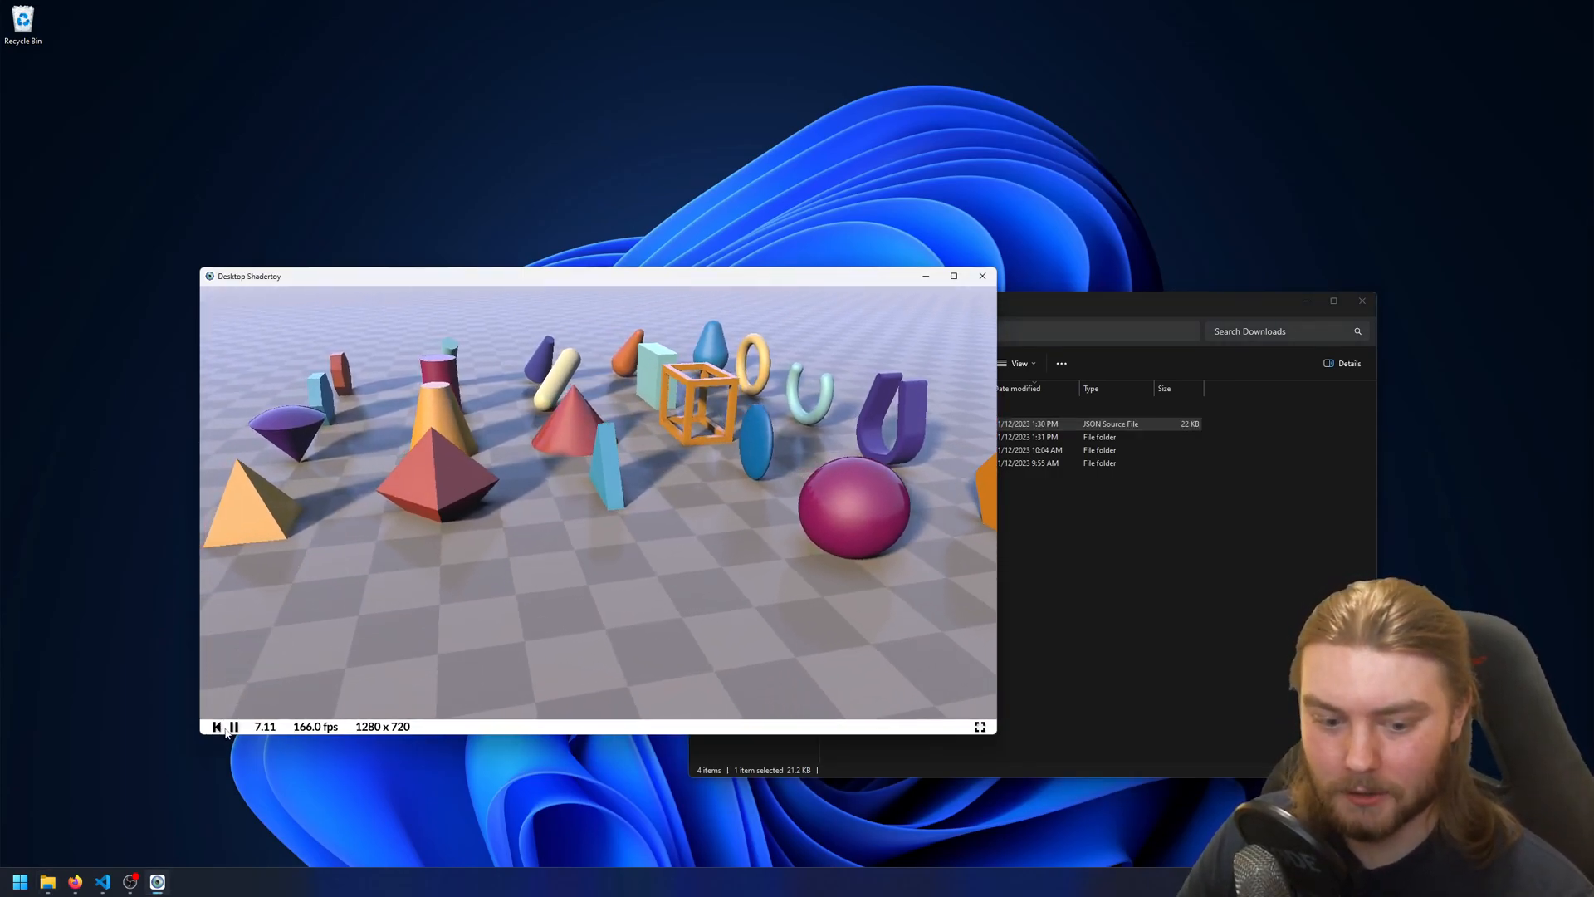
left_click(232, 726)
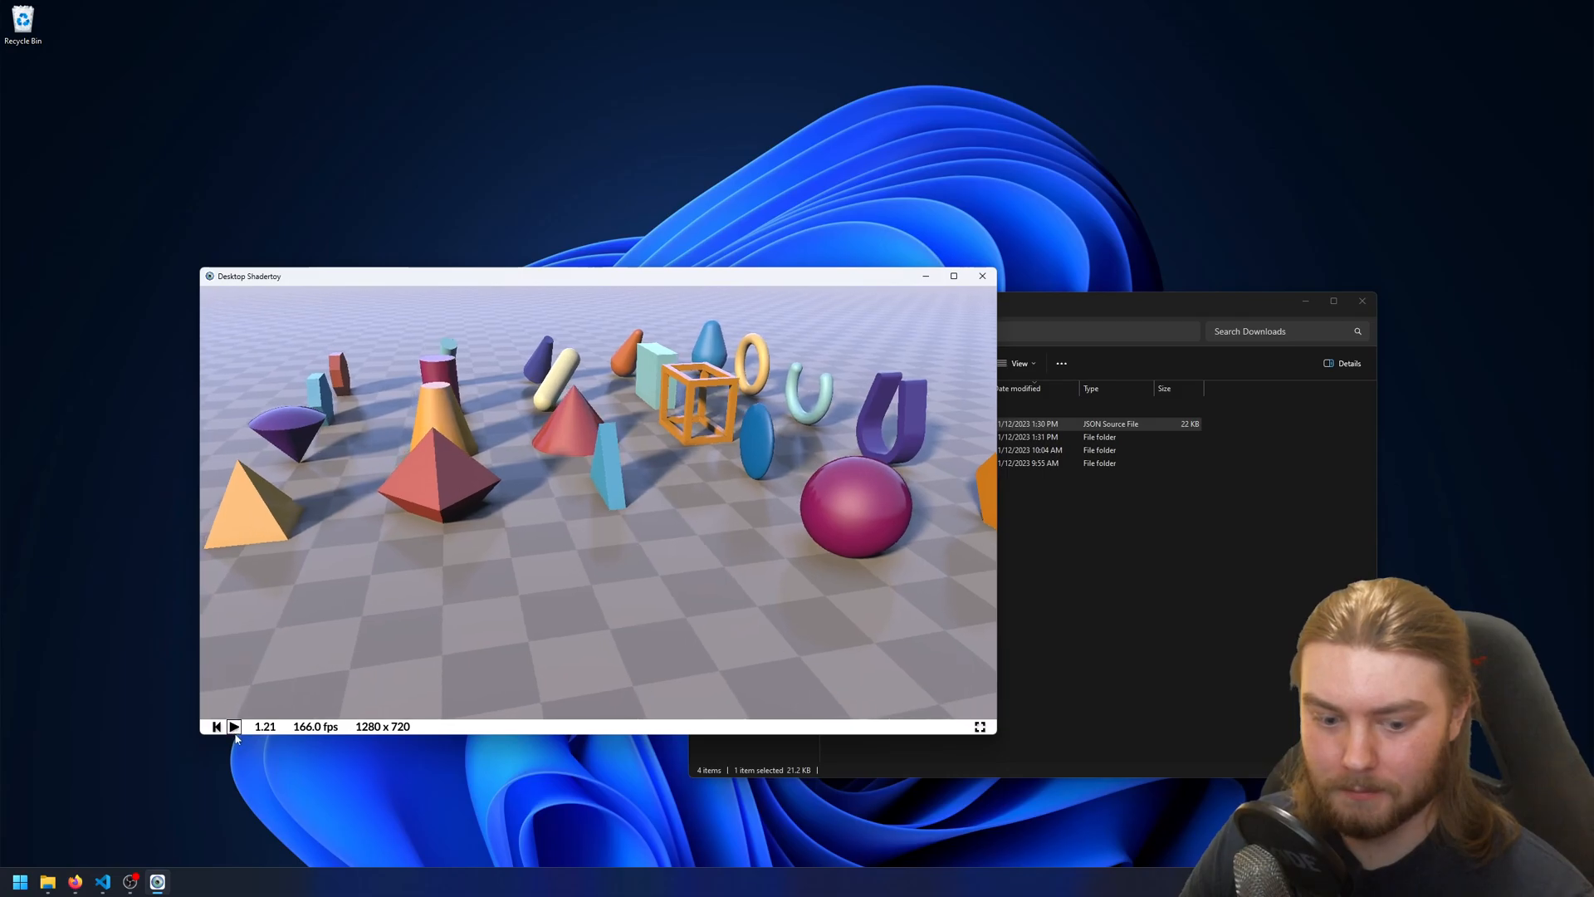
left_click(233, 726)
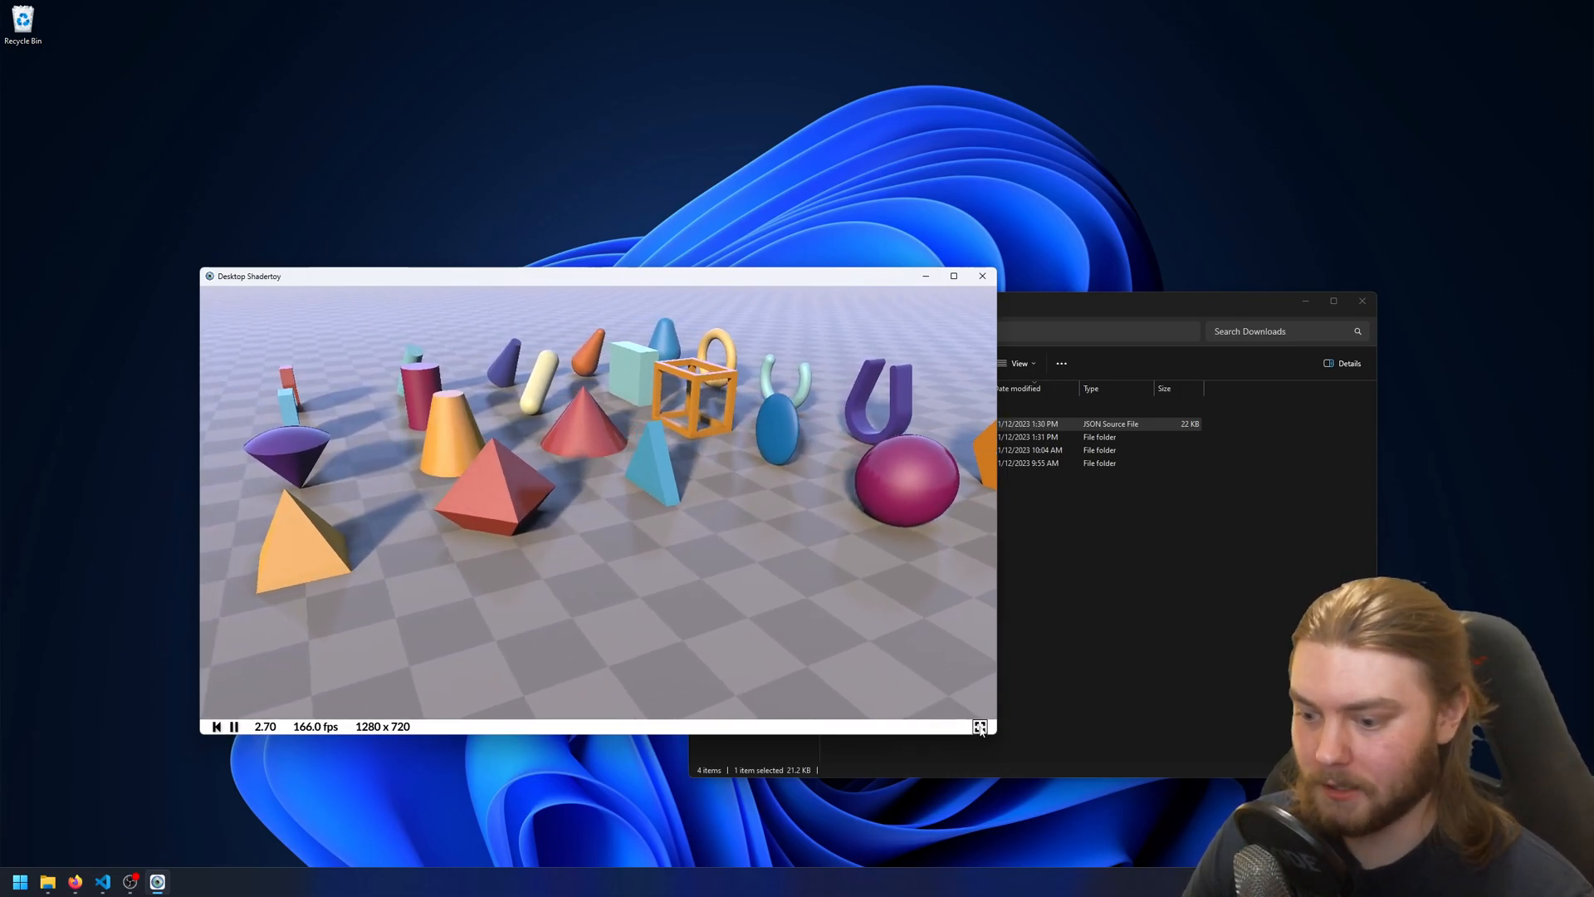
left_click(979, 726)
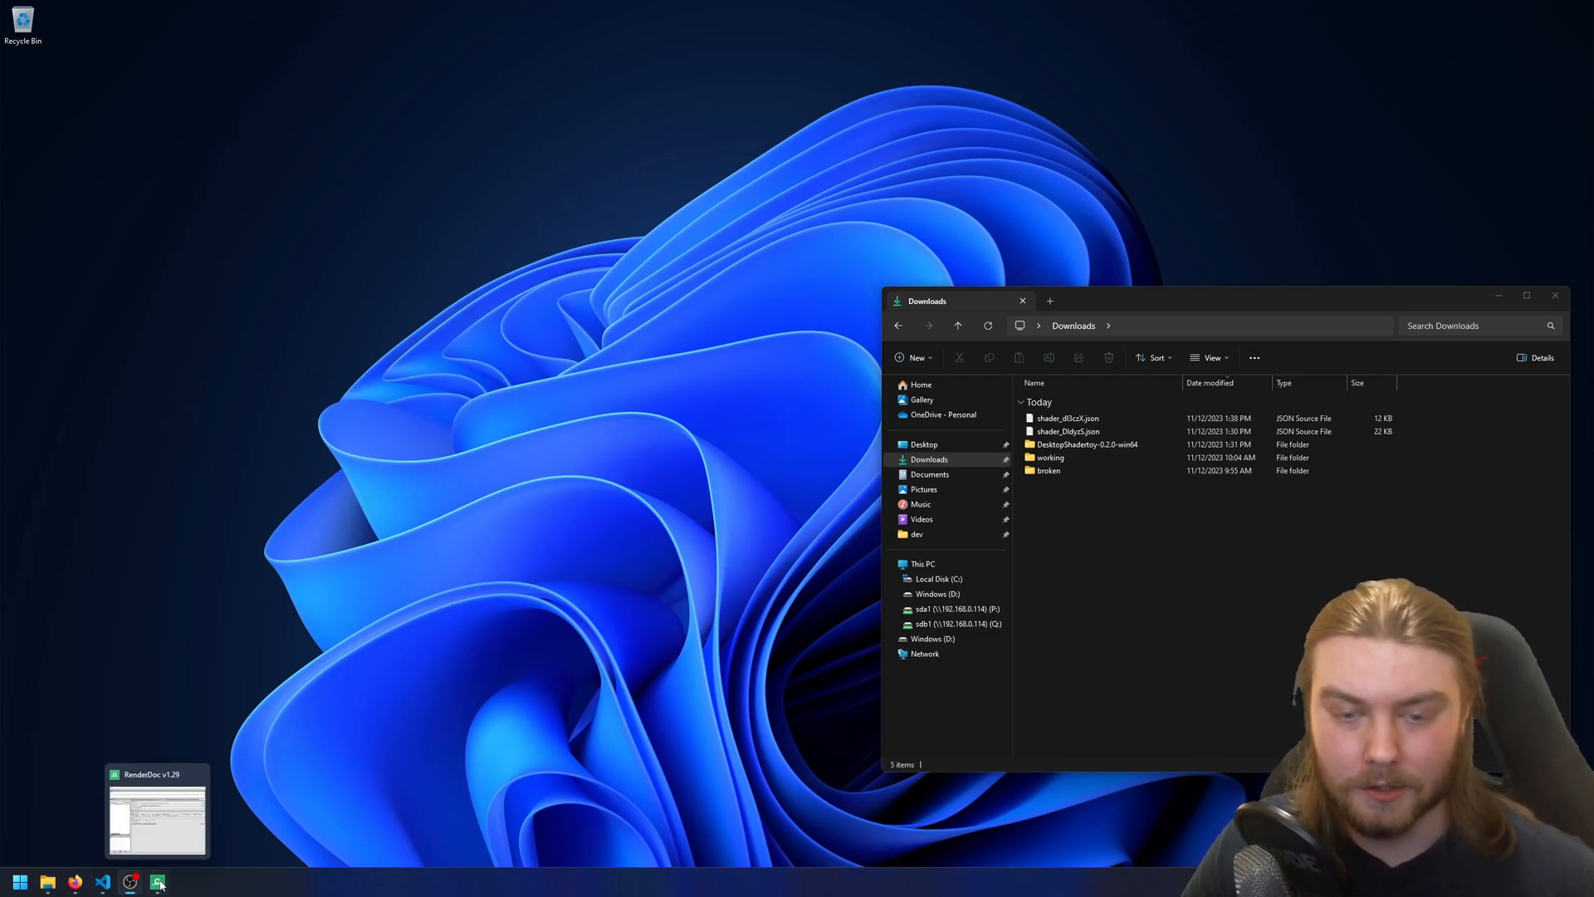
Choose desktop-shadertoy.exe as RenderDoc's capture program and launch it
left_click(158, 881)
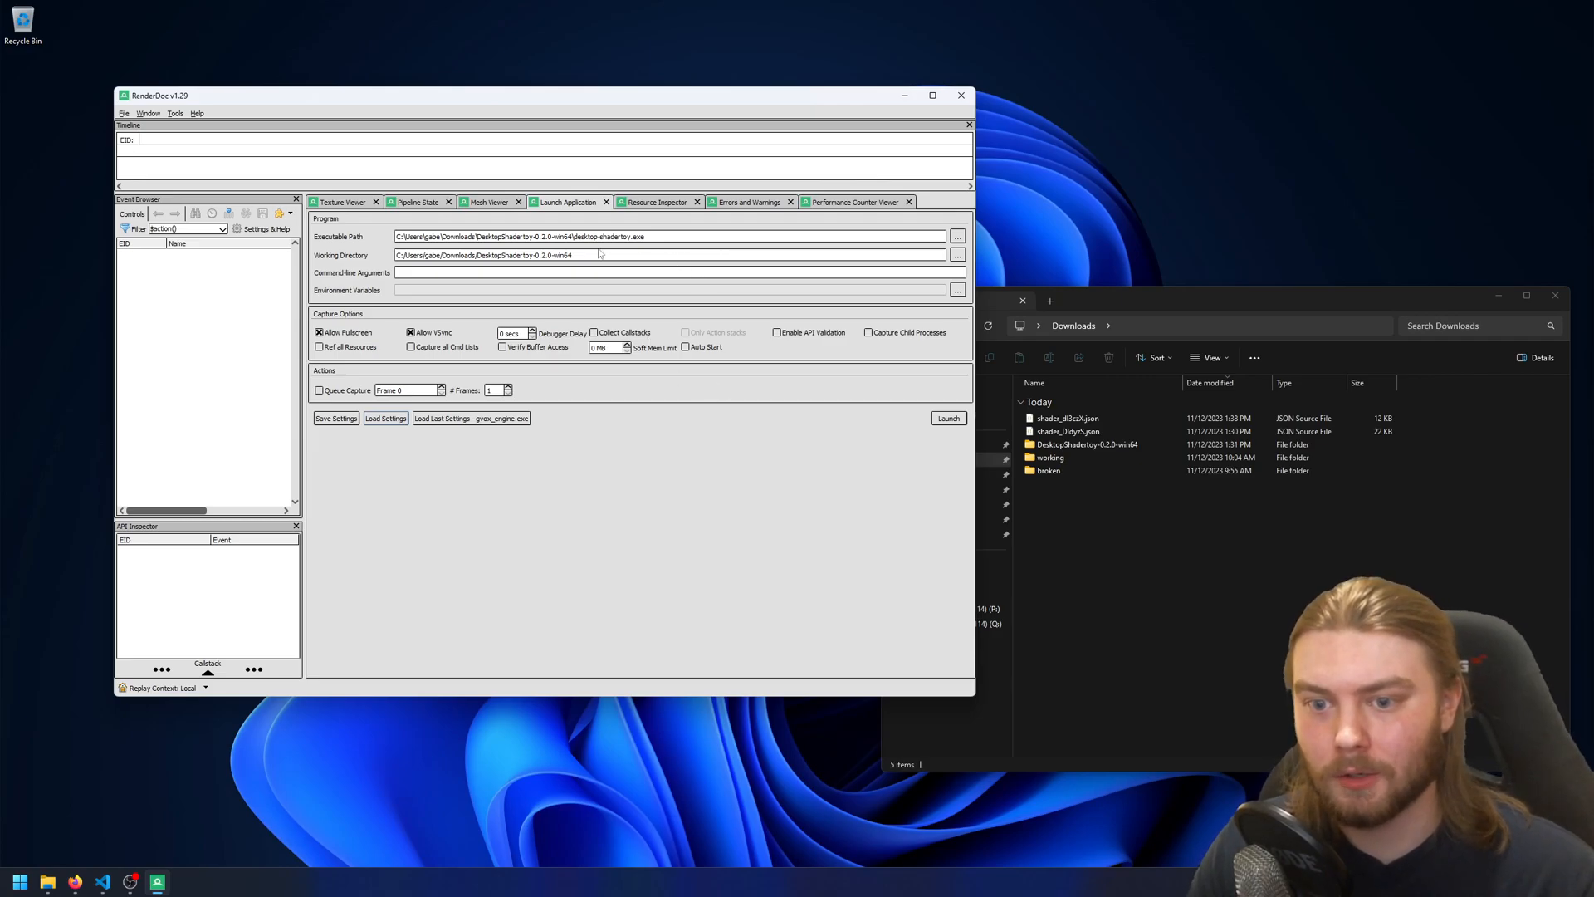
left_click(957, 236)
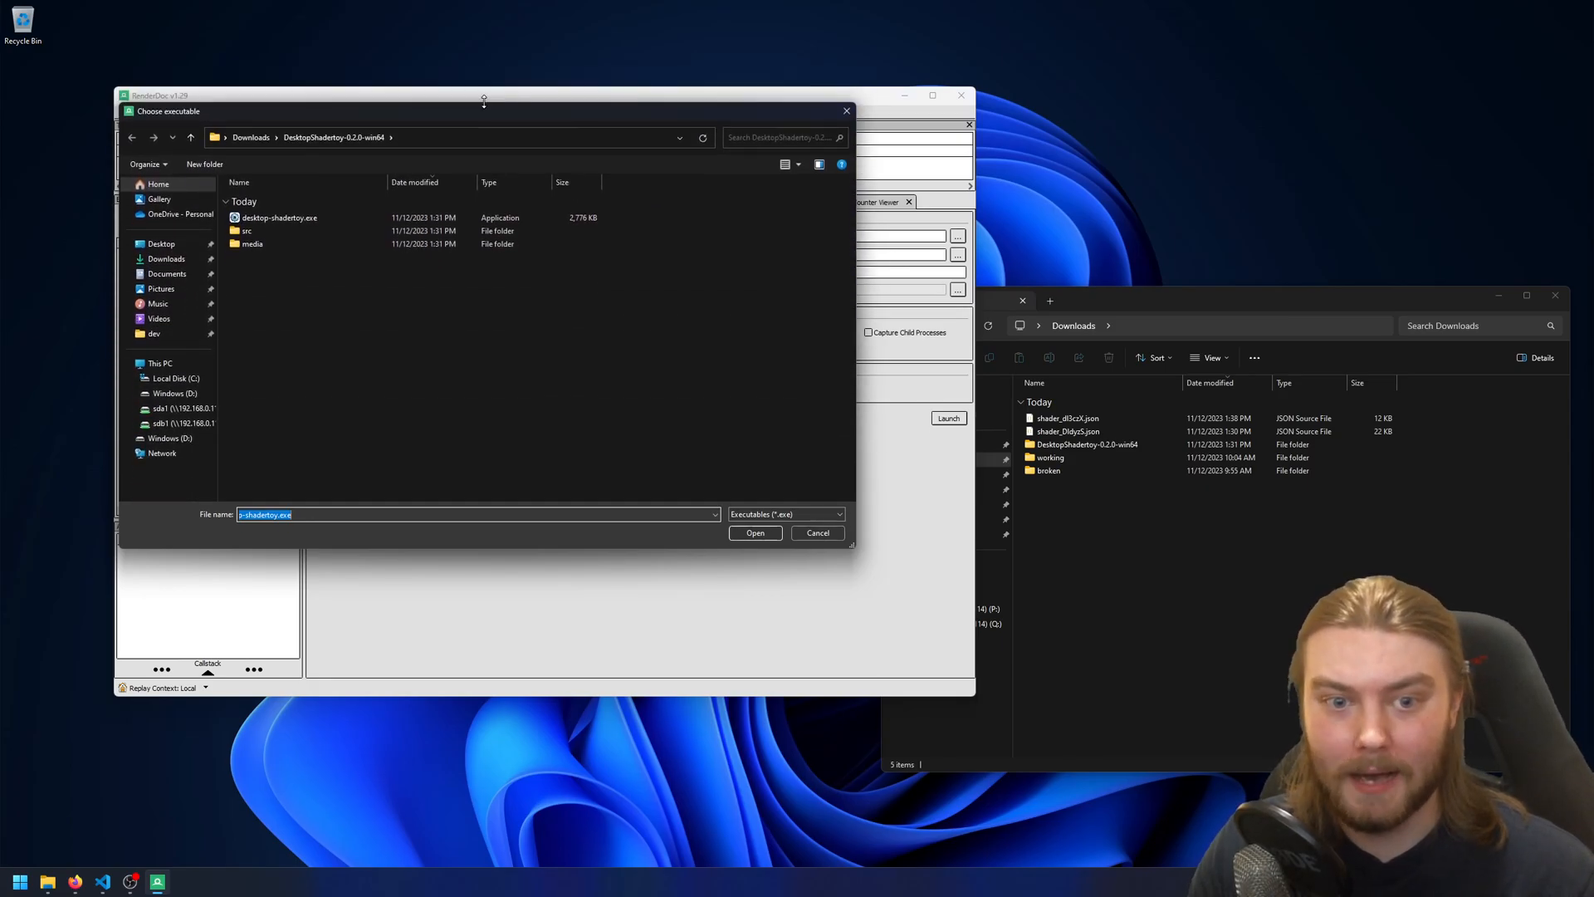
left_click(755, 533)
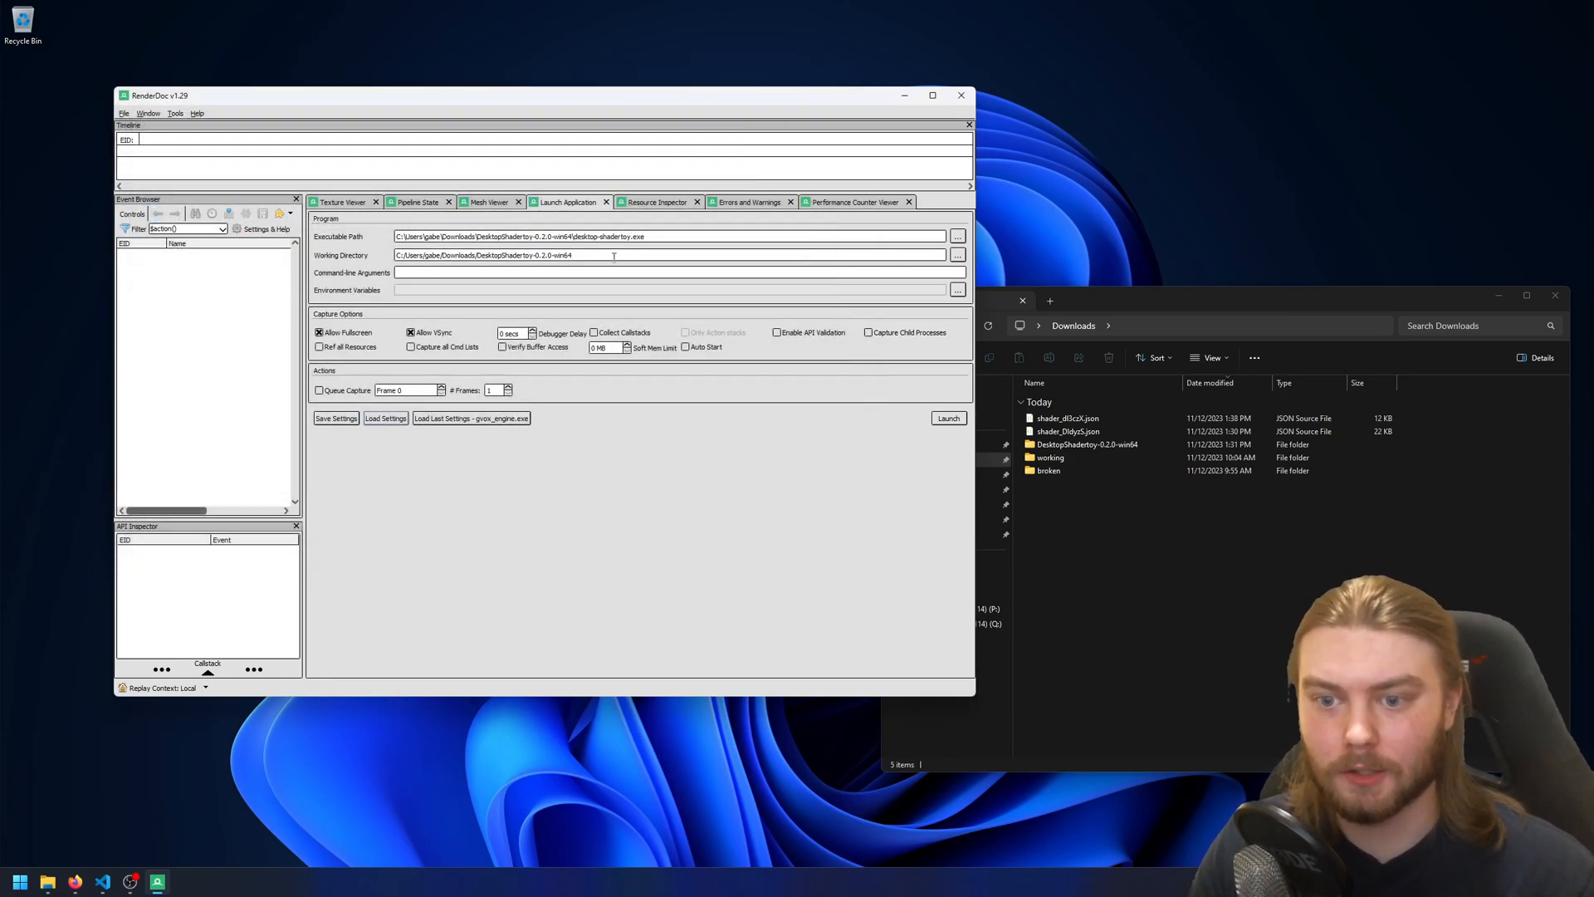
left_click(956, 255)
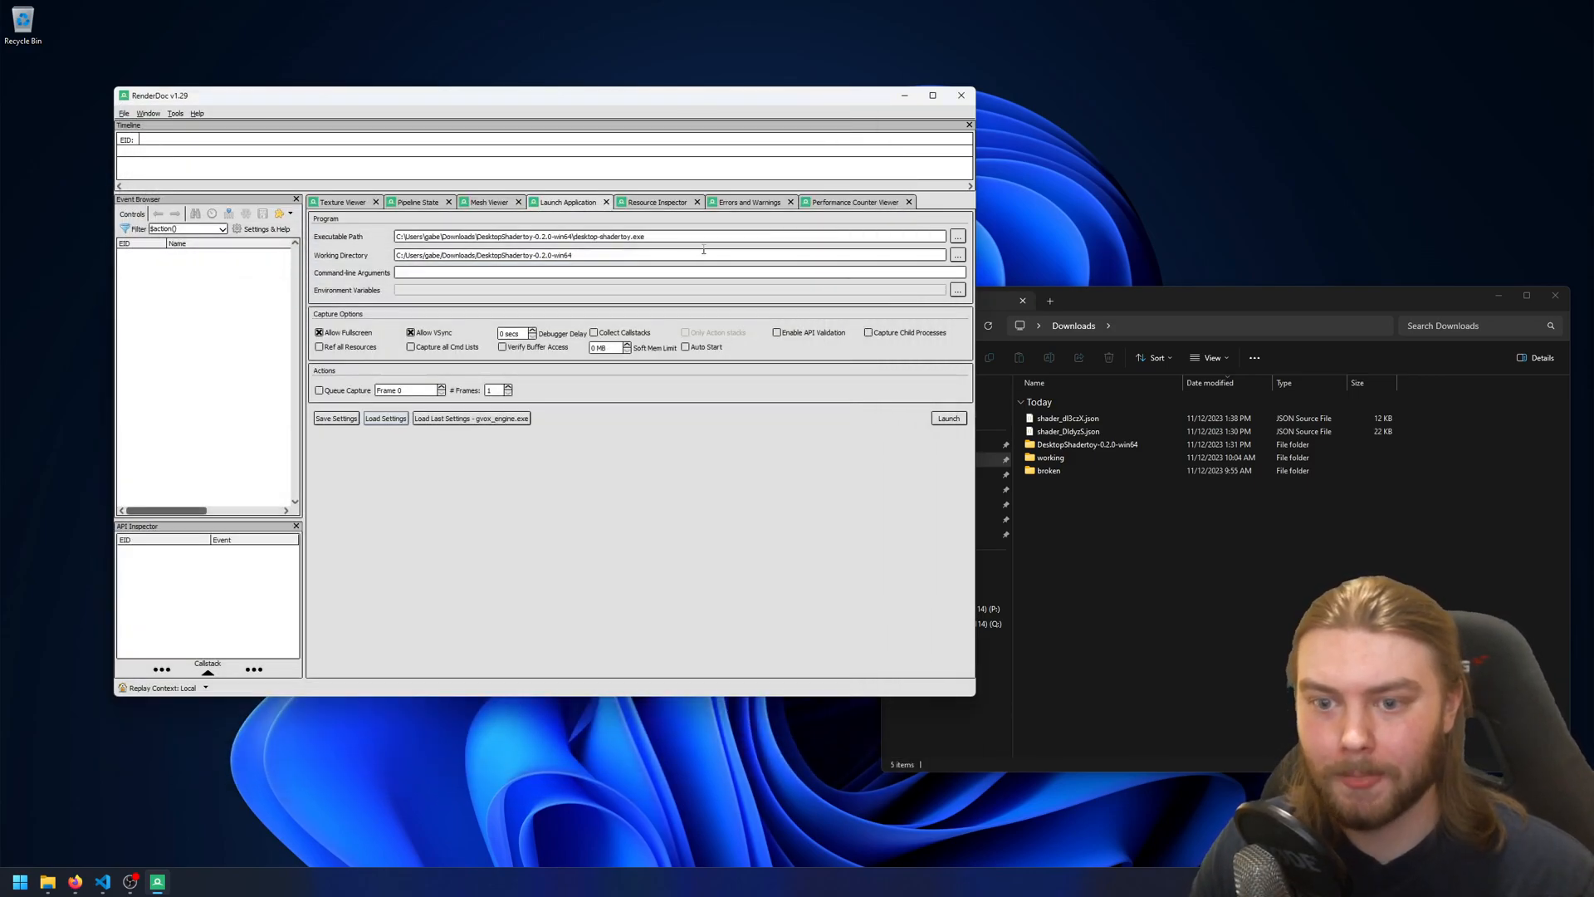
left_click(945, 418)
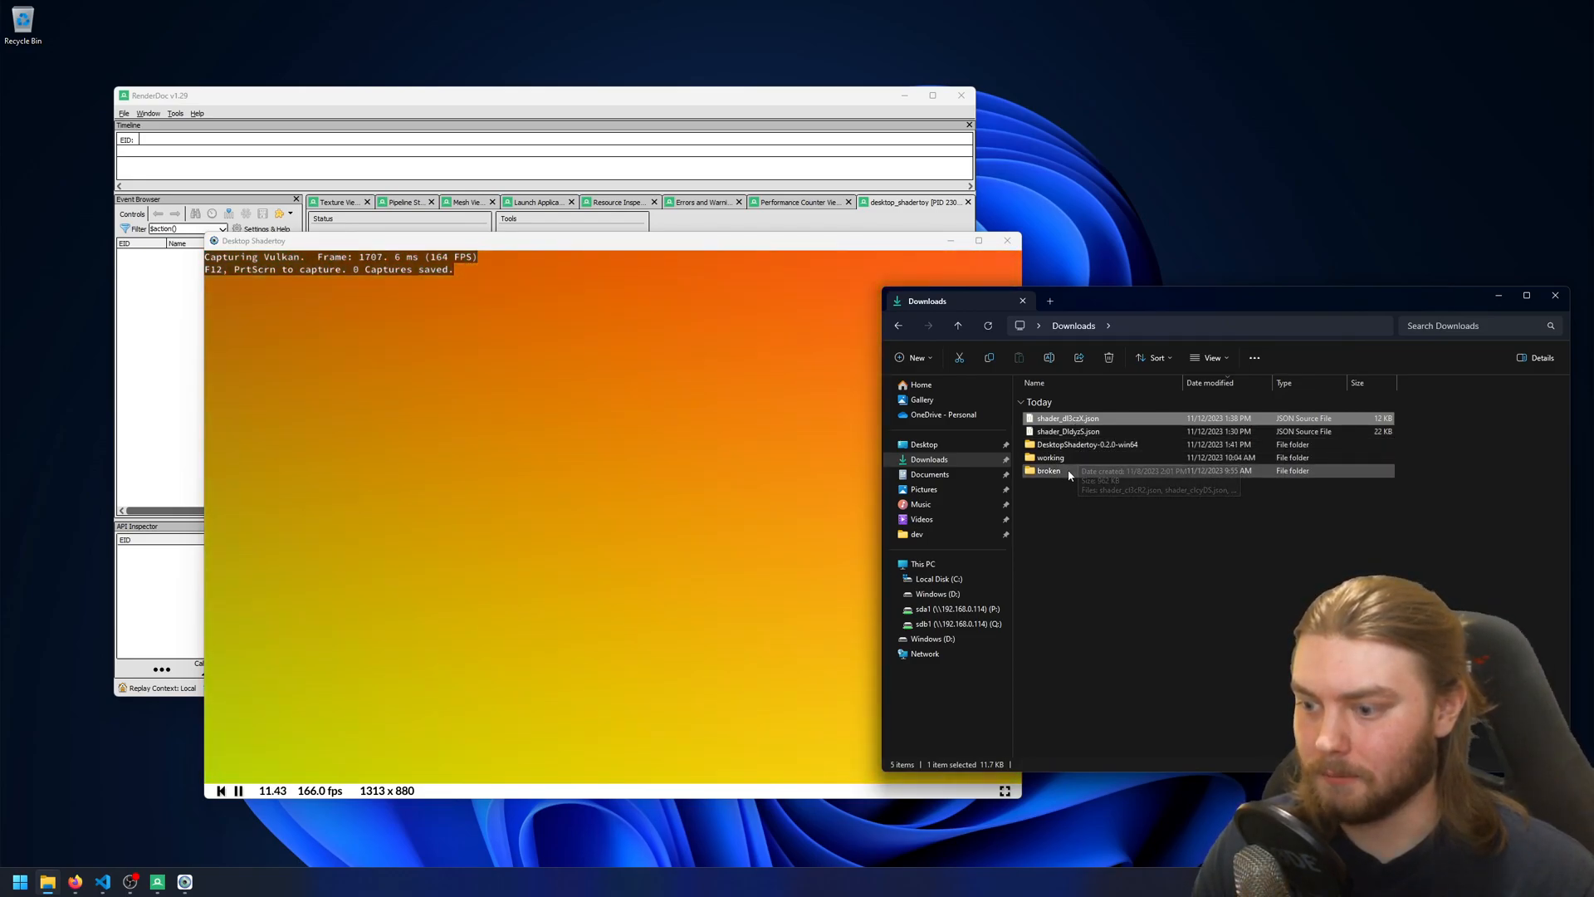
Open the shaders folder and expand the capture's render submission events down to the draws
double_click(1048, 458)
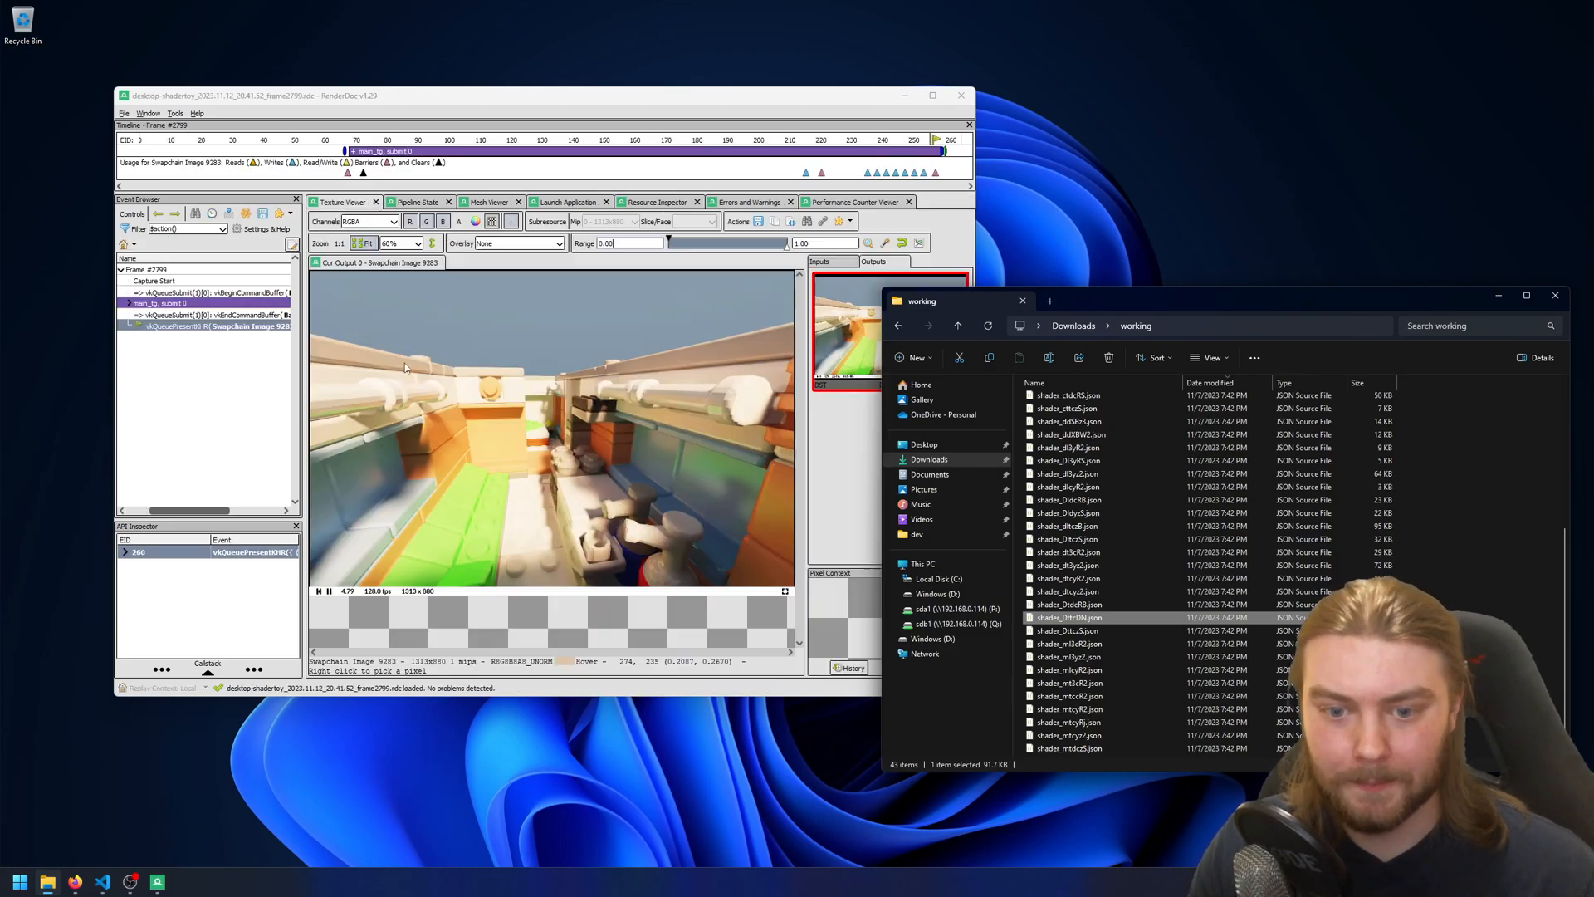
left_click(126, 303)
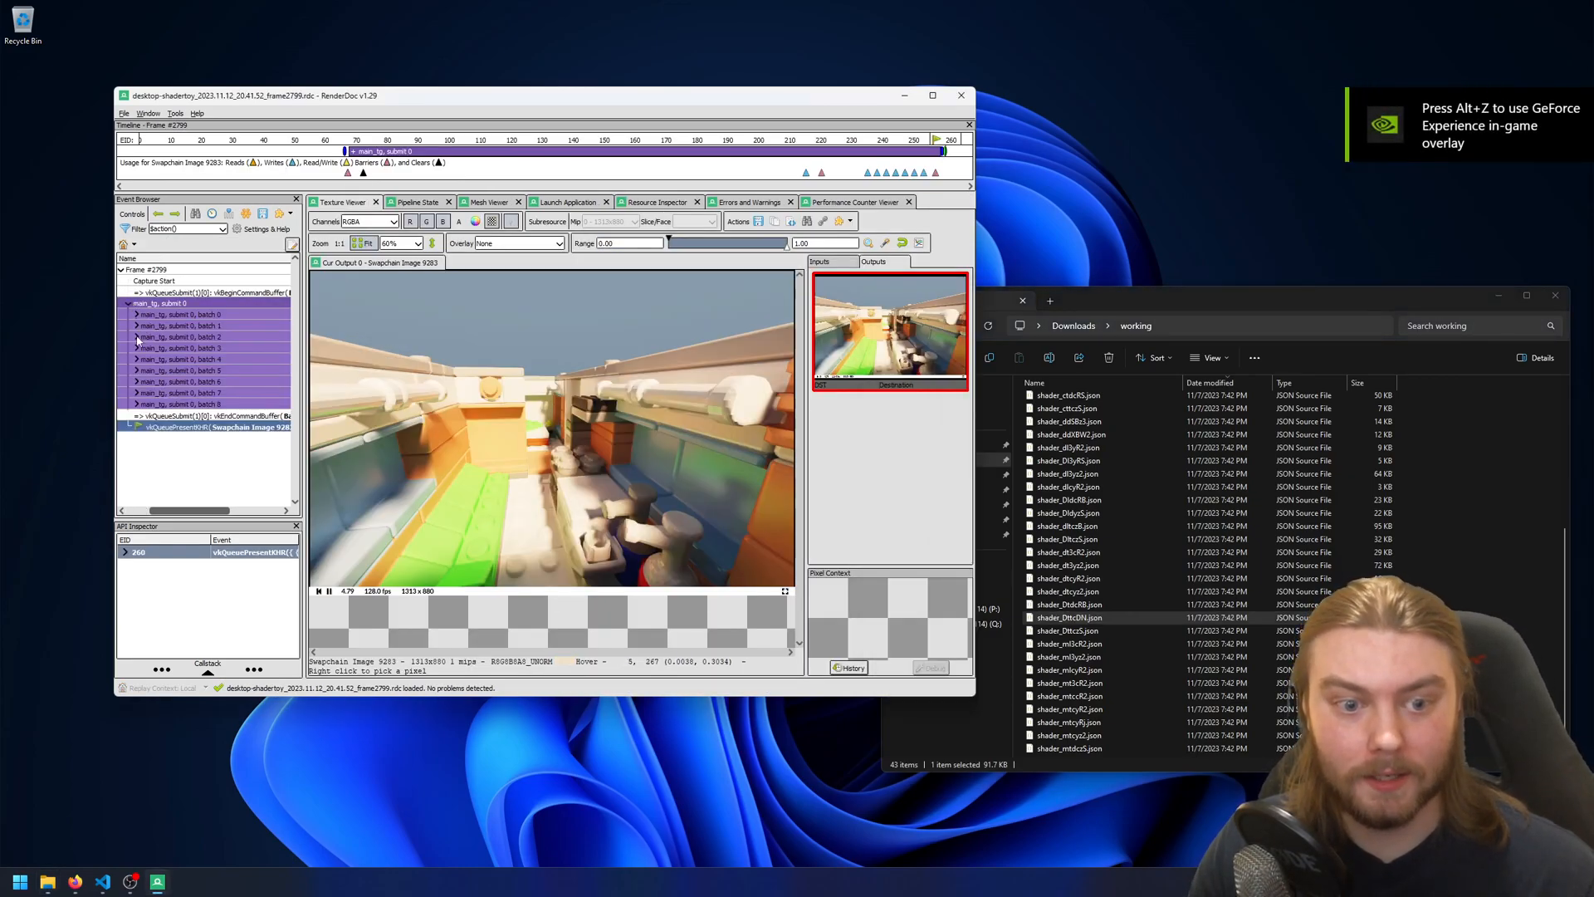
left_click(932, 95)
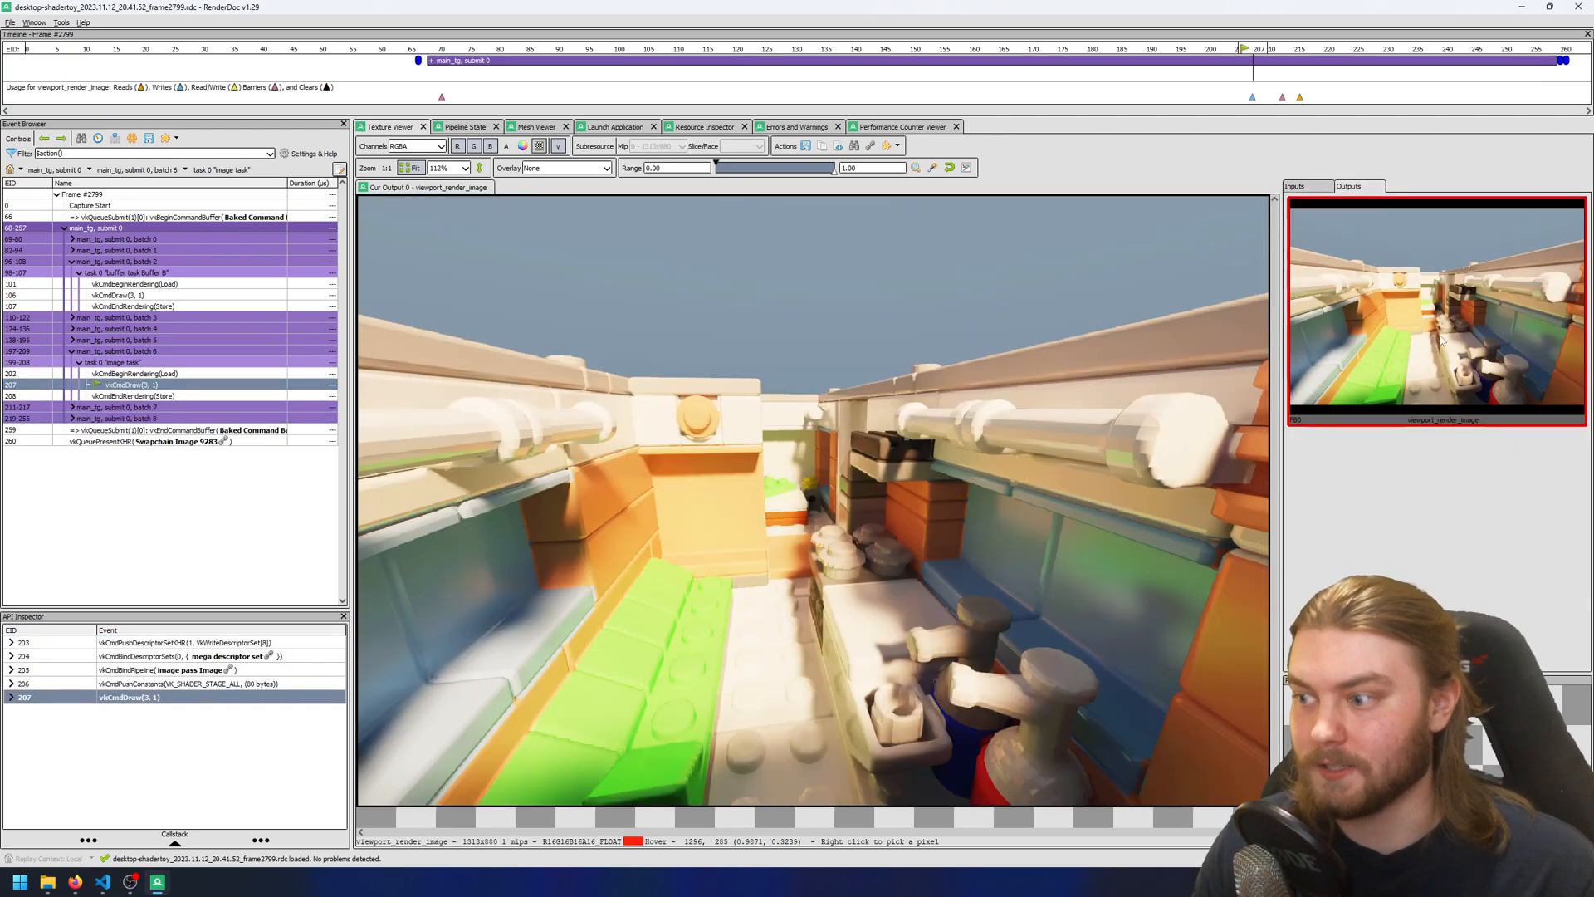
left_click(134, 295)
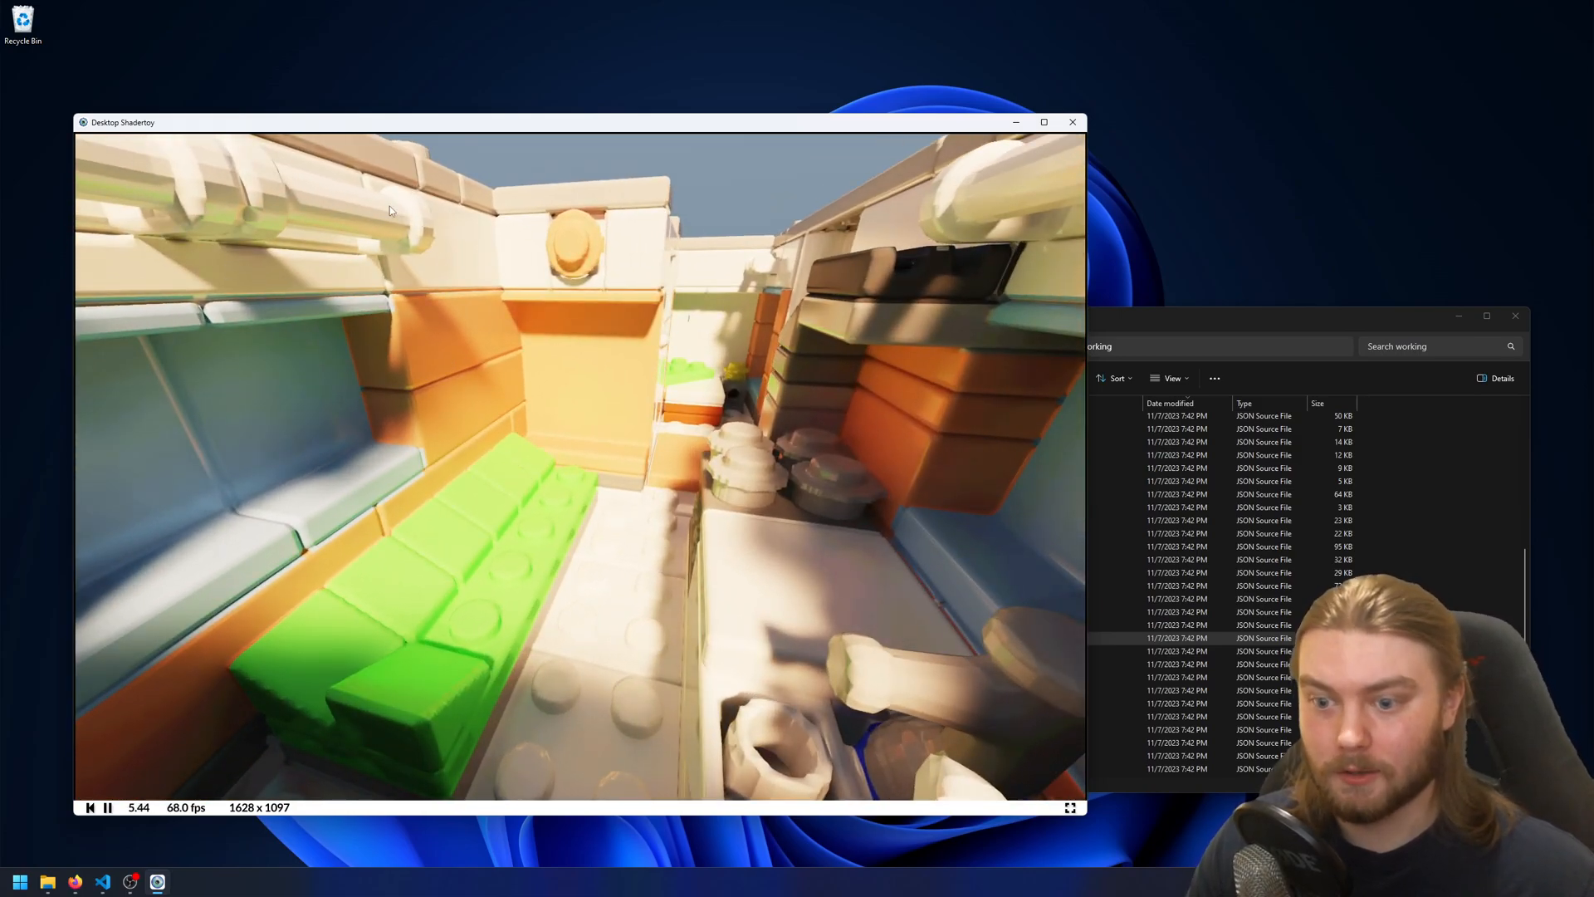
mouse_move(226, 168)
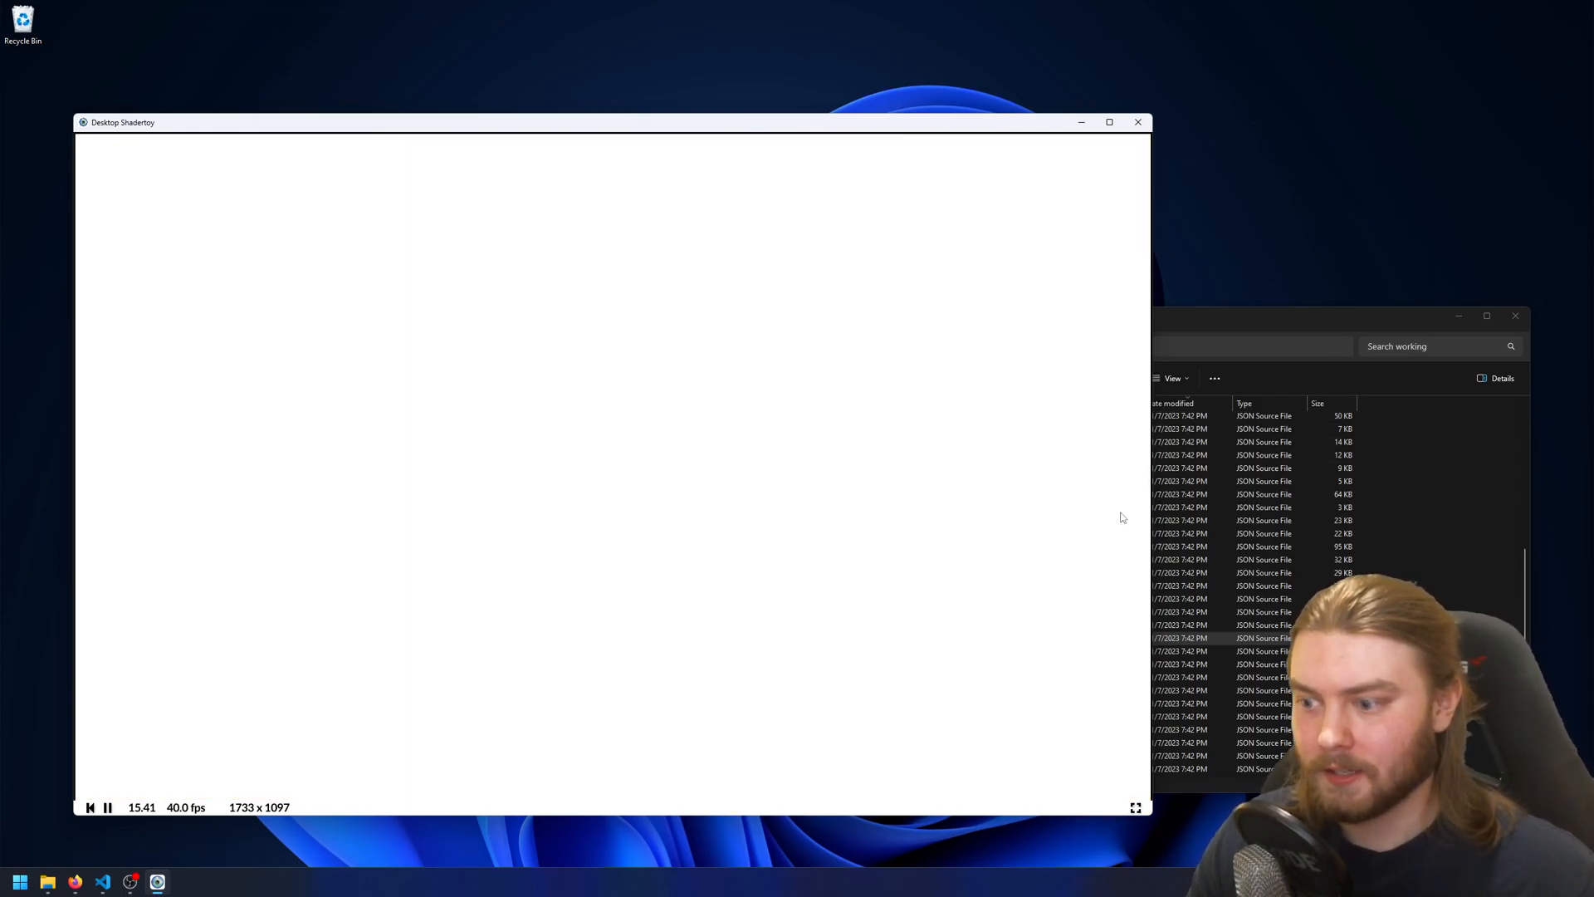
mouse_move(910, 443)
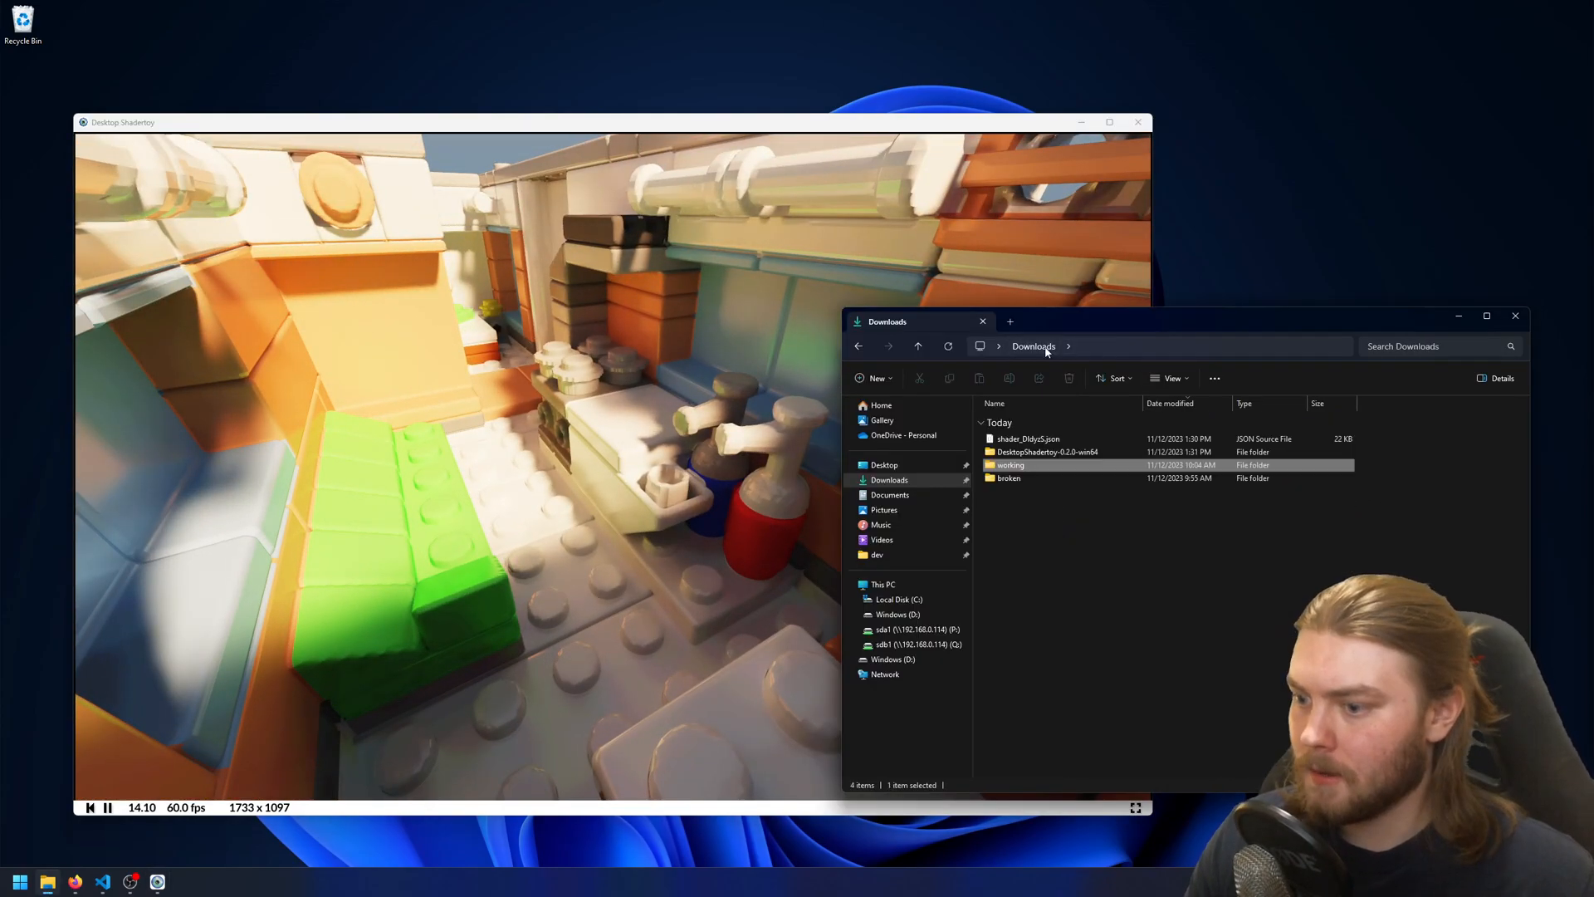
Open the broken folder in Downloads and select one of its shader JSON files
double_click(1047, 451)
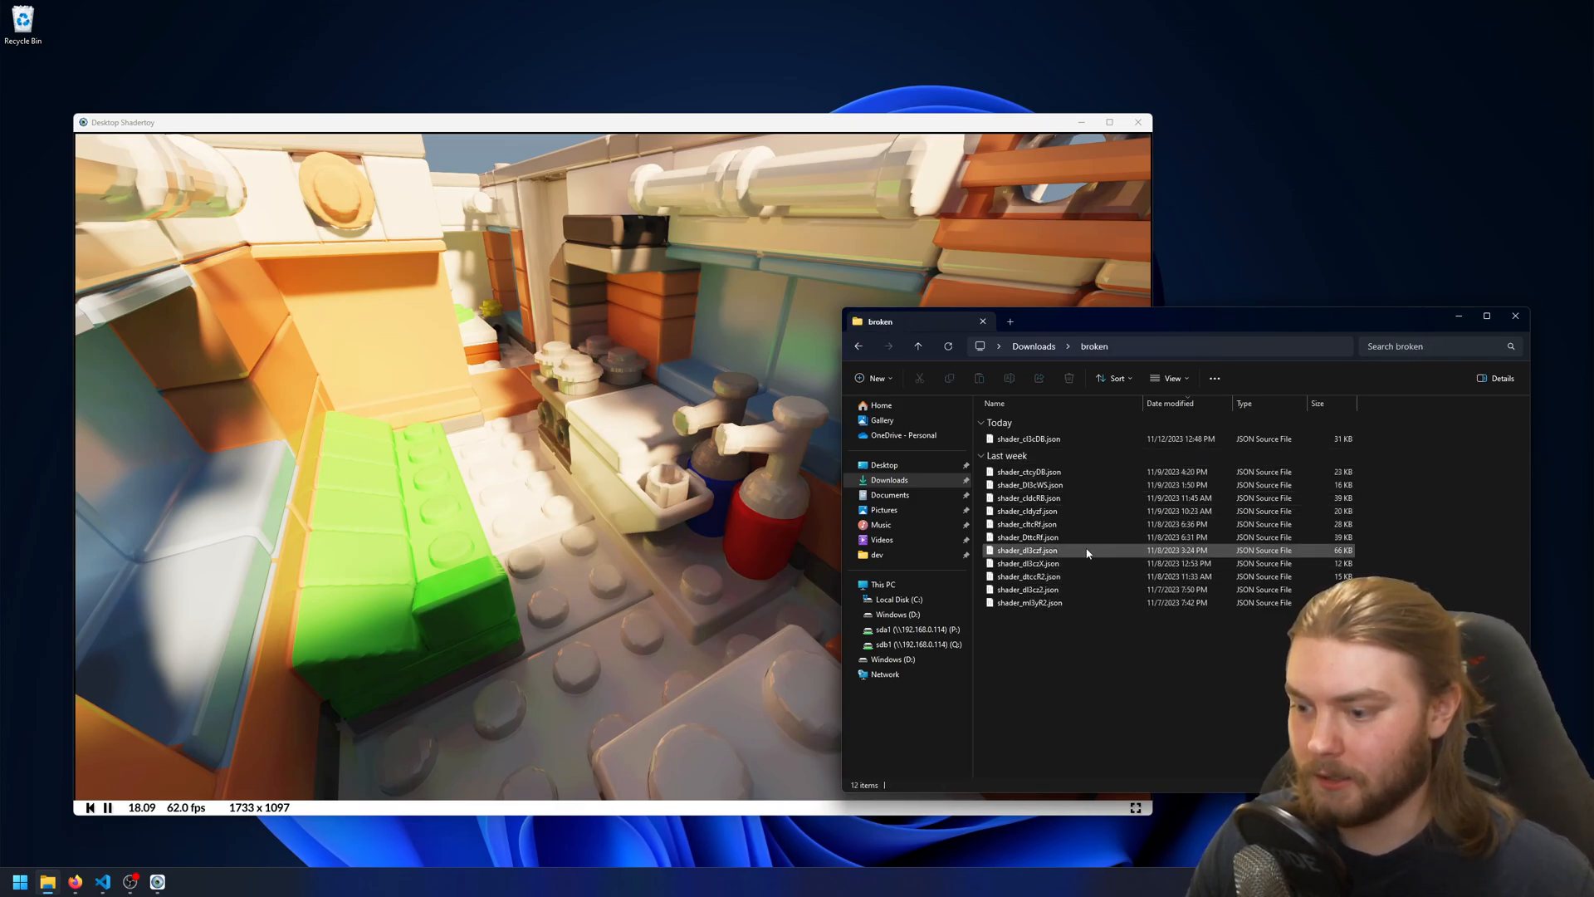
left_click(1027, 576)
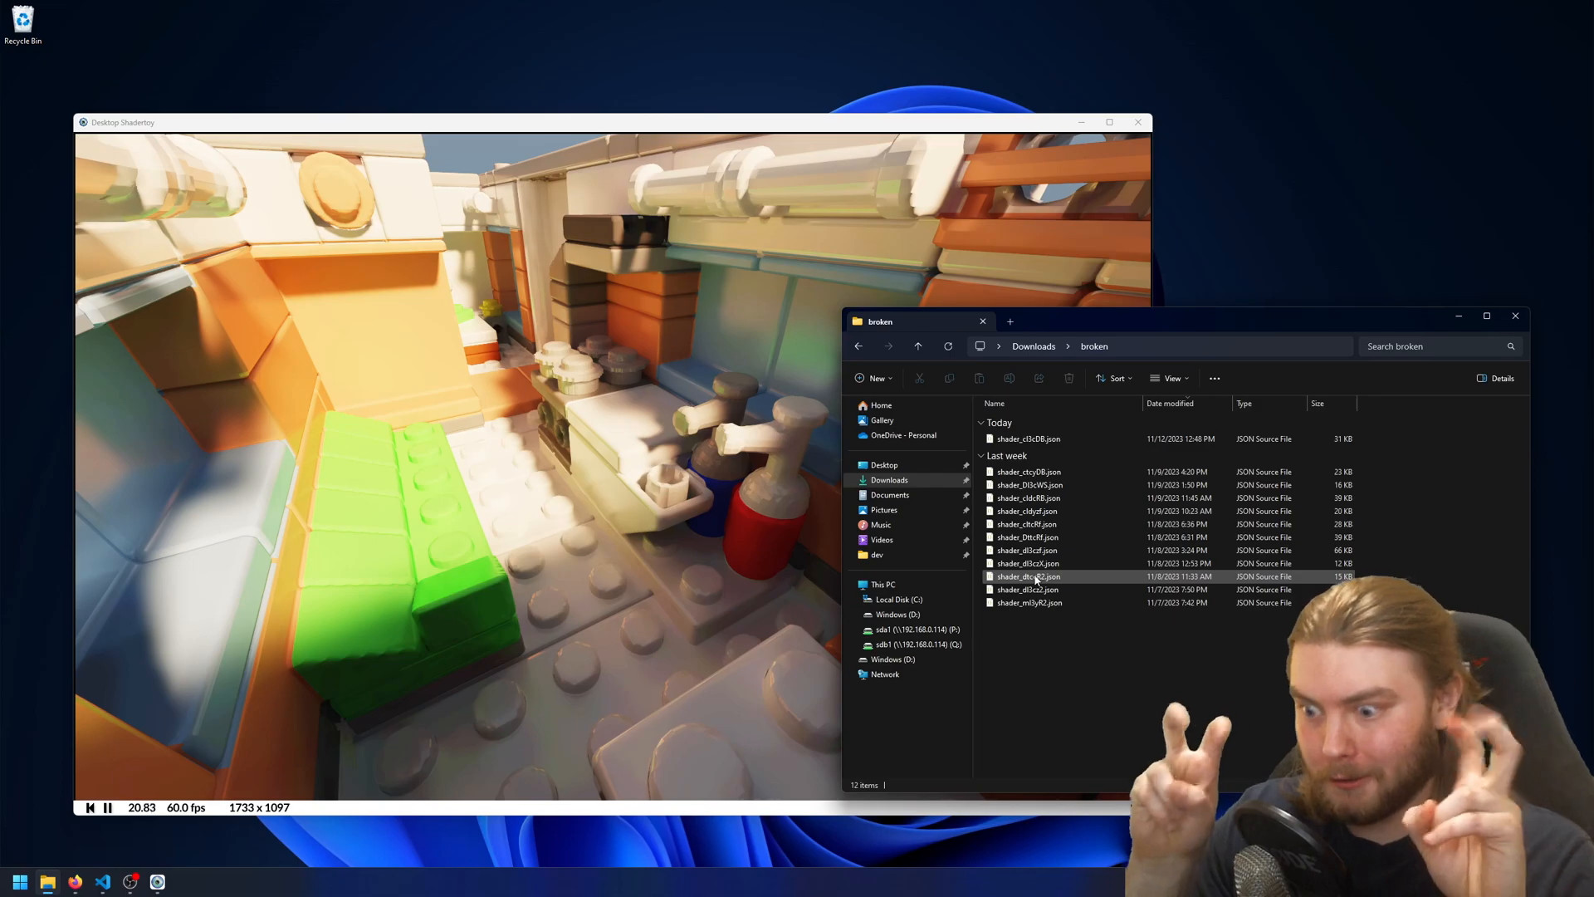
left_click(1027, 576)
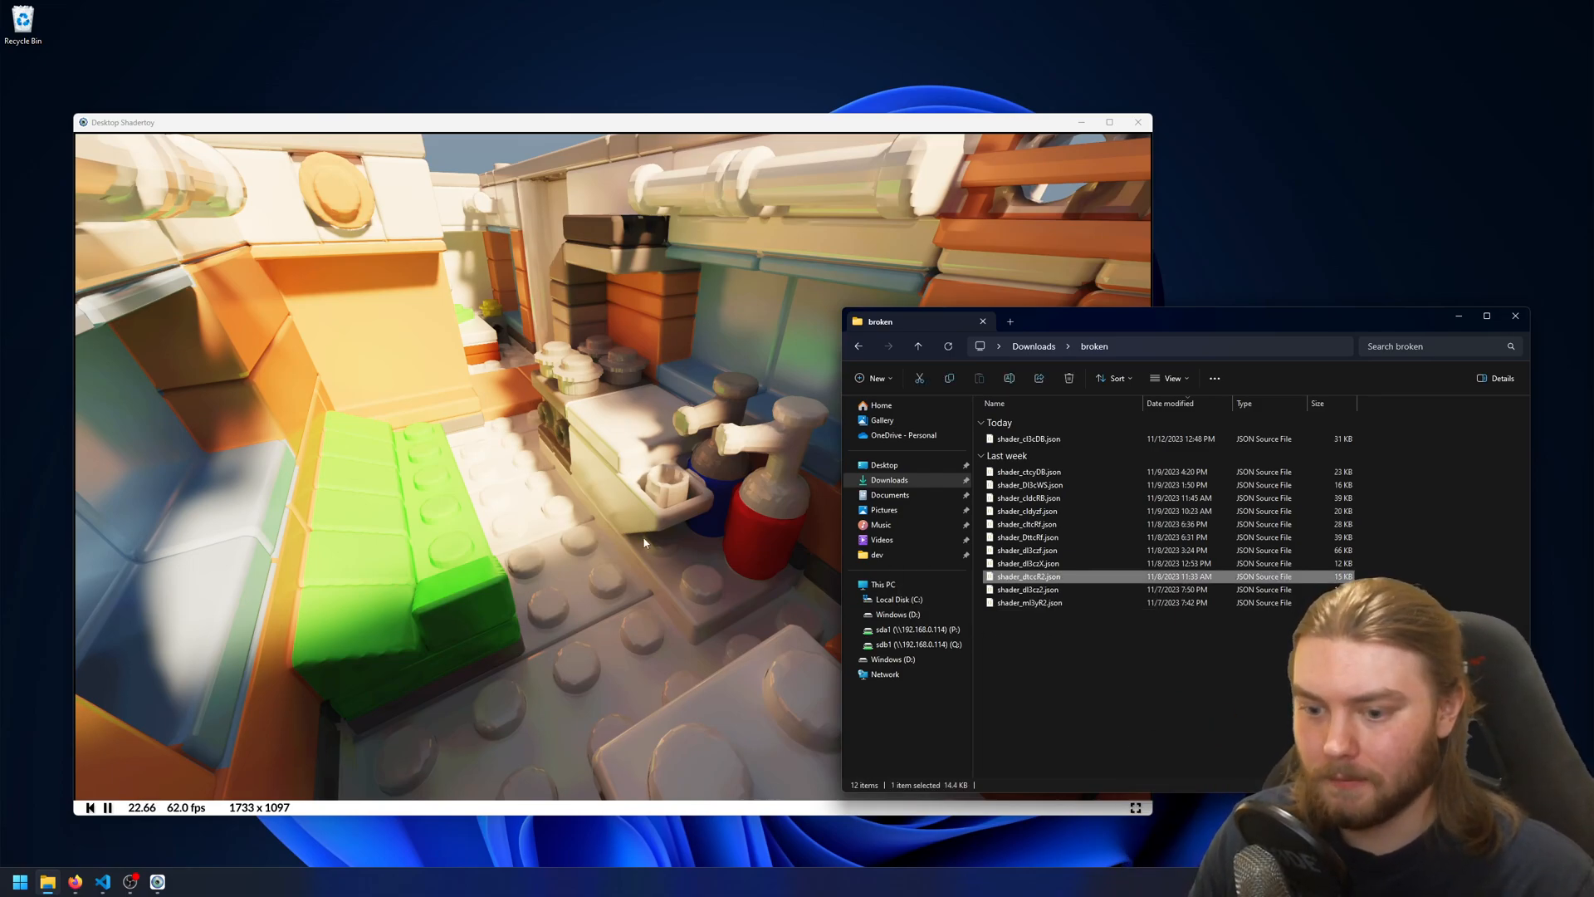
left_click(1027, 563)
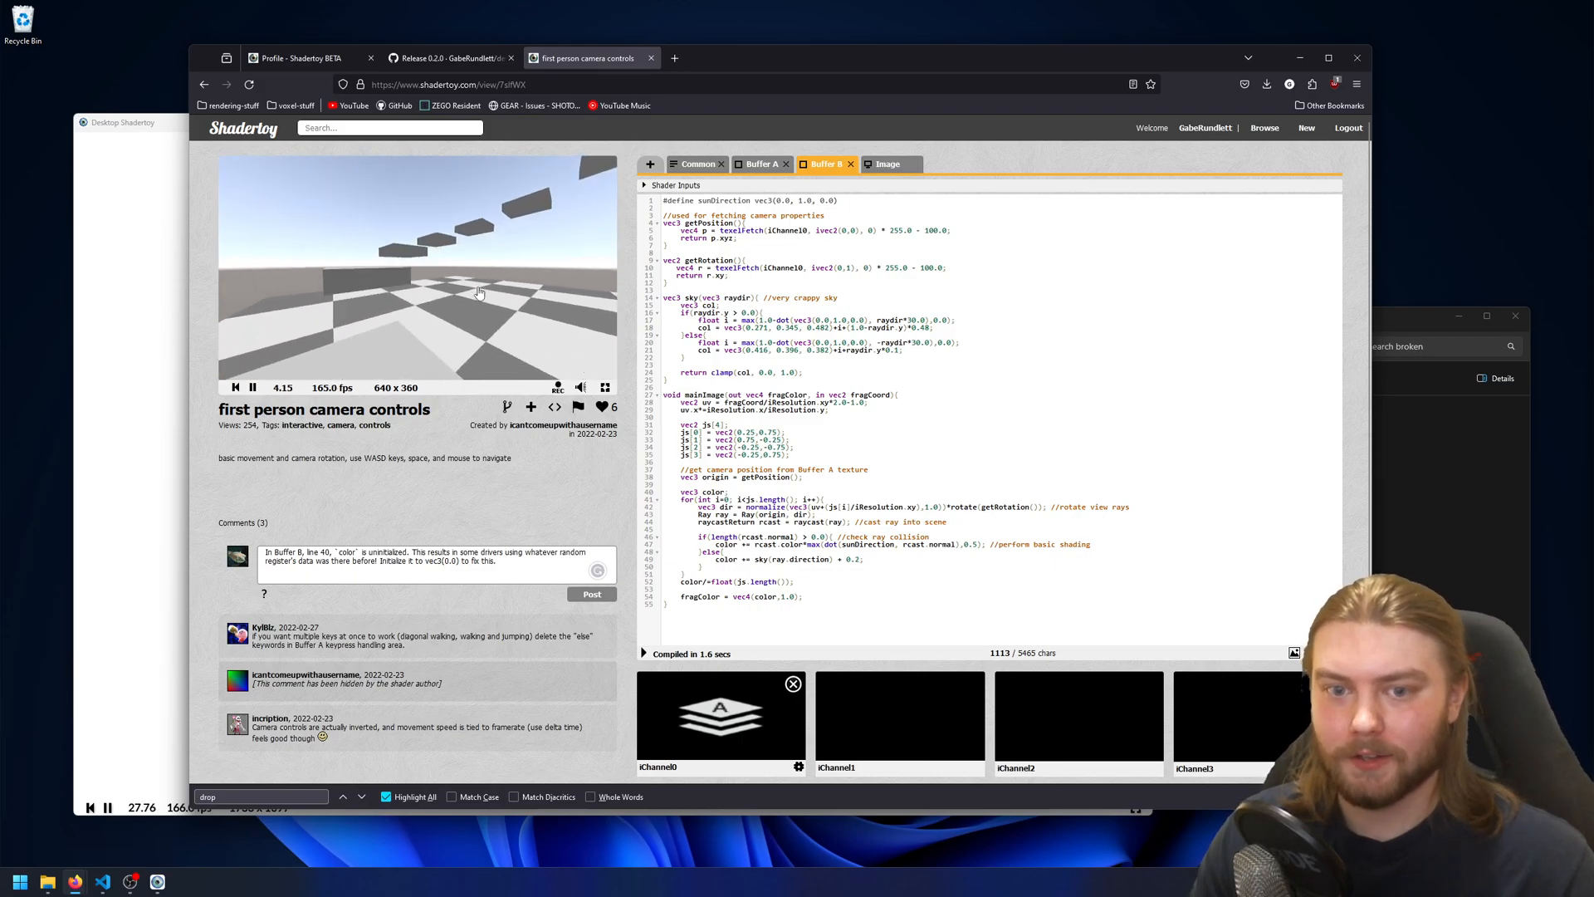
Check Buffer A and Buffer B, then comment that line 40's color vec3 is uninitialized
left_click(824, 164)
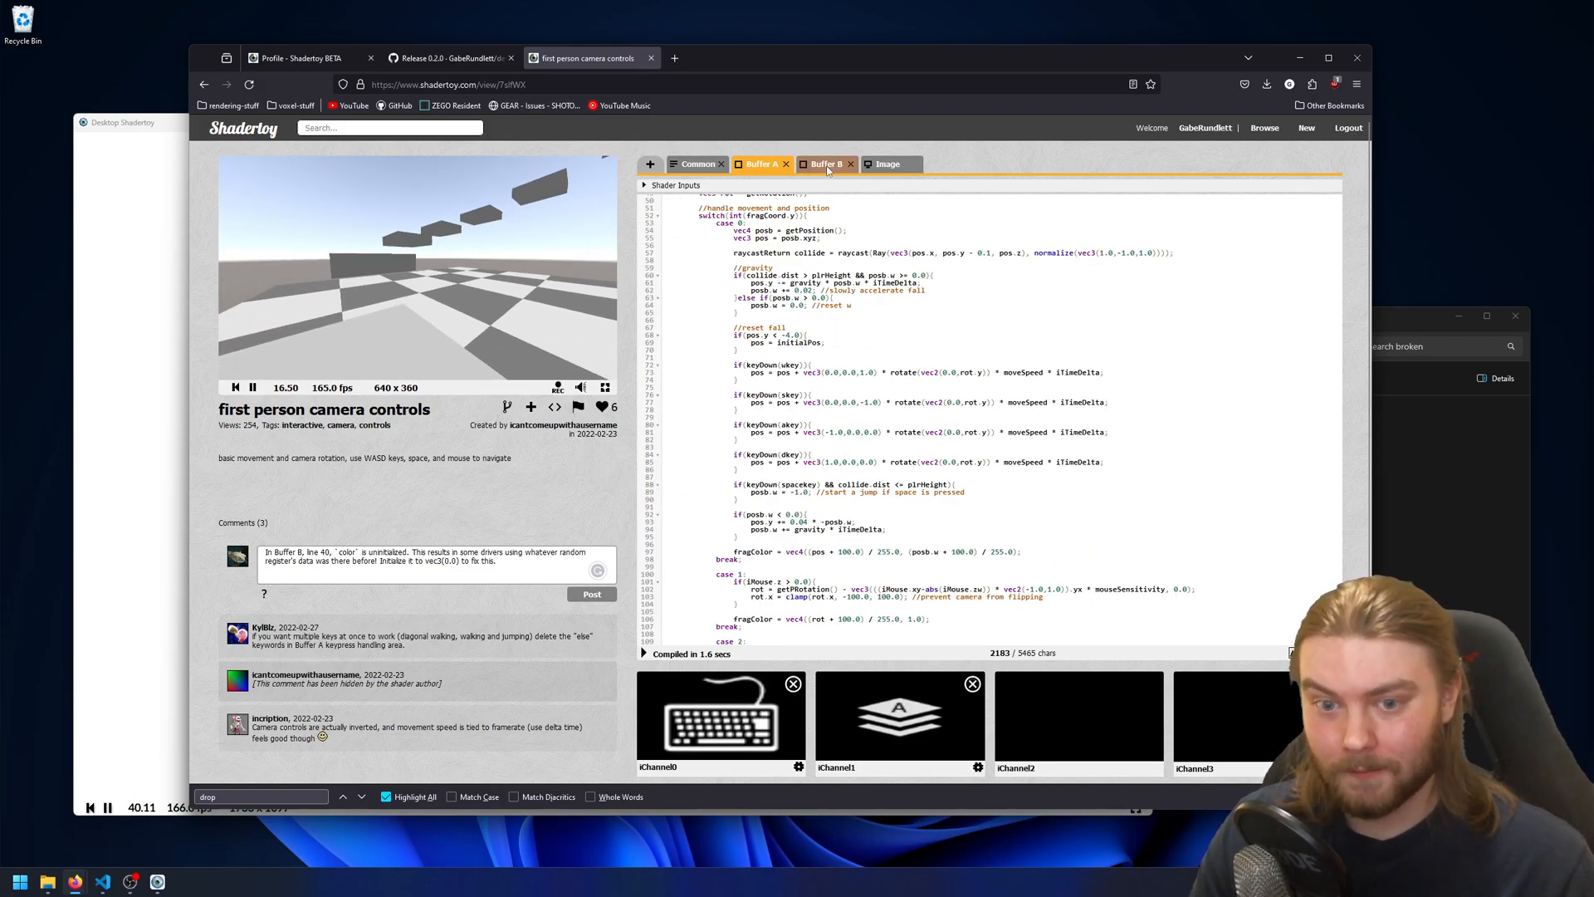
left_click(826, 163)
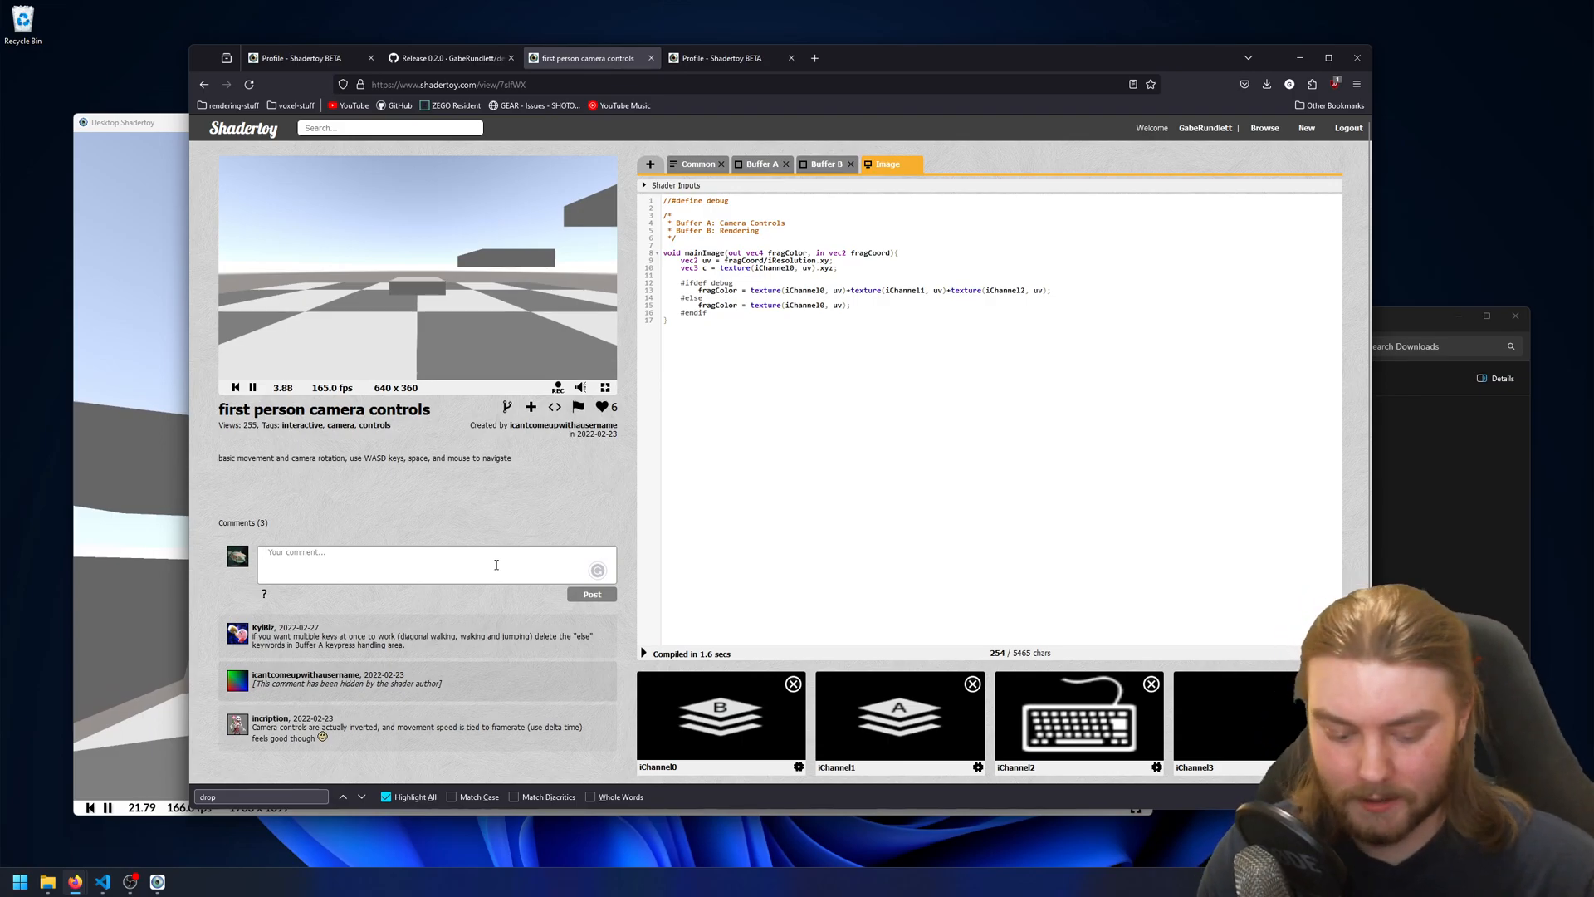
type("On line 40 of buffer B, you forgot to initialize the color vec3, and so")
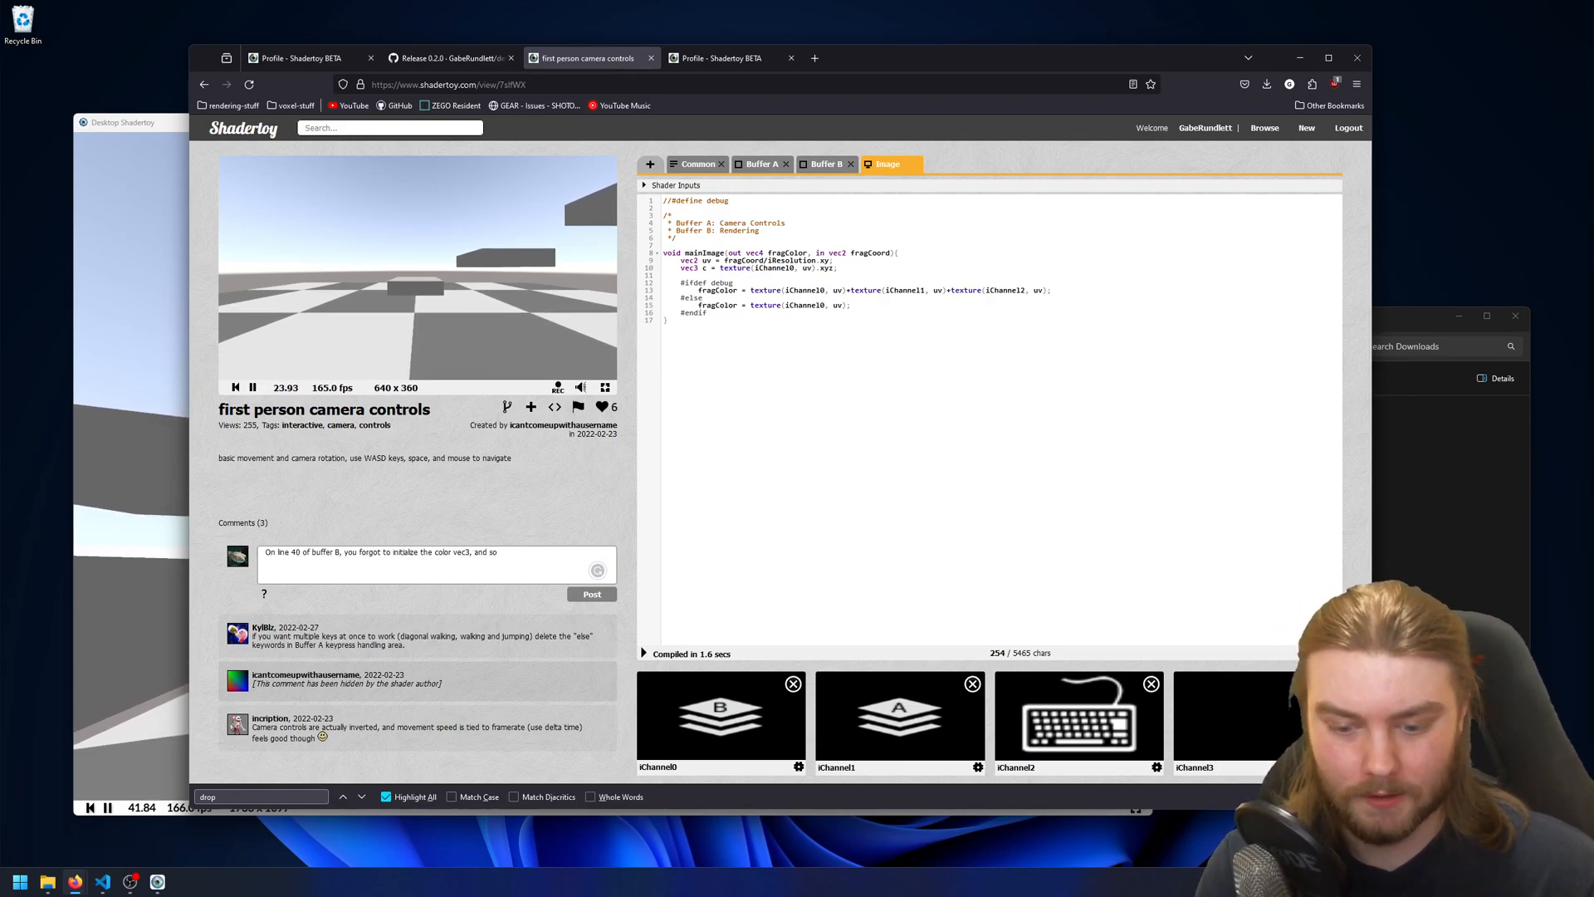
left_click(591, 594)
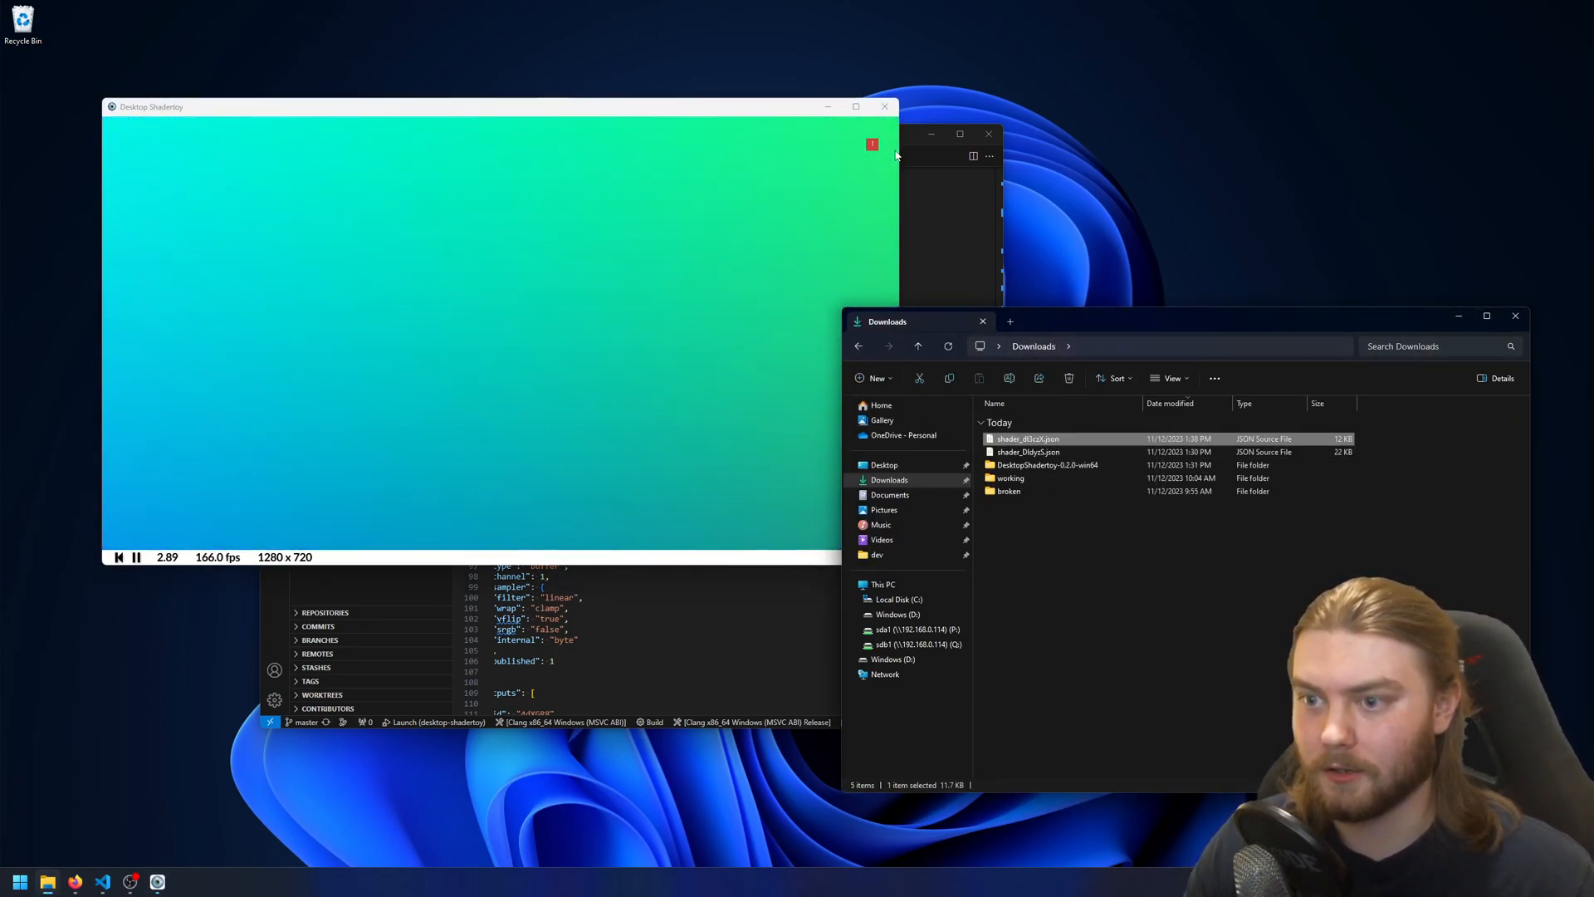
Open the event log of compile errors and widen it so the error fits
left_click(871, 143)
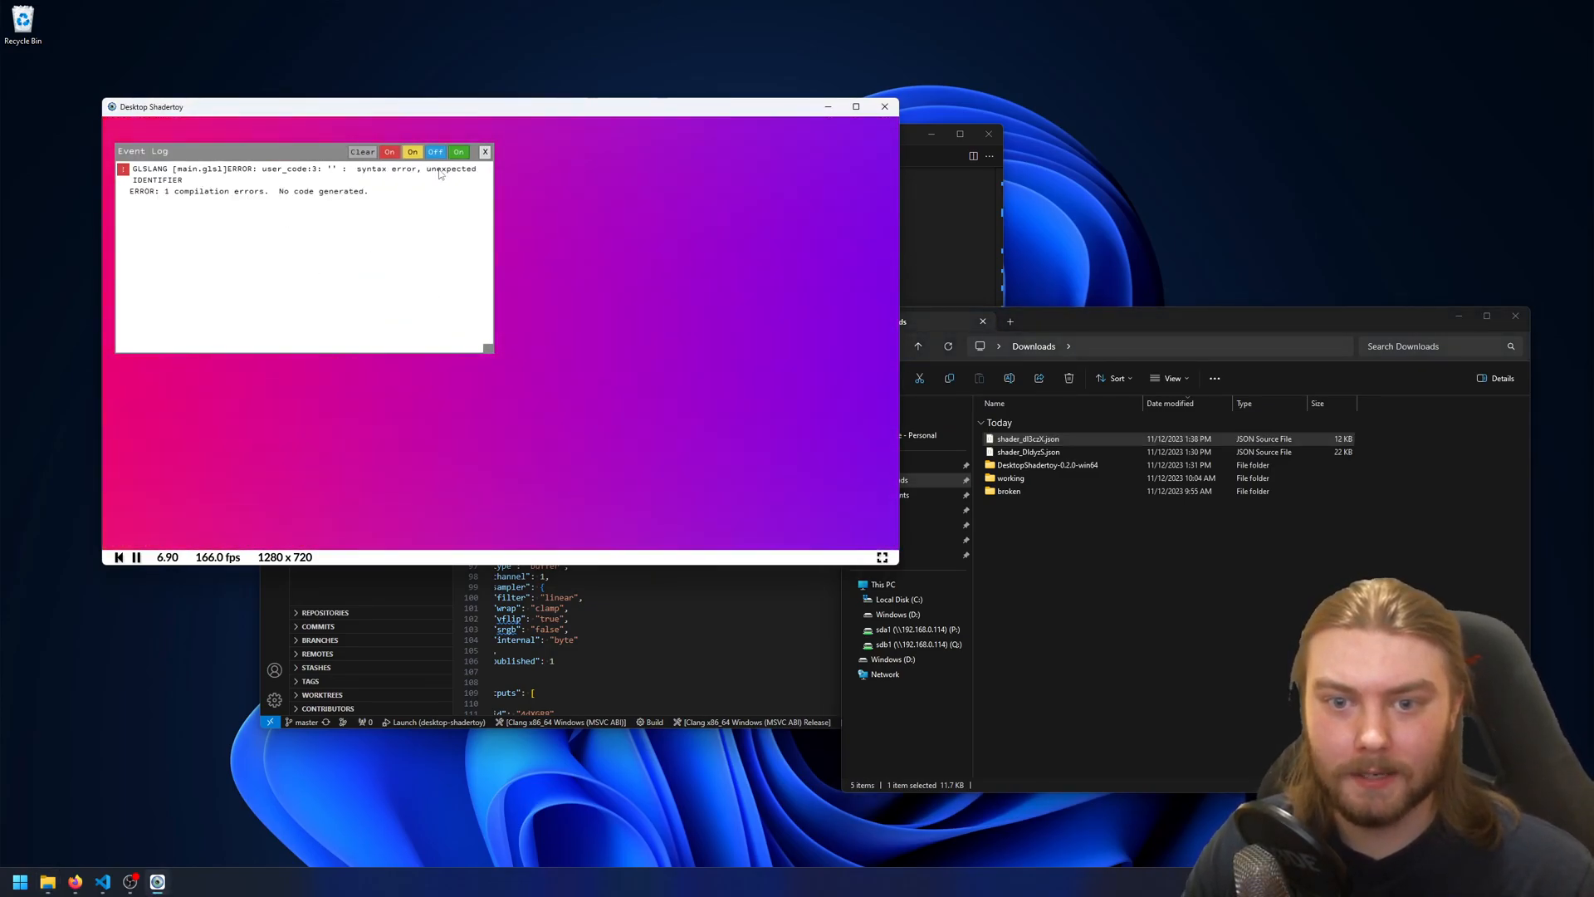
left_click_drag(489, 347, 566, 345)
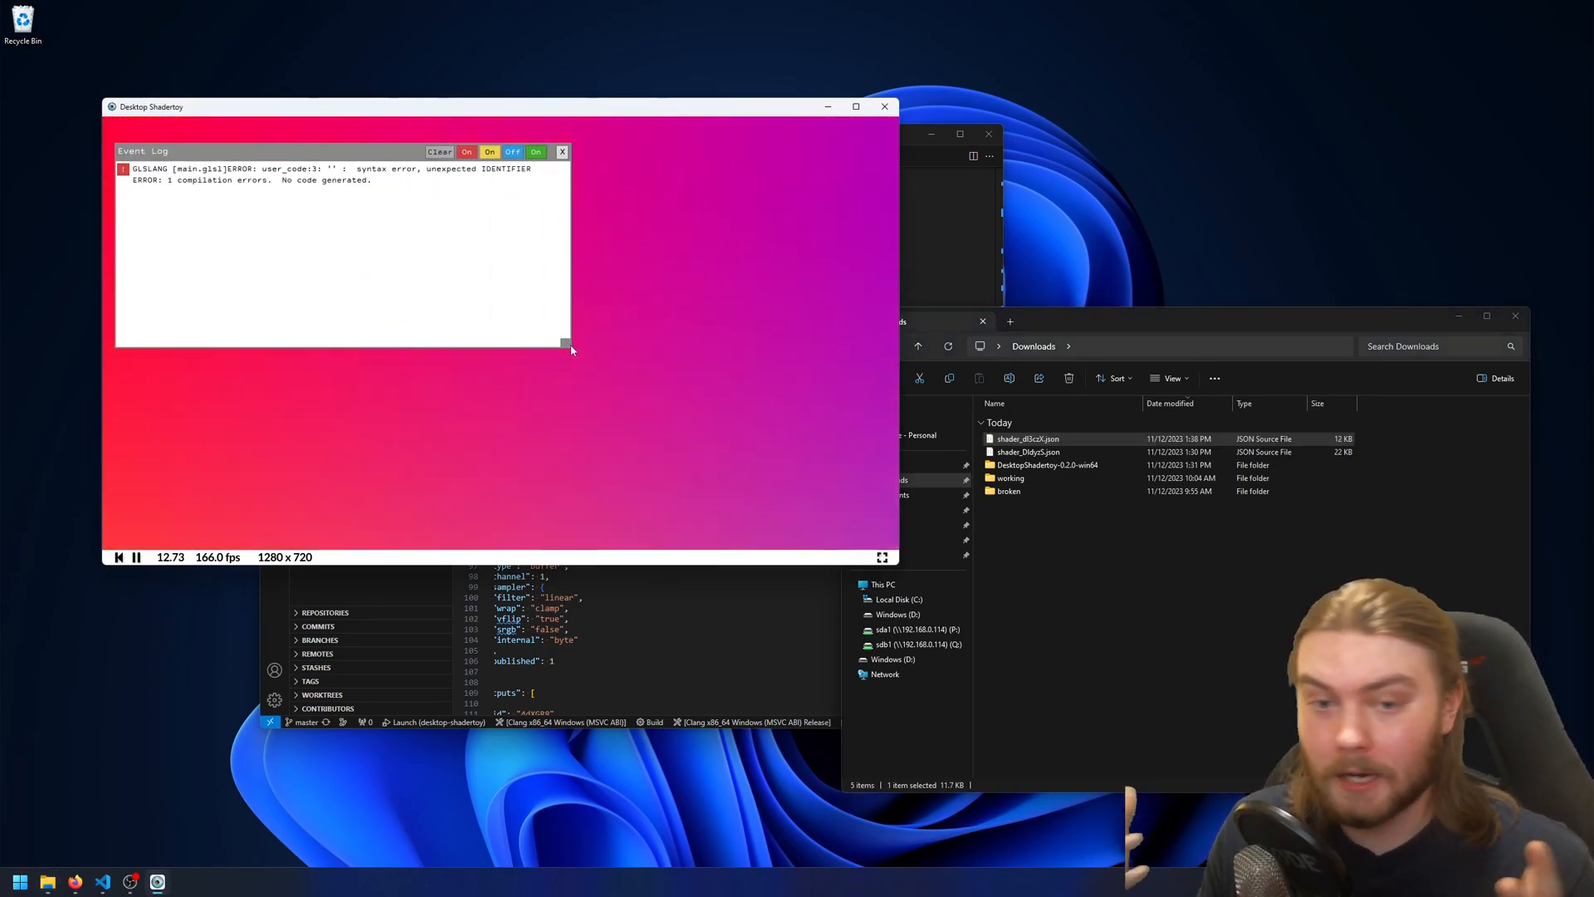